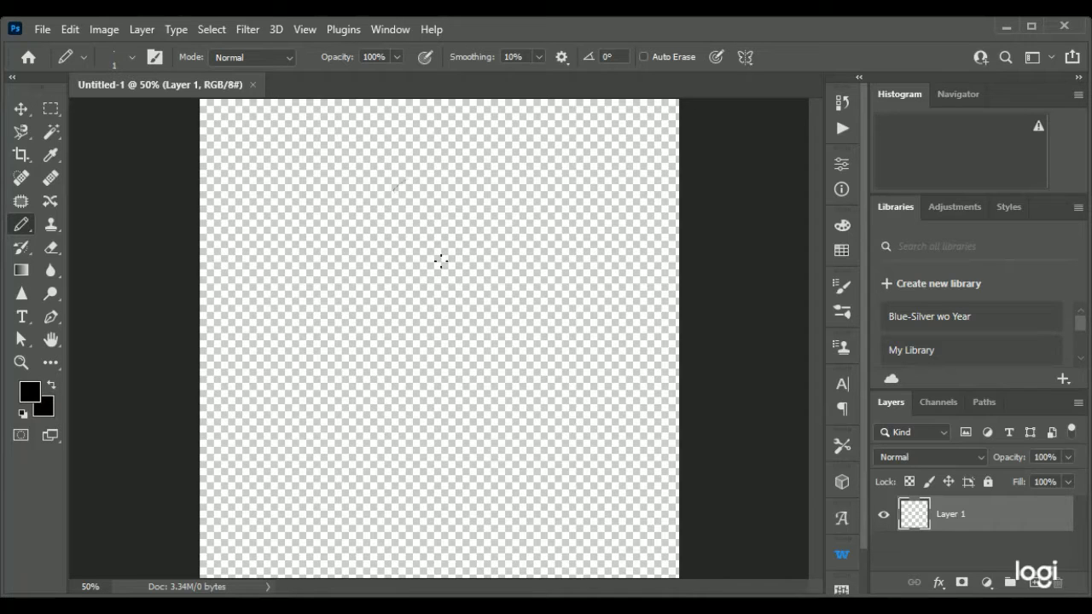
pyautogui.moveTo(427, 277)
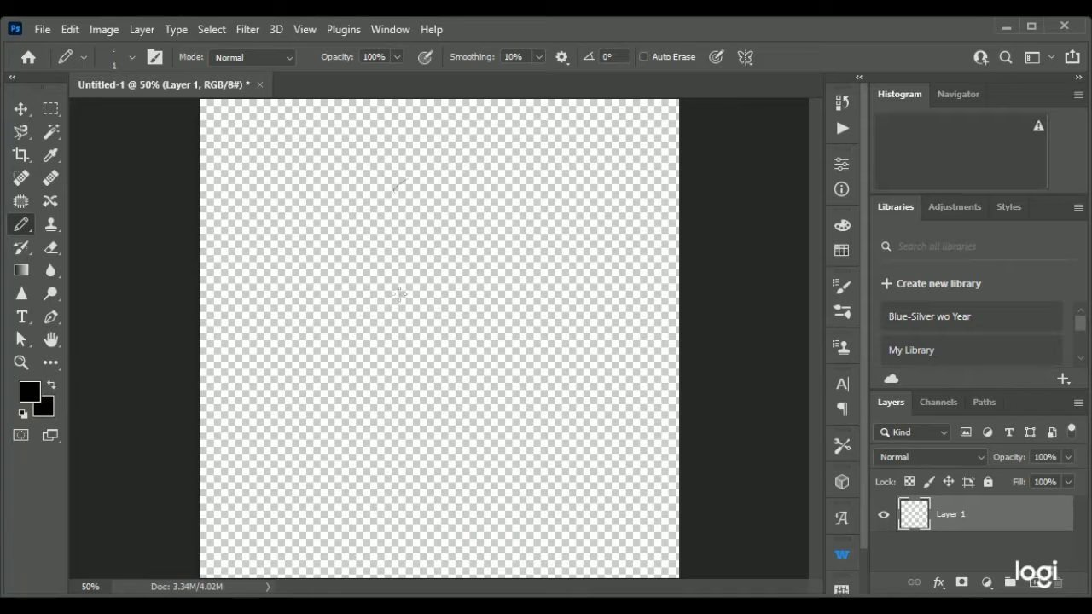
# Sketch a thin freehand test stroke down the blank canvas.
pyautogui.moveTo(401, 184); pyautogui.dragTo(422, 350)
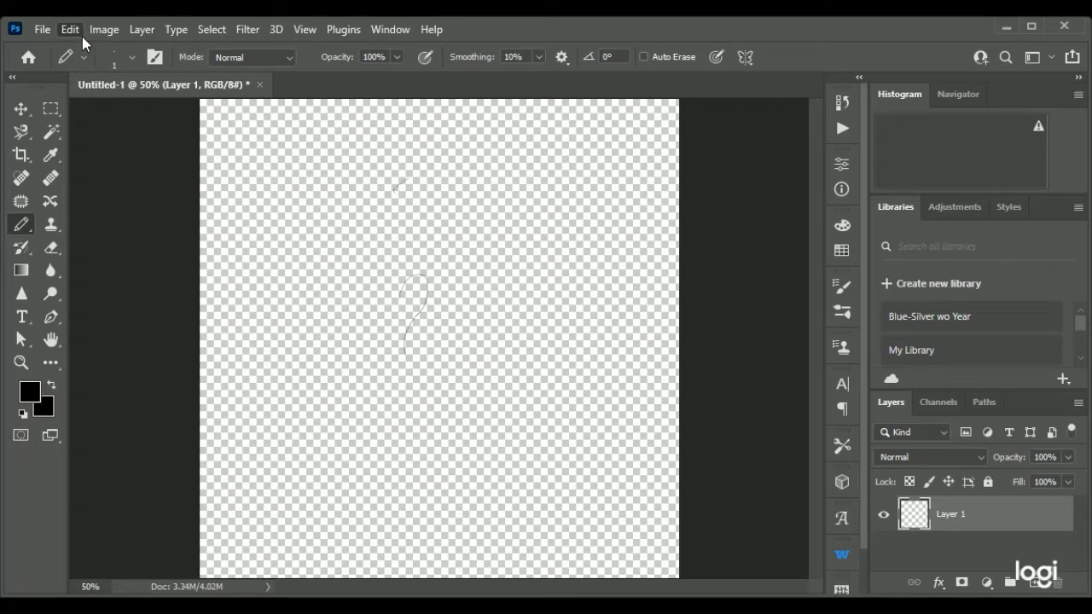
pyautogui.moveTo(107, 30)
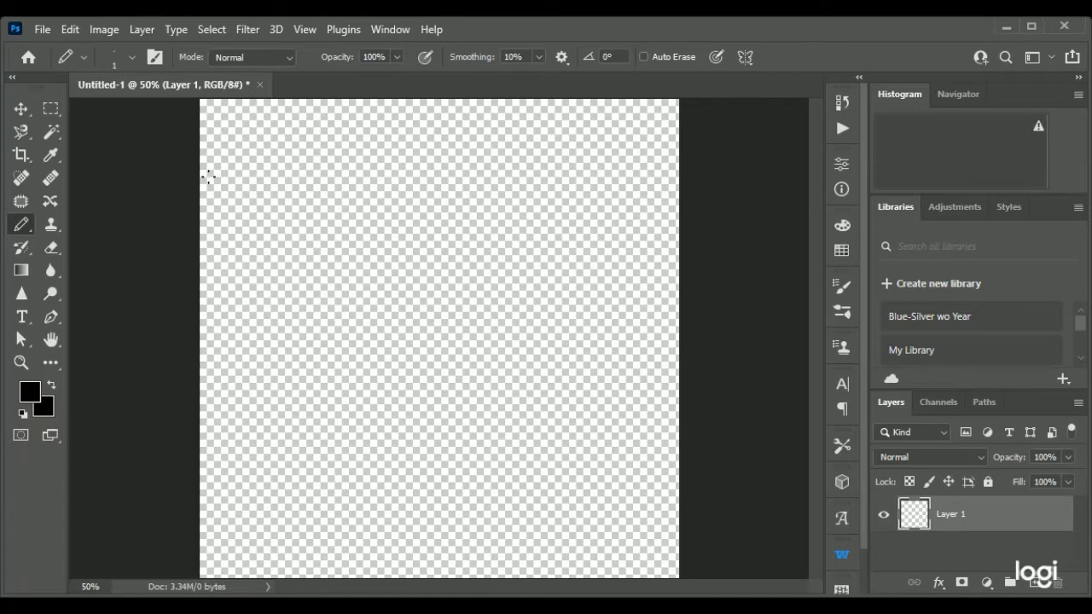
pyautogui.moveTo(332, 81)
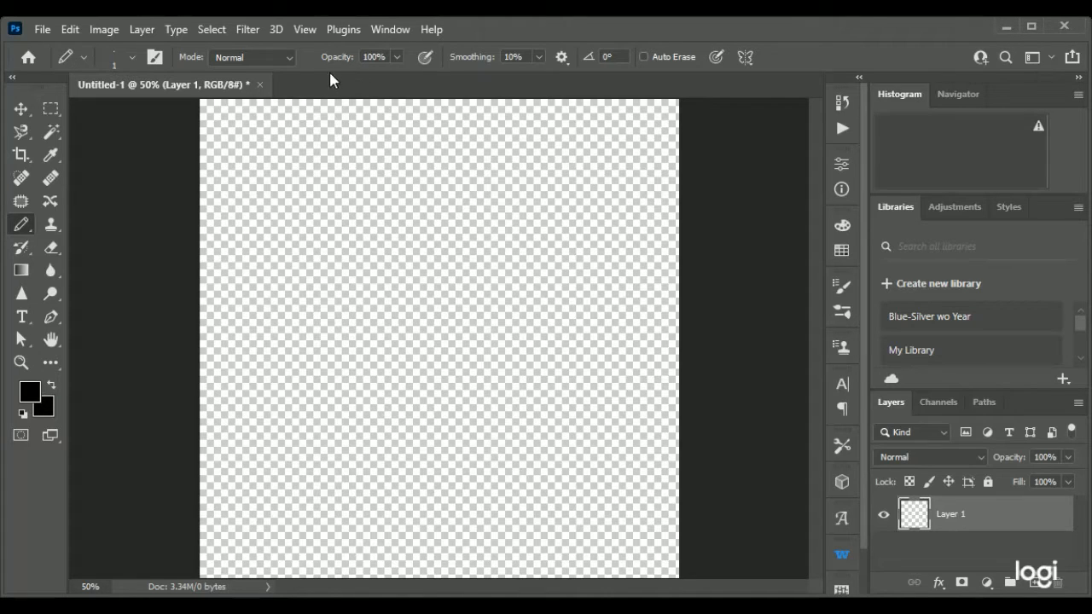
pyautogui.moveTo(108, 170)
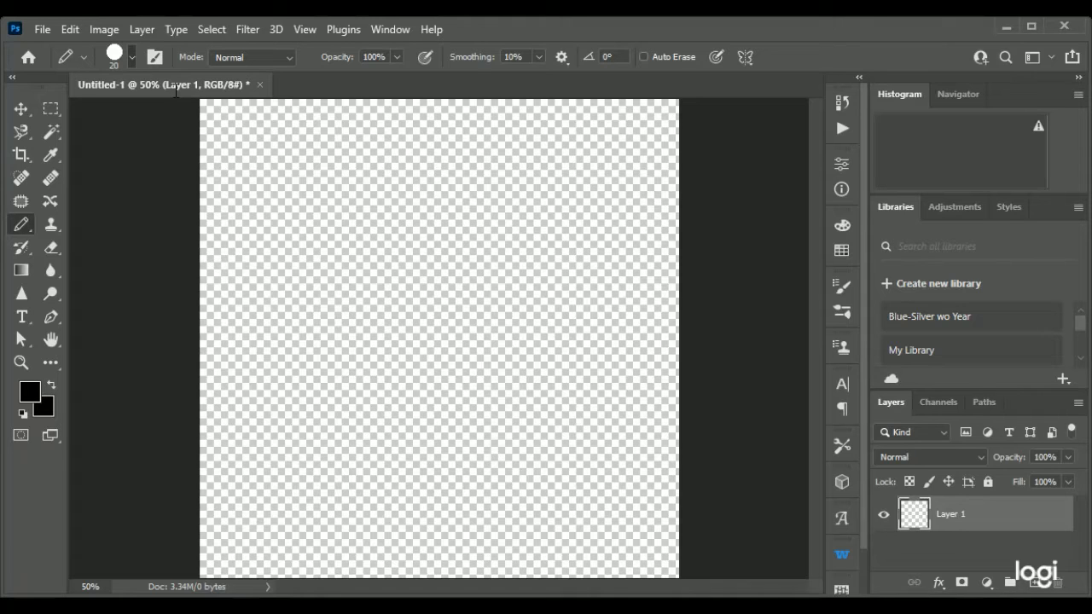
pyautogui.moveTo(360, 273)
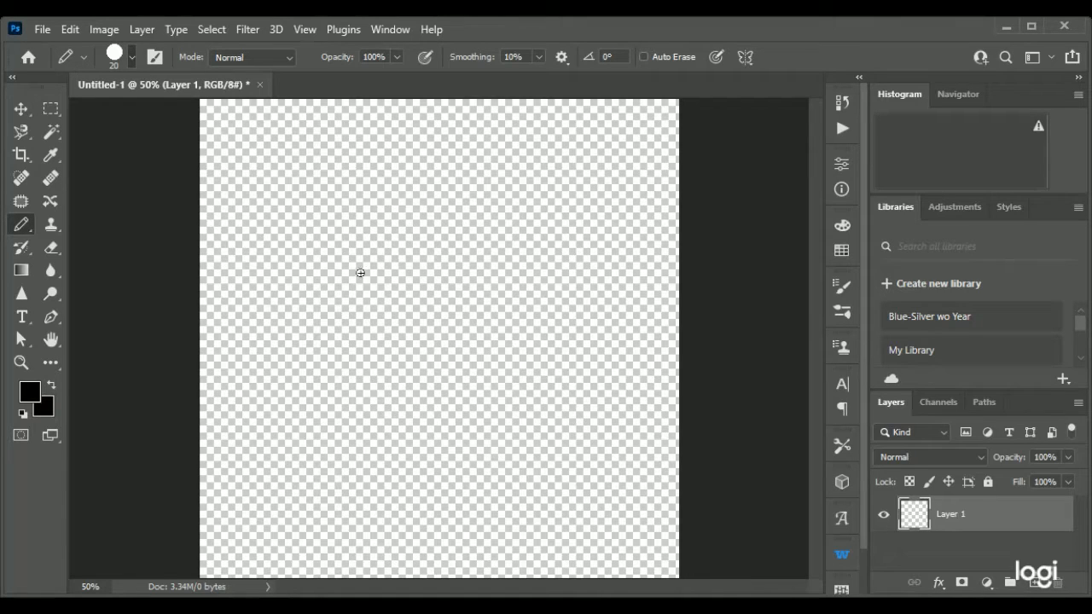
pyautogui.moveTo(362, 256); pyautogui.dragTo(389, 316)
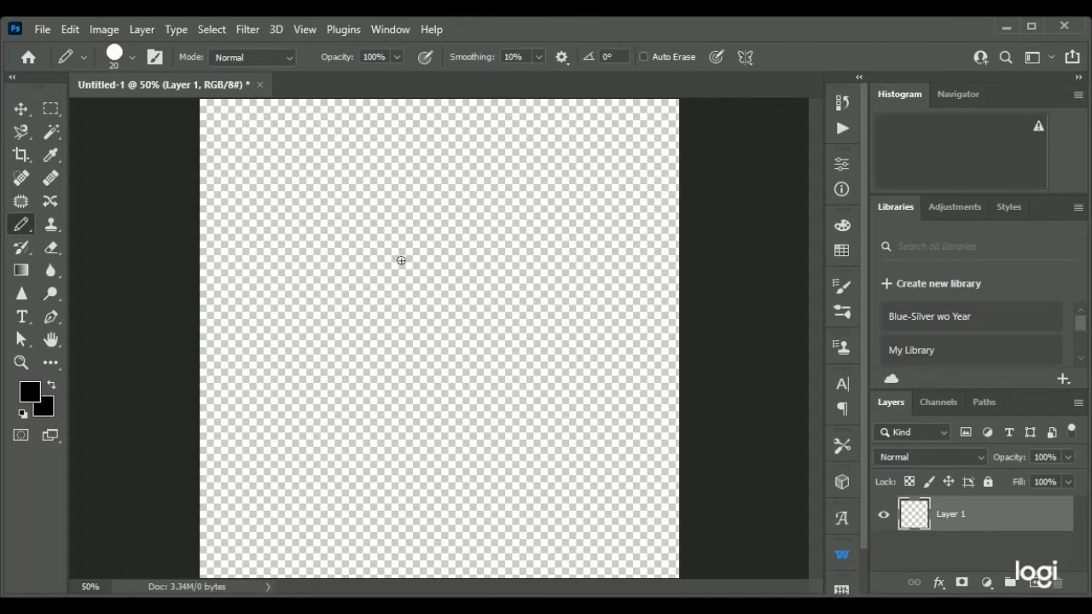
pyautogui.moveTo(398, 227)
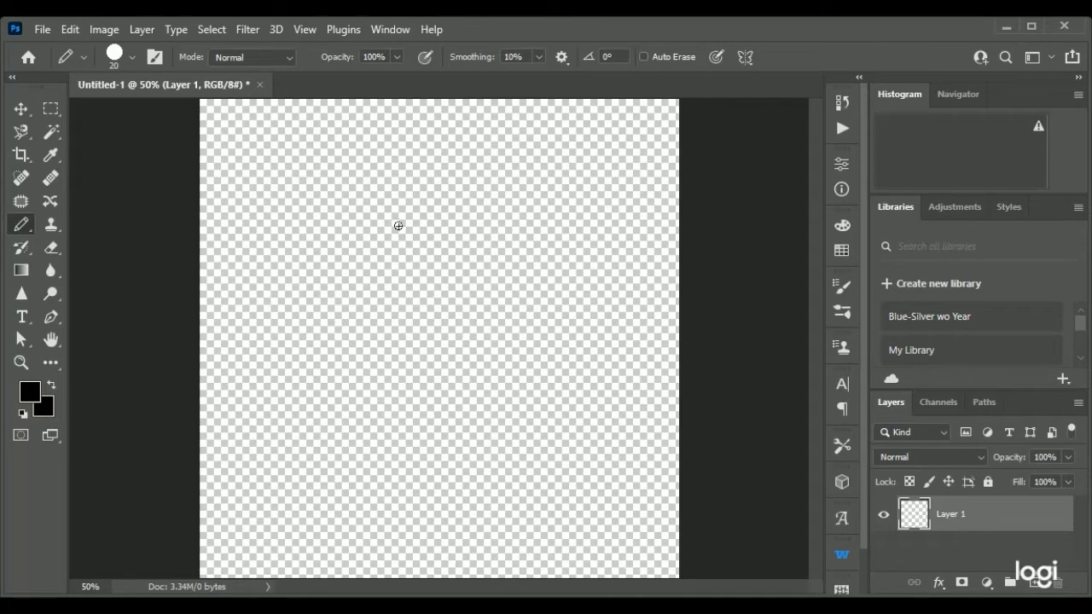
pyautogui.moveTo(382, 223); pyautogui.dragTo(397, 224)
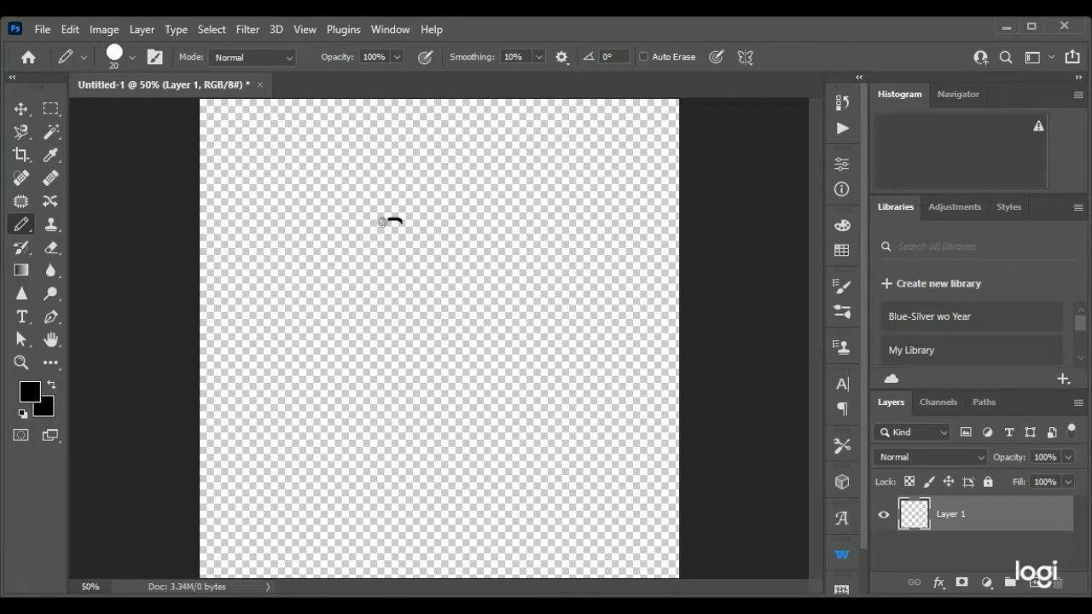
pyautogui.moveTo(392, 217); pyautogui.dragTo(358, 367)
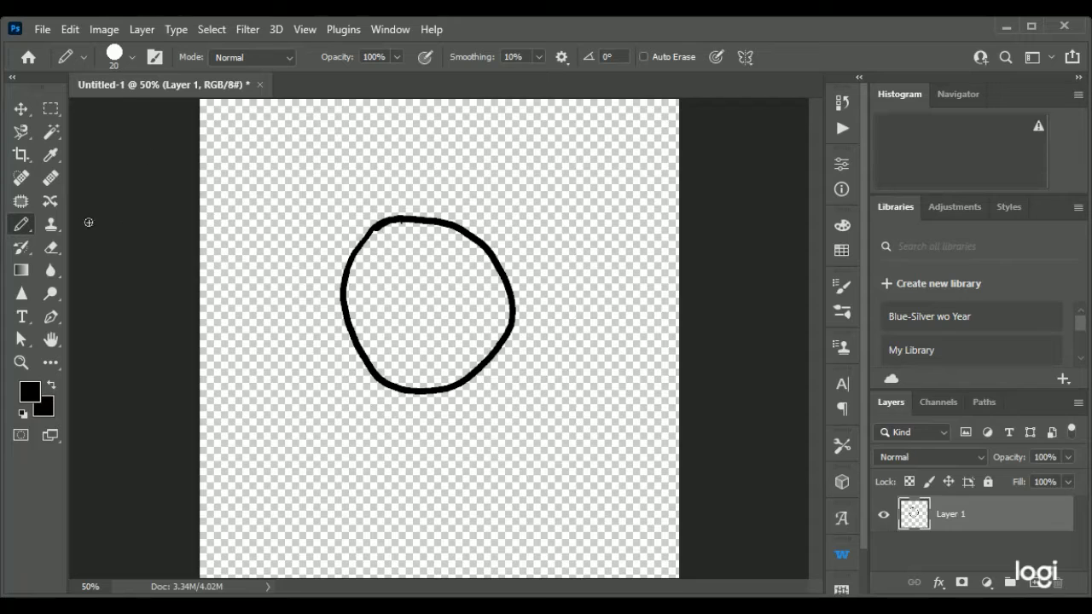
pyautogui.moveTo(95, 74)
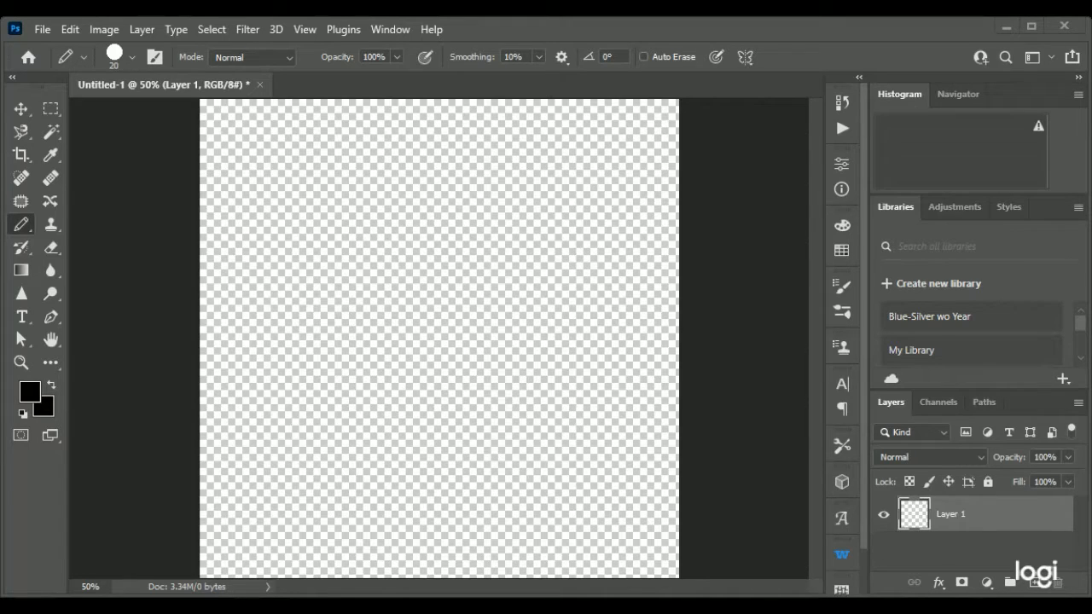
pyautogui.moveTo(772, 358)
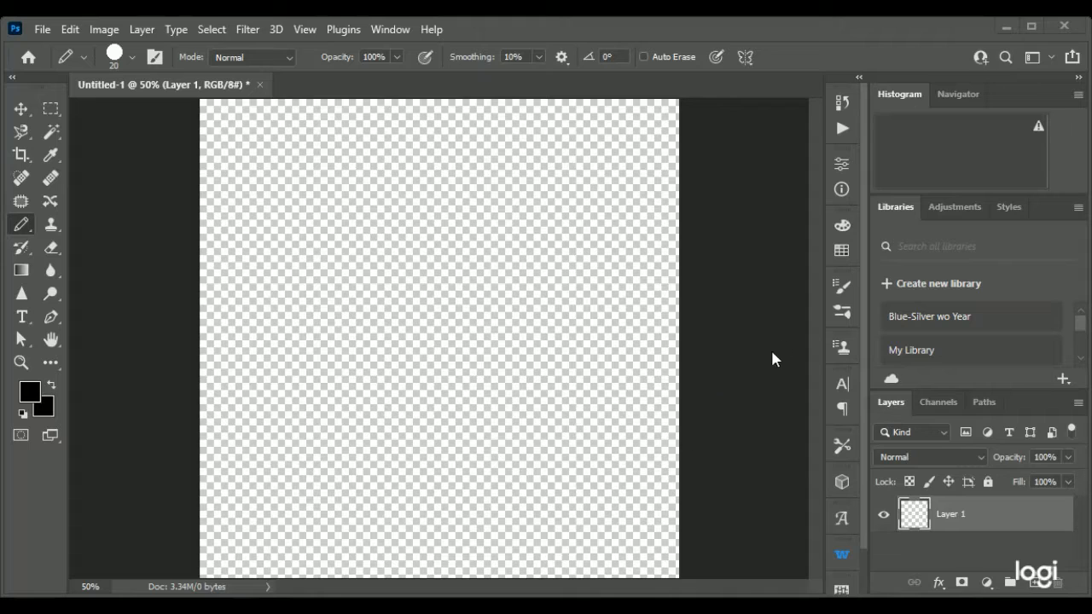
pyautogui.moveTo(898, 130)
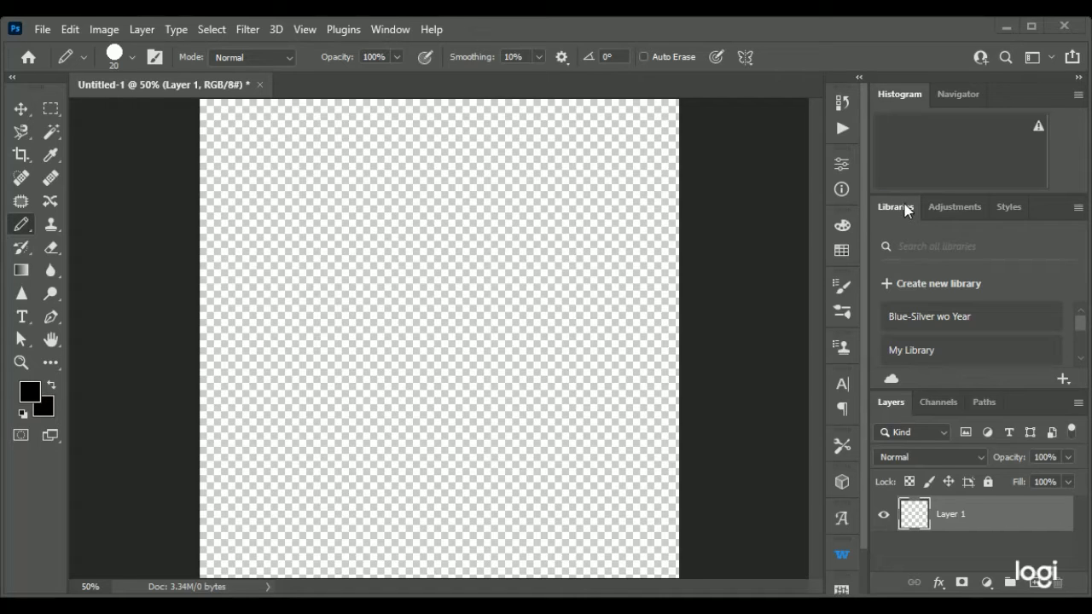
pyautogui.moveTo(681, 57)
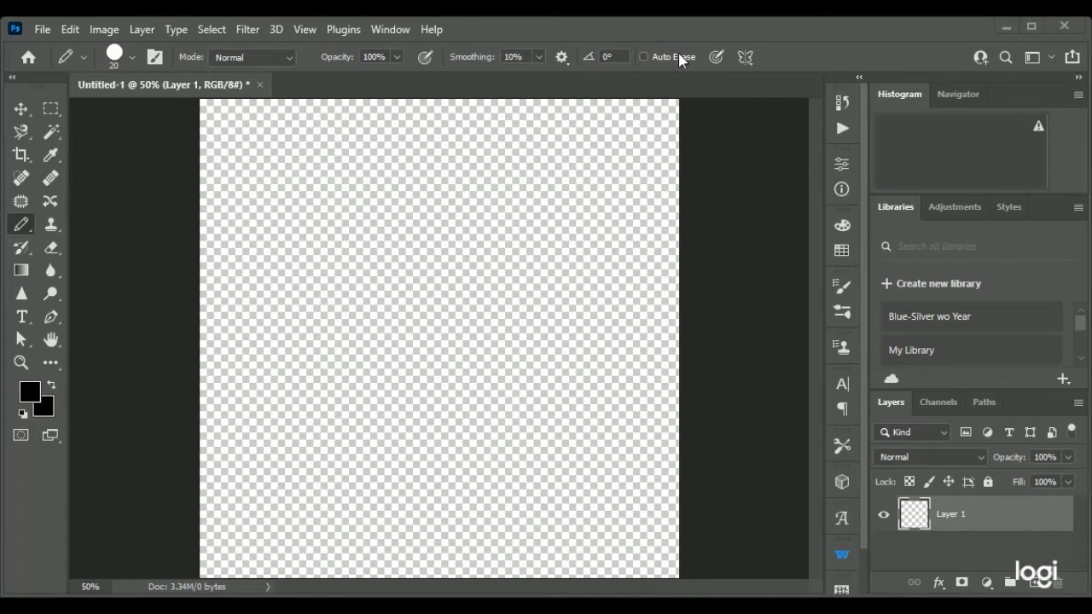
pyautogui.moveTo(608, 398)
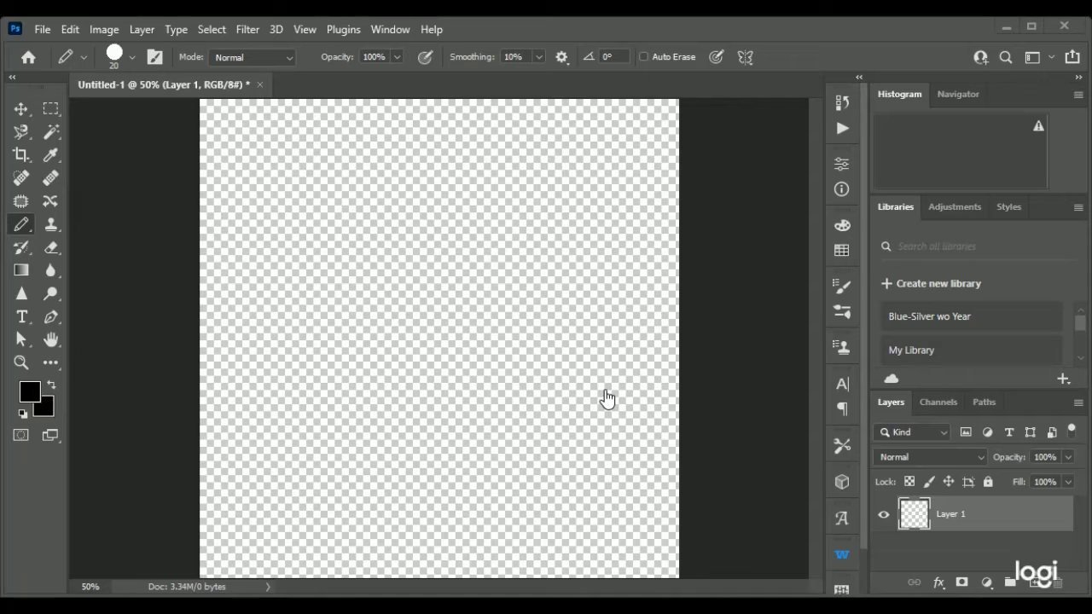
pyautogui.moveTo(576, 438)
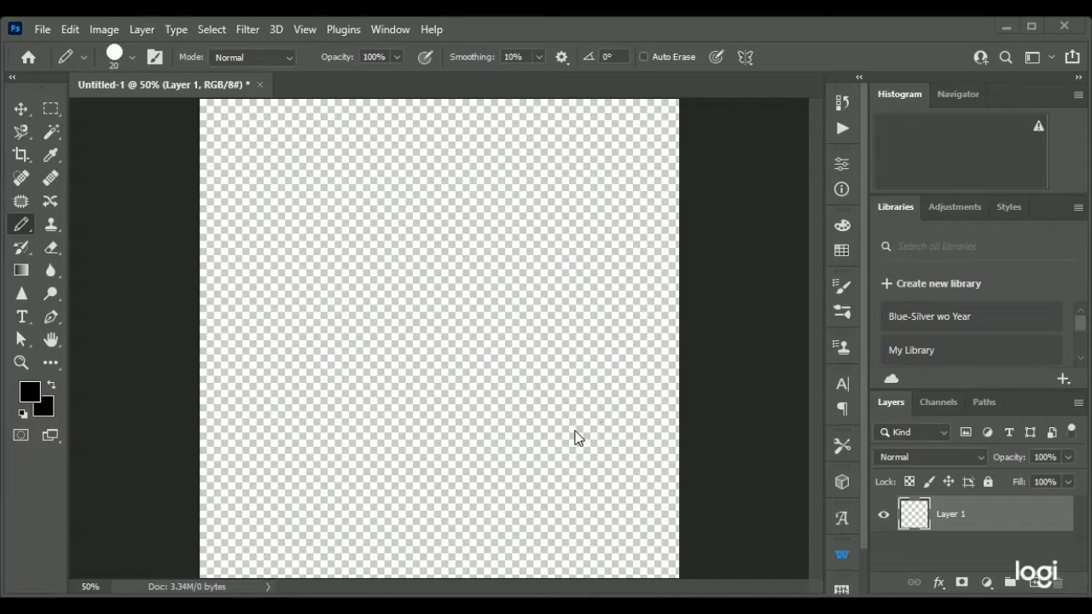
pyautogui.moveTo(491, 510)
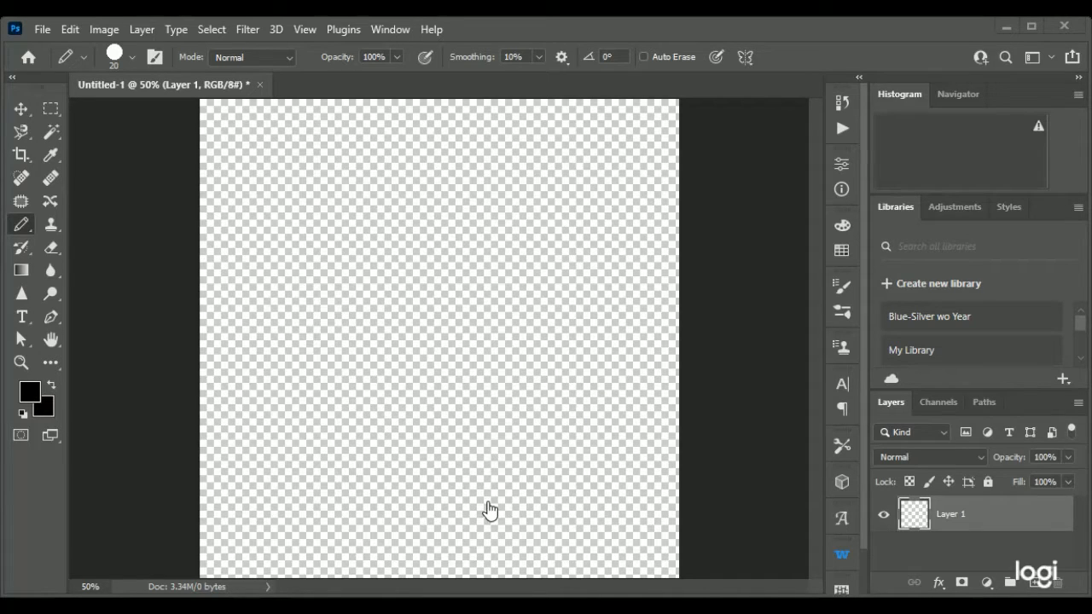
pyautogui.moveTo(495, 553)
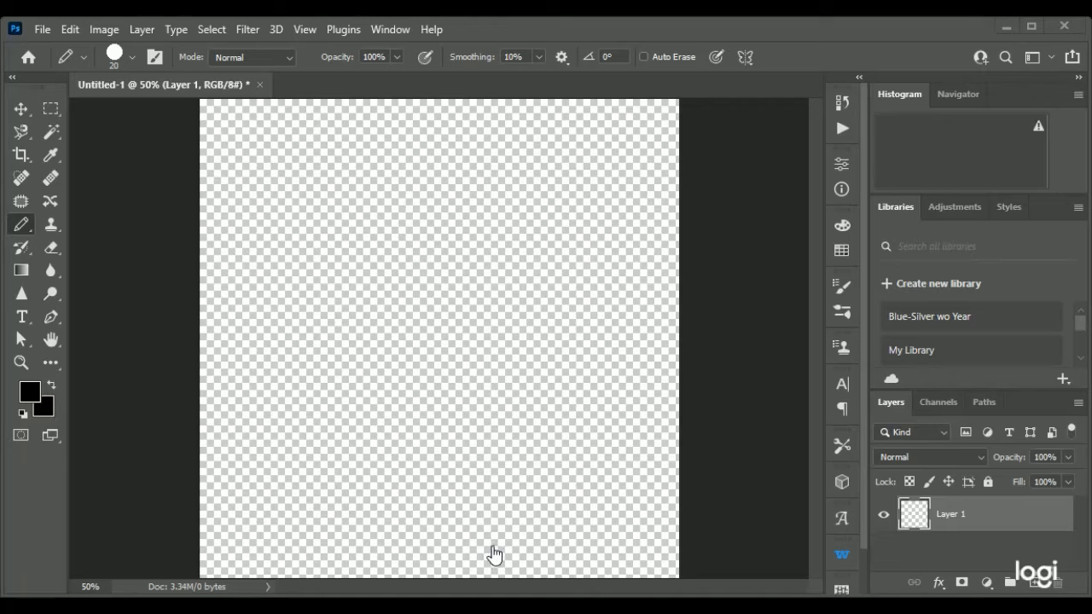
pyautogui.moveTo(538, 495)
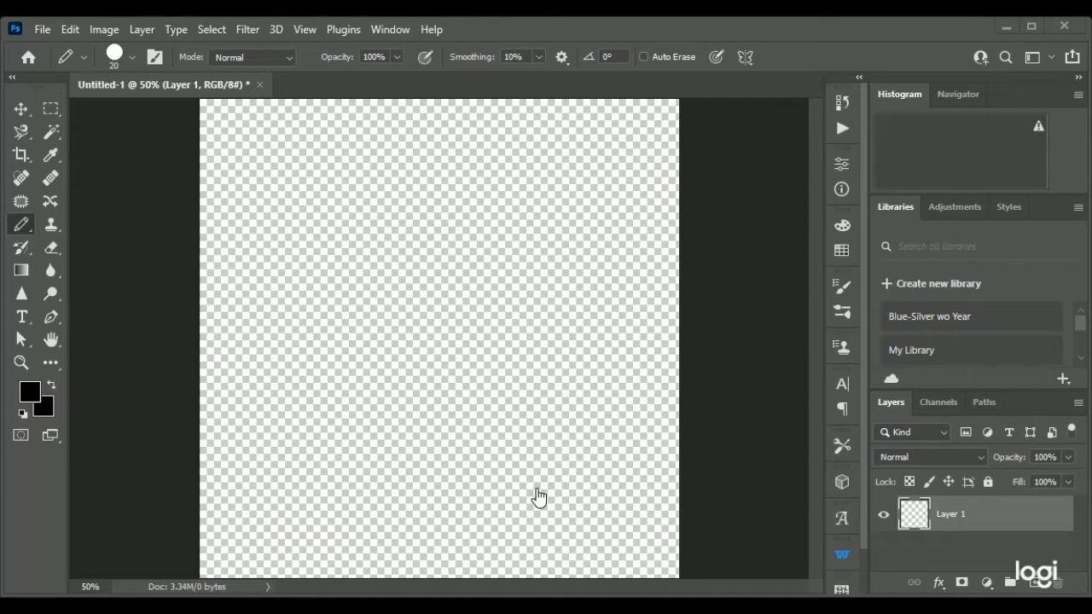
pyautogui.moveTo(717, 396)
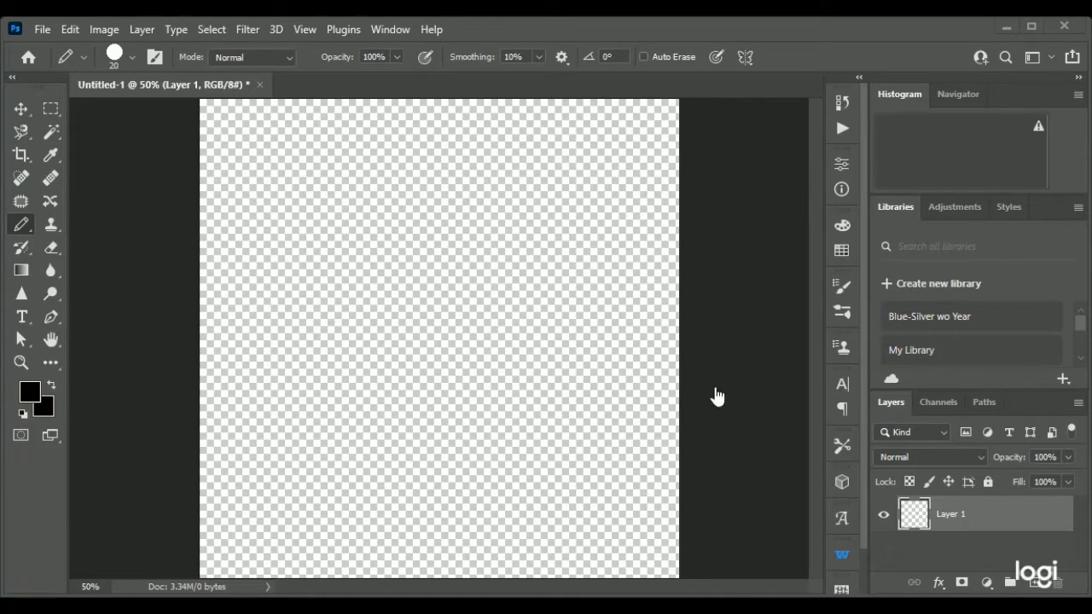
pyautogui.moveTo(1048, 245)
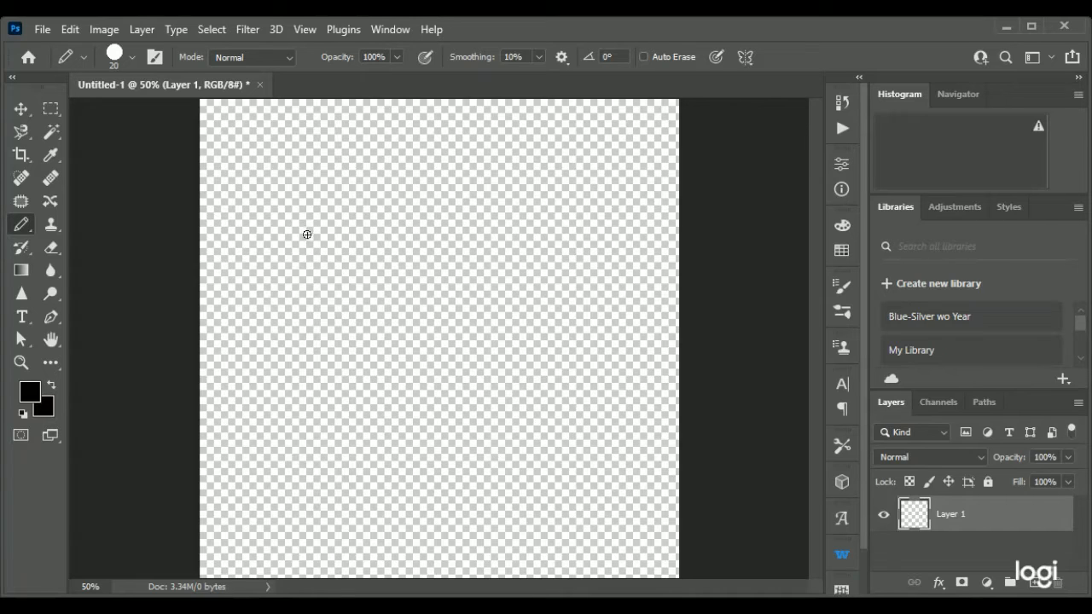
# Draw two thick black wavy band outlines and a curved shape below them.
pyautogui.moveTo(308, 235); pyautogui.dragTo(394, 221)
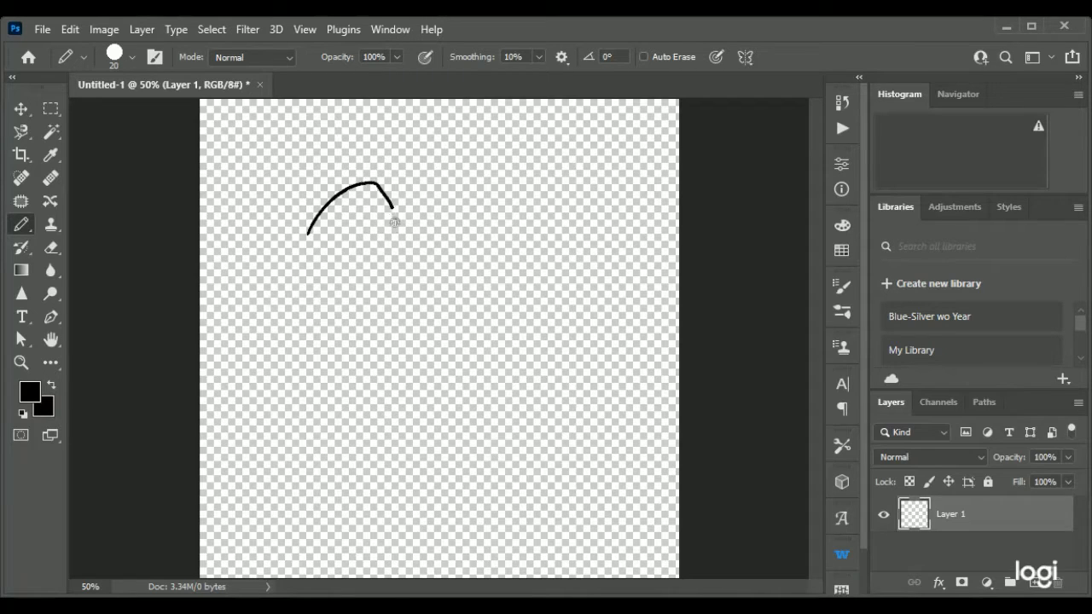
pyautogui.moveTo(375, 209); pyautogui.dragTo(493, 192)
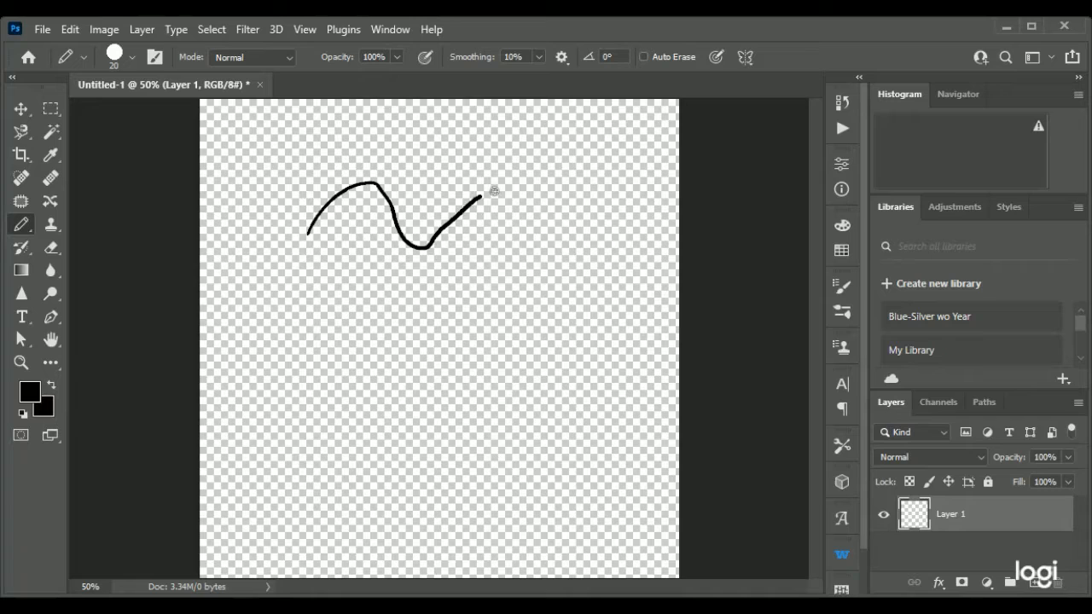
pyautogui.moveTo(491, 192); pyautogui.dragTo(597, 234)
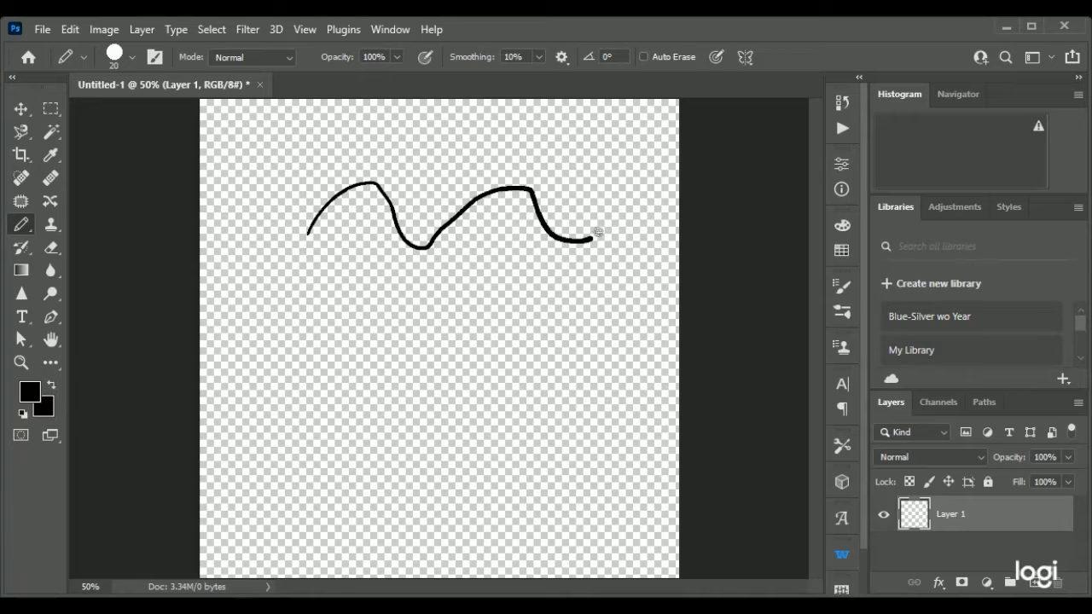
pyautogui.moveTo(508, 214); pyautogui.dragTo(601, 222)
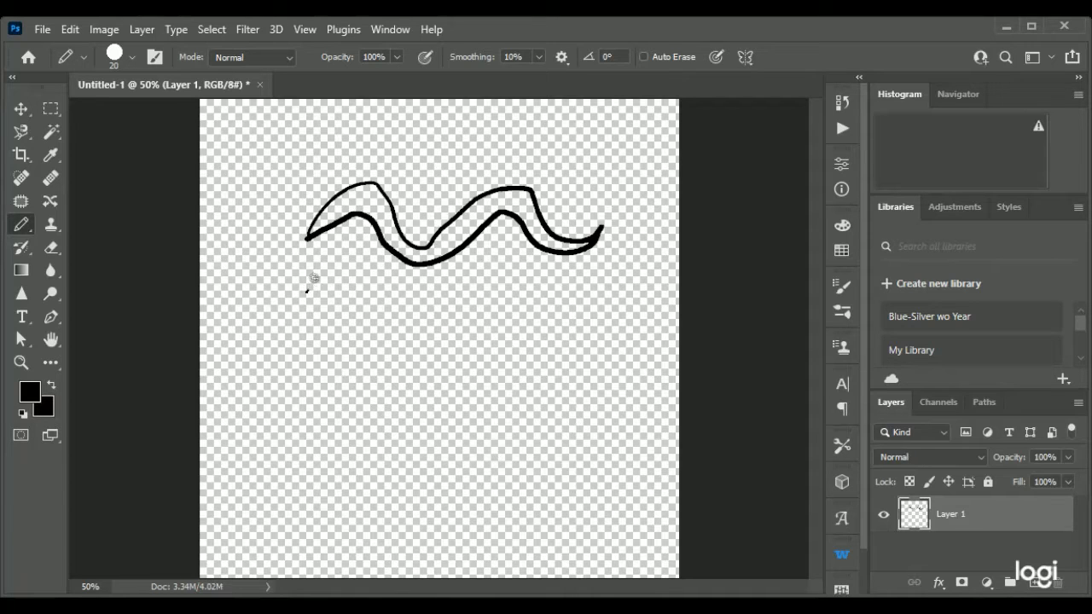
pyautogui.moveTo(309, 280); pyautogui.dragTo(444, 275)
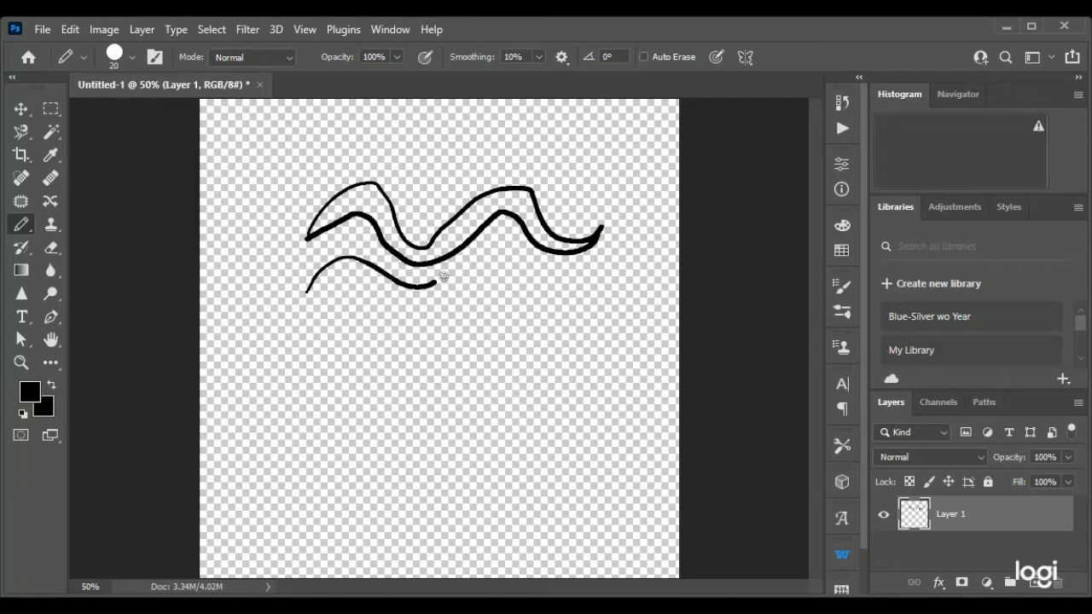
pyautogui.moveTo(435, 277); pyautogui.dragTo(546, 278)
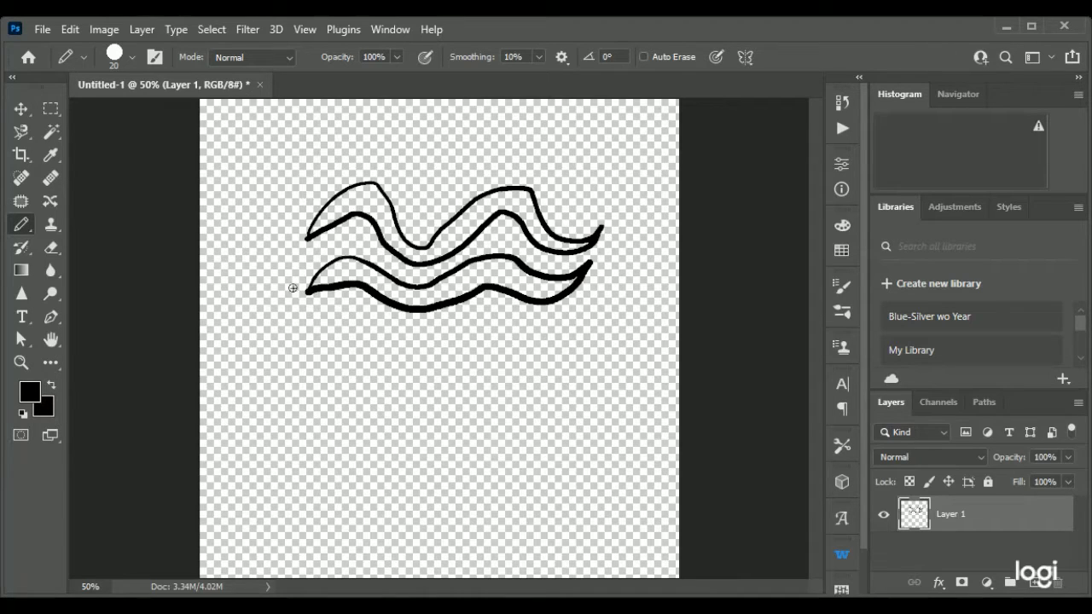
pyautogui.moveTo(287, 353)
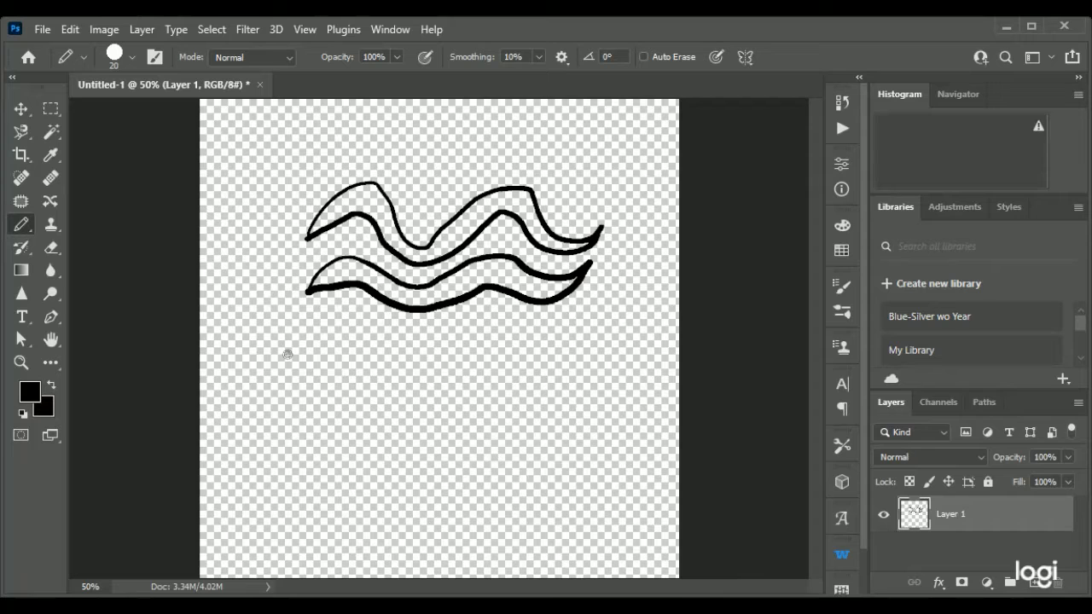
pyautogui.moveTo(289, 357); pyautogui.dragTo(493, 397)
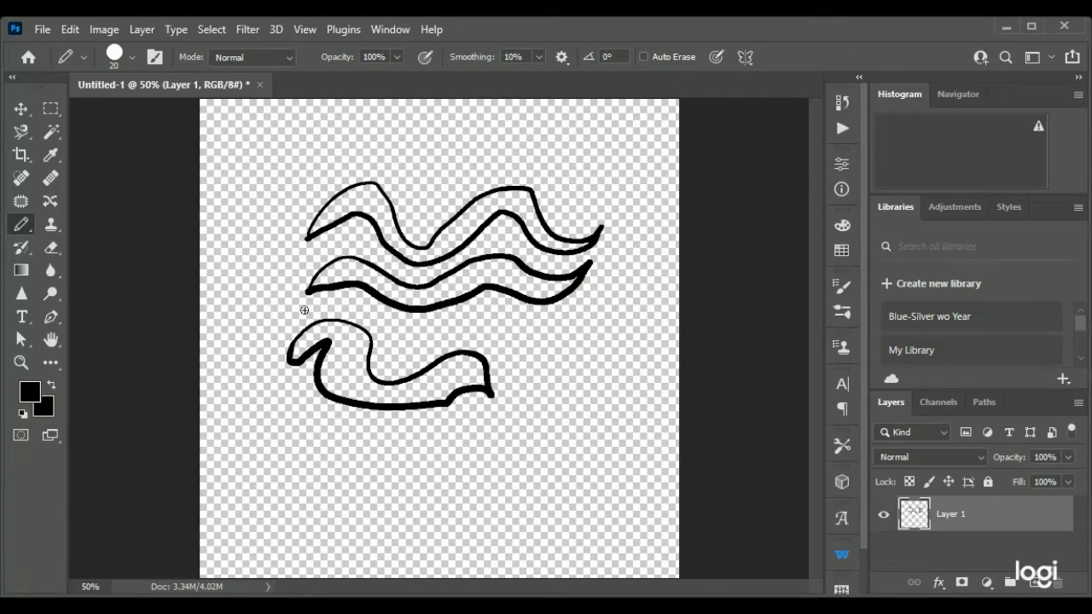
pyautogui.moveTo(70, 29)
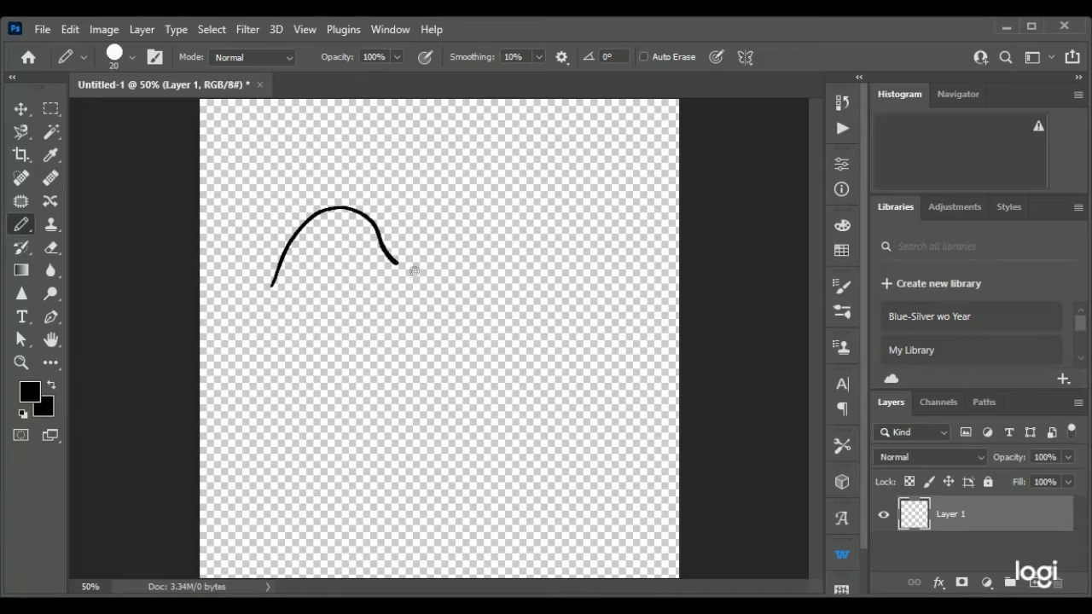
pyautogui.moveTo(384, 269); pyautogui.dragTo(606, 265)
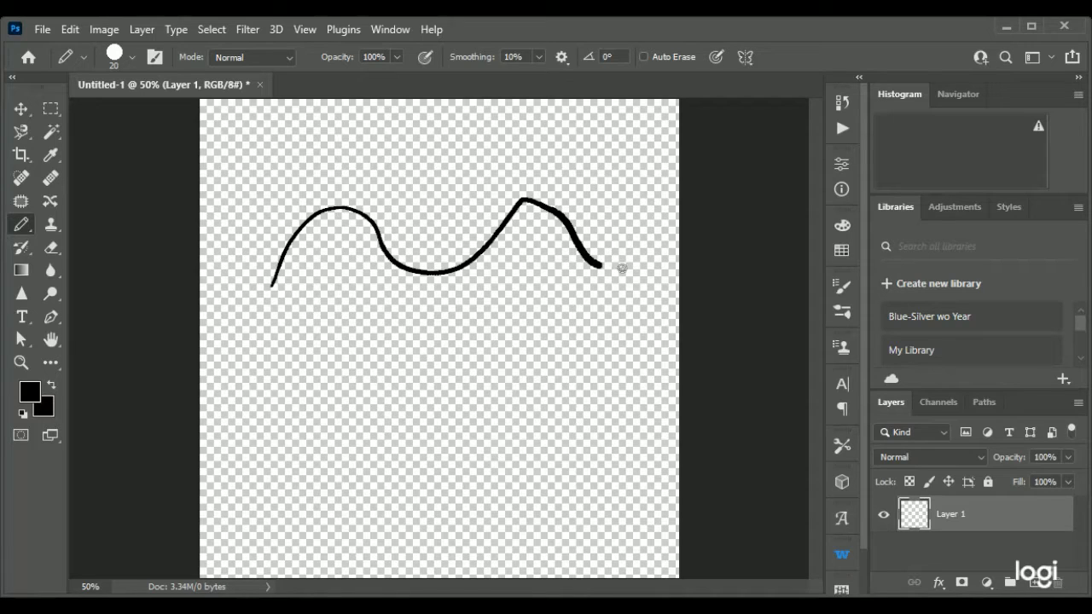
pyautogui.moveTo(440, 293); pyautogui.dragTo(615, 278)
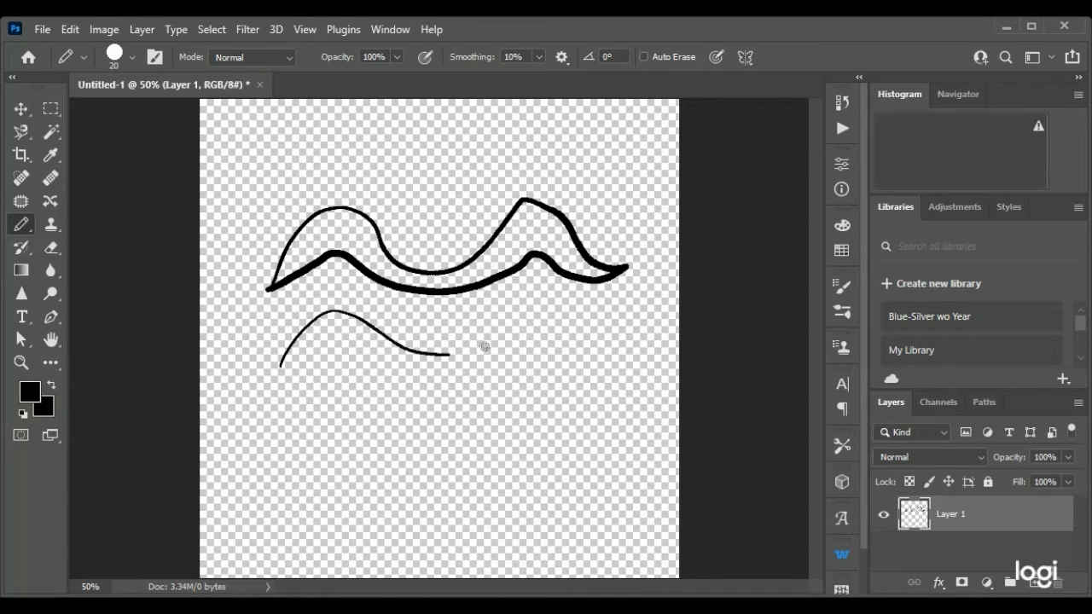
pyautogui.moveTo(444, 354); pyautogui.dragTo(648, 350)
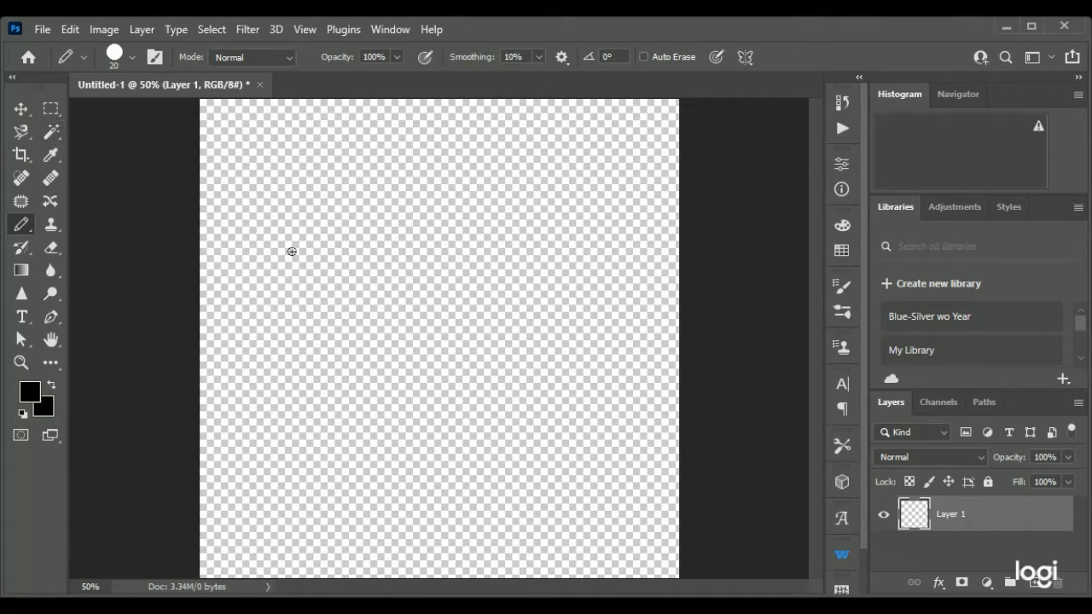
pyautogui.moveTo(340, 354)
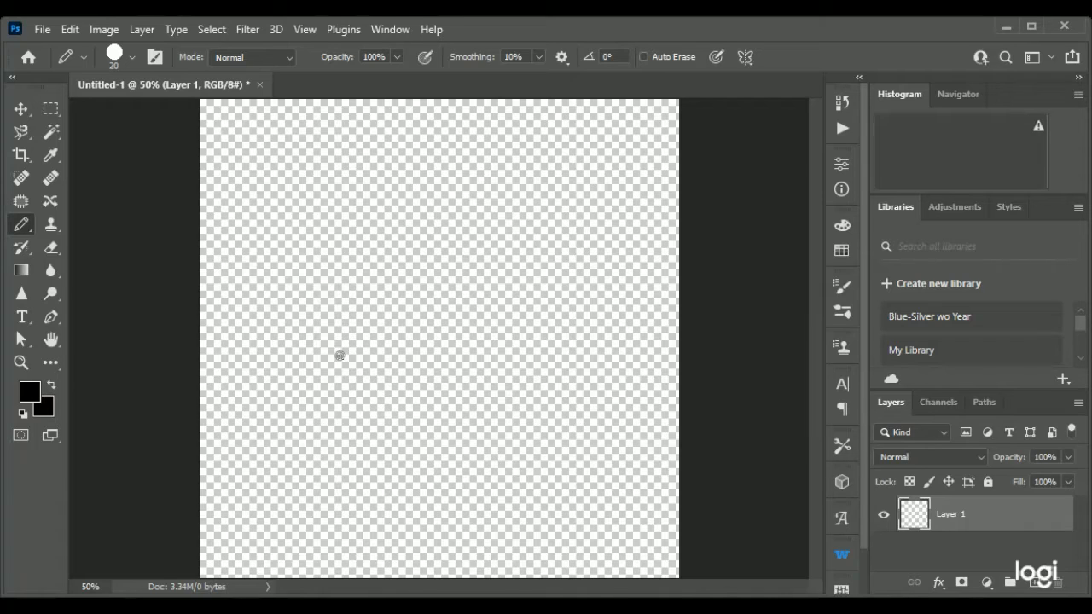
# Draw a black planet circle outline on the canvas.
pyautogui.moveTo(339, 361); pyautogui.dragTo(435, 209)
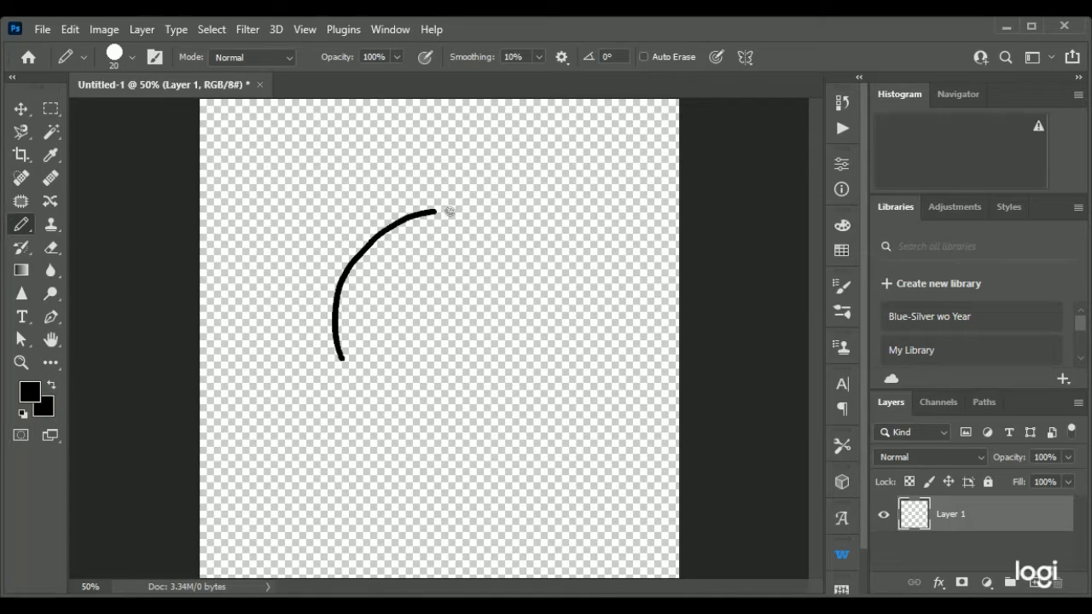
pyautogui.moveTo(426, 211); pyautogui.dragTo(522, 258)
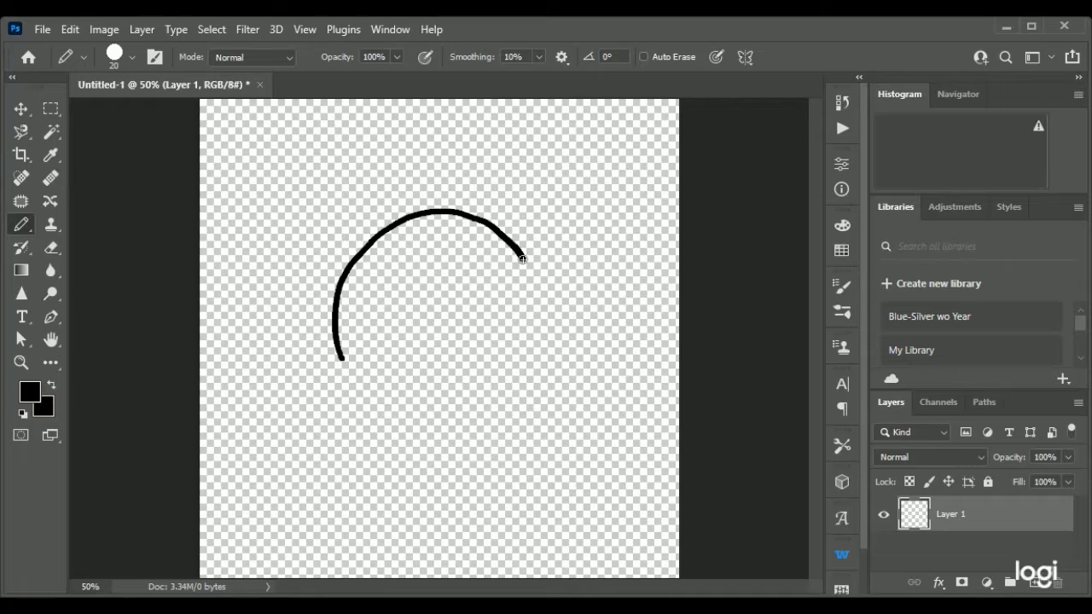
pyautogui.moveTo(523, 258); pyautogui.dragTo(532, 333)
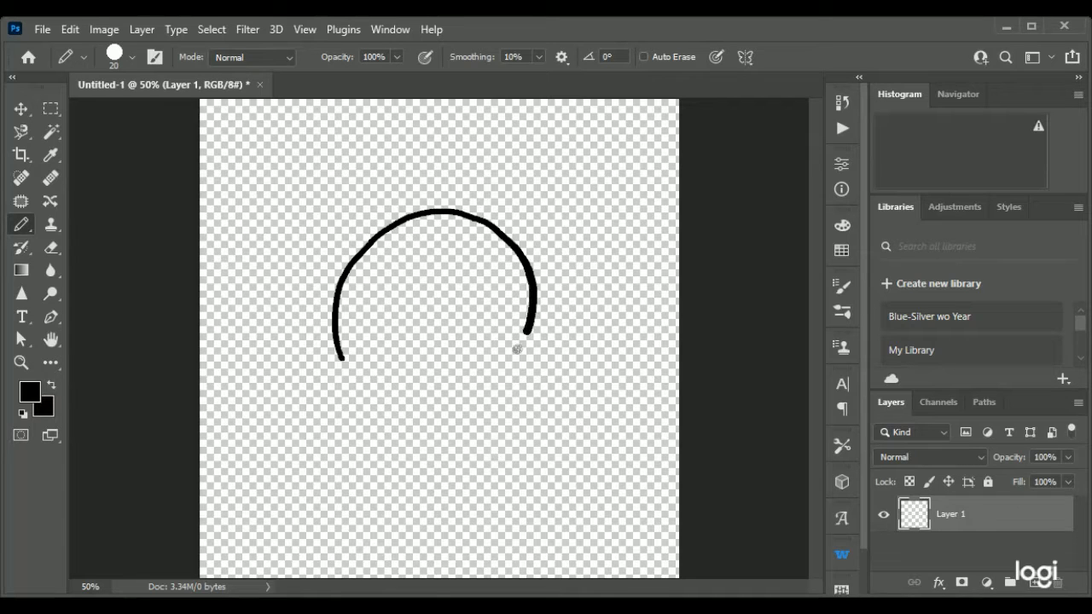
pyautogui.moveTo(529, 329); pyautogui.dragTo(340, 359)
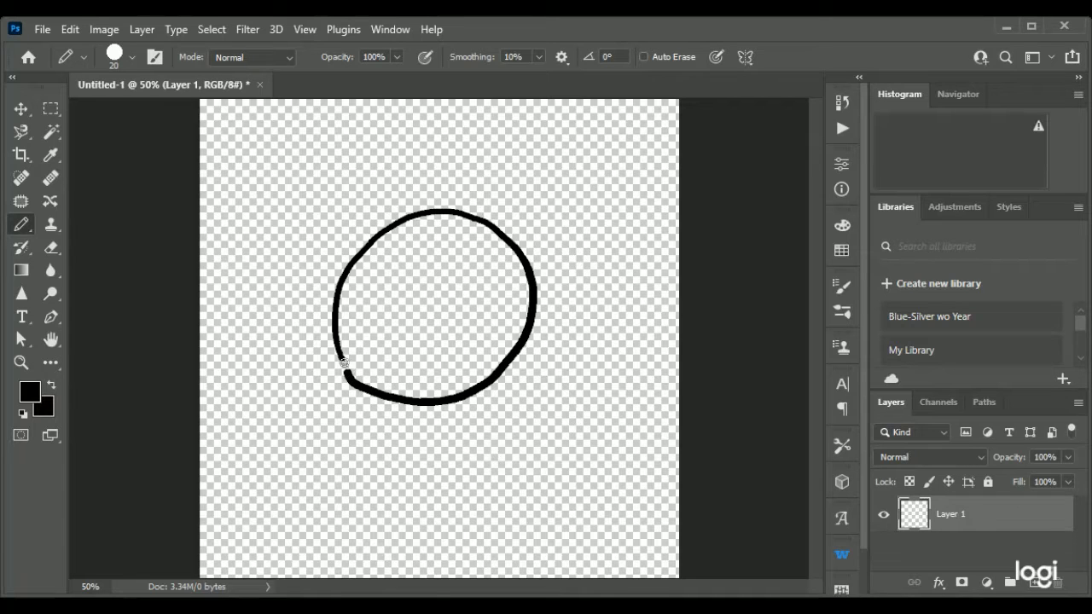
# Add a narrow diagonal ring across the planet and choose dark red as painting colour.
pyautogui.moveTo(312, 401); pyautogui.dragTo(371, 345)
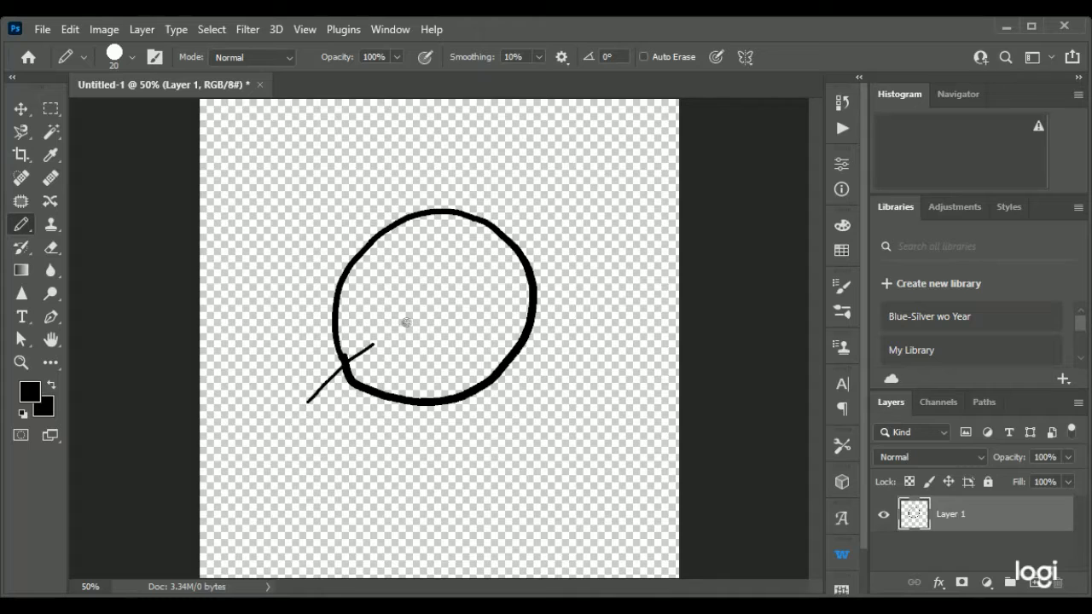
pyautogui.moveTo(315, 393); pyautogui.dragTo(551, 226)
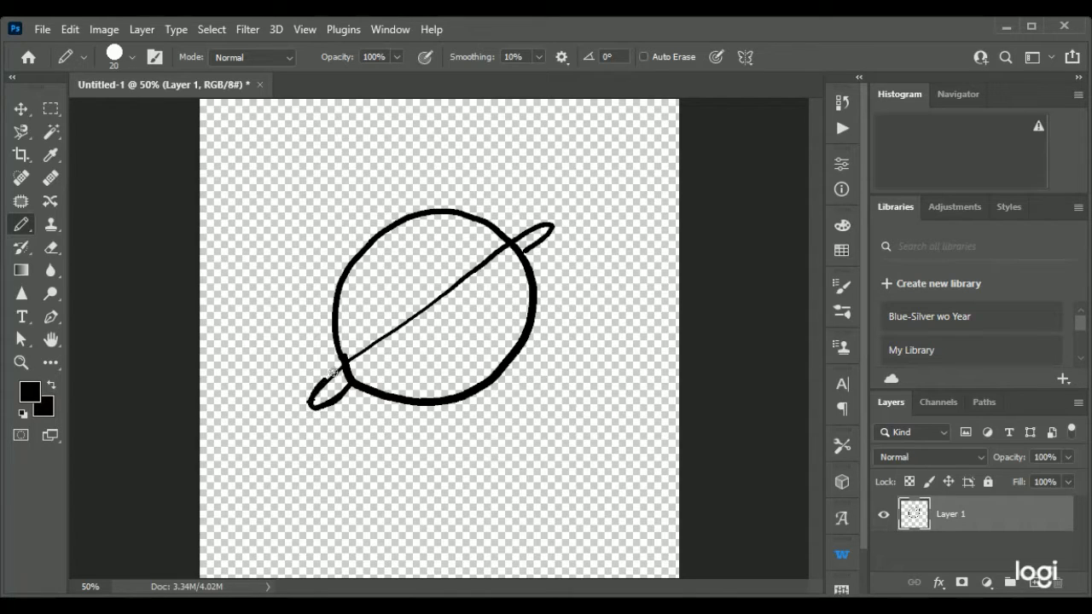
pyautogui.moveTo(333, 375); pyautogui.dragTo(486, 256)
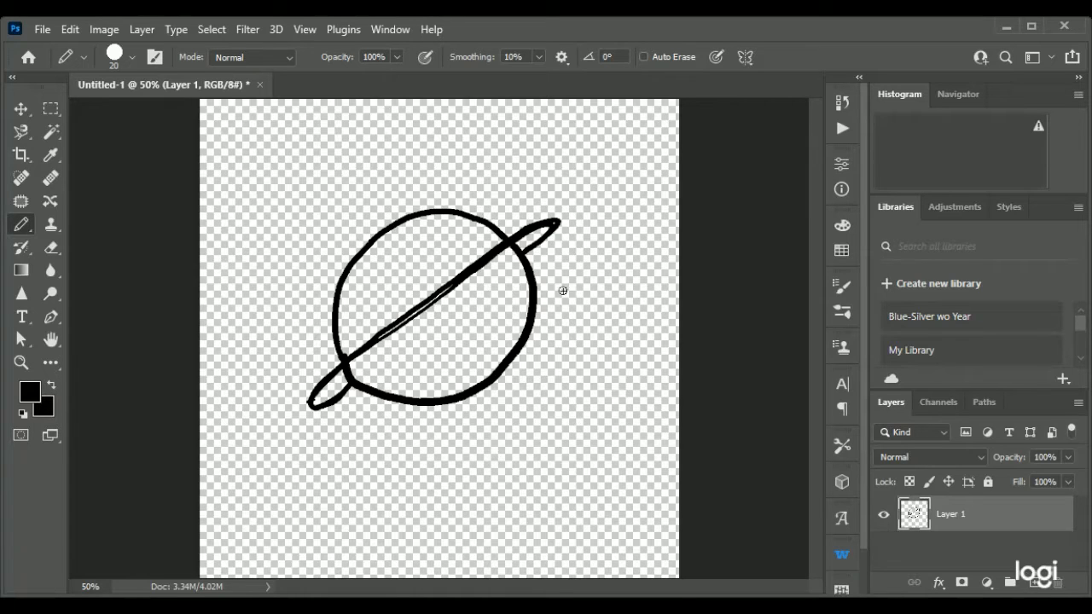
pyautogui.moveTo(379, 273)
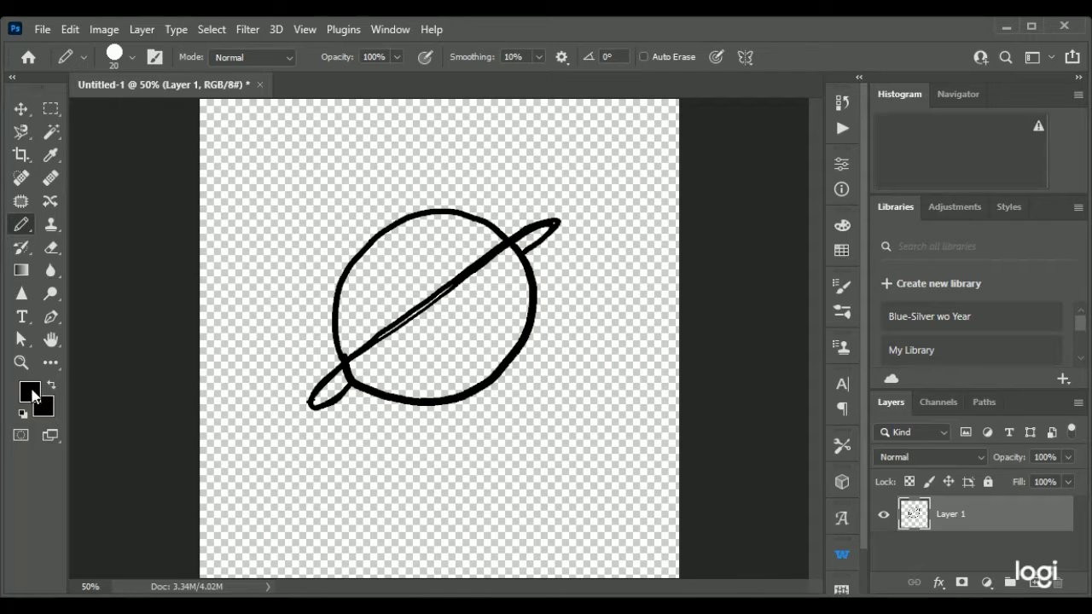
pyautogui.click(50, 155)
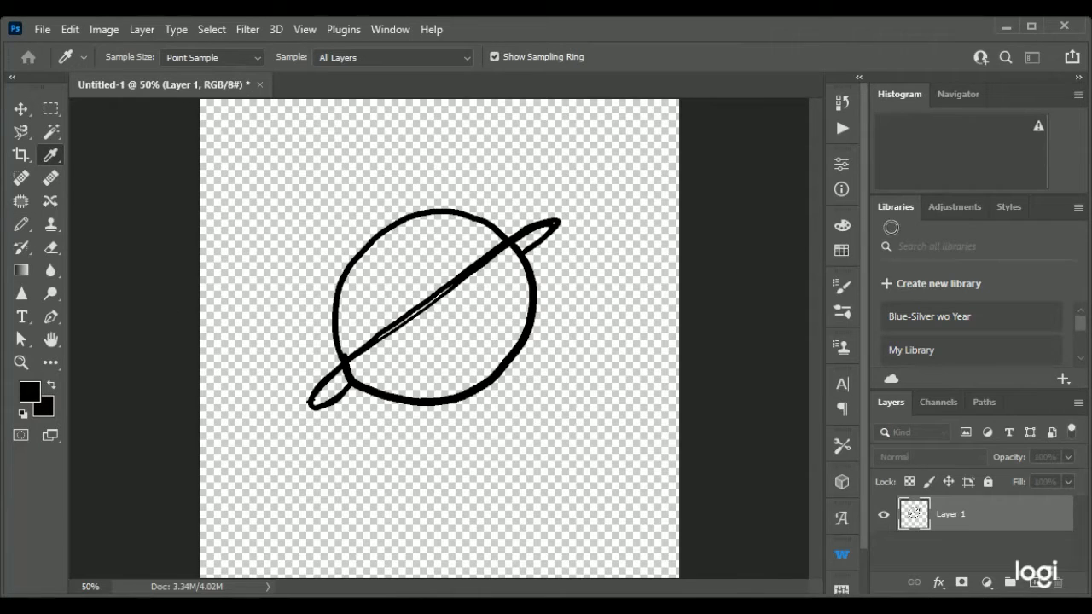
pyautogui.moveTo(795, 303)
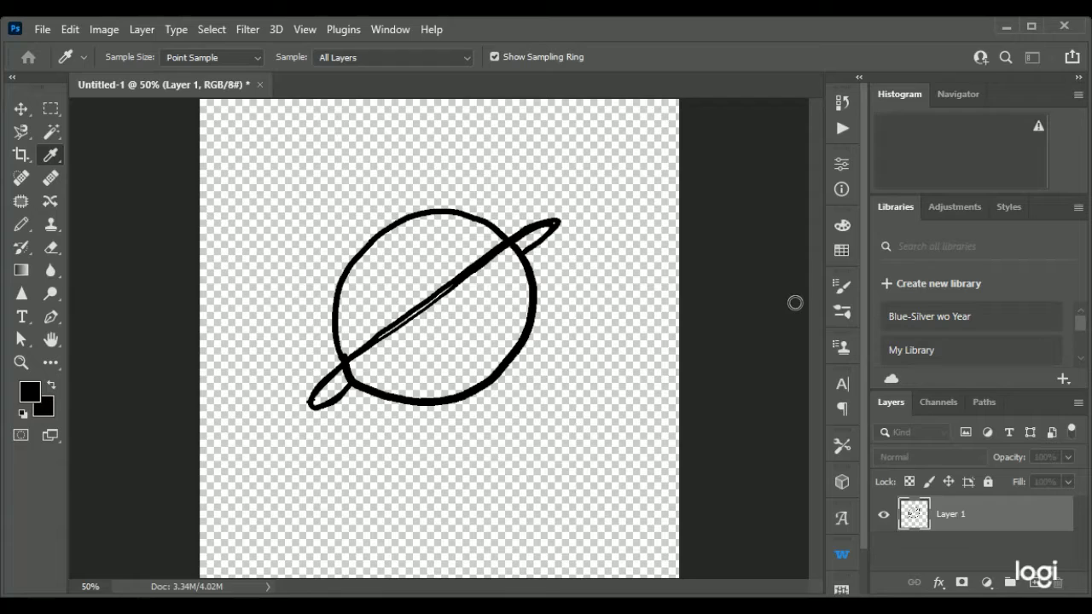
pyautogui.moveTo(992, 583)
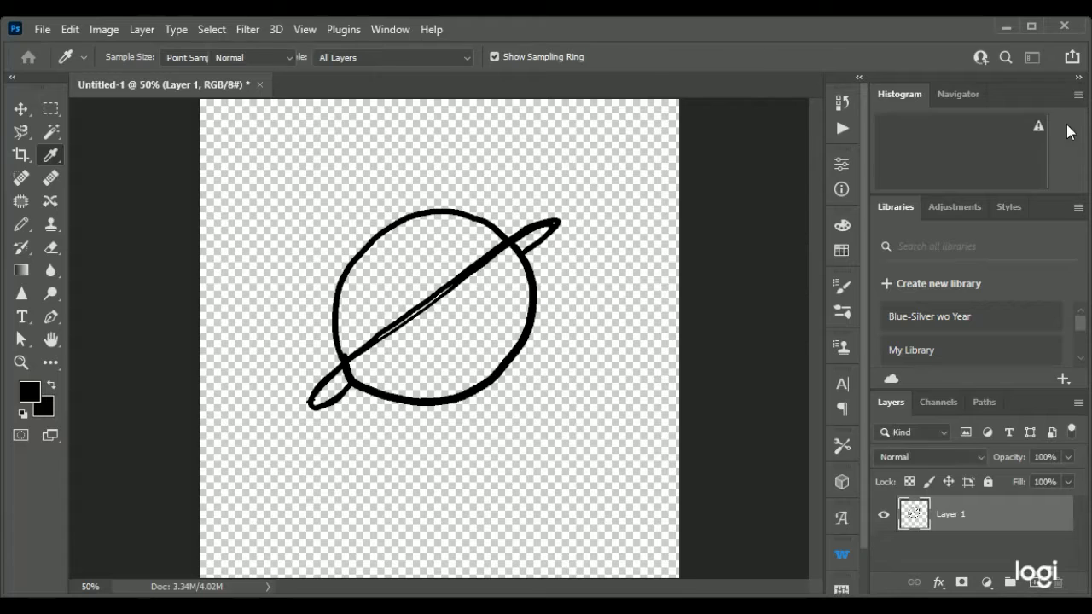
pyautogui.click(21, 224)
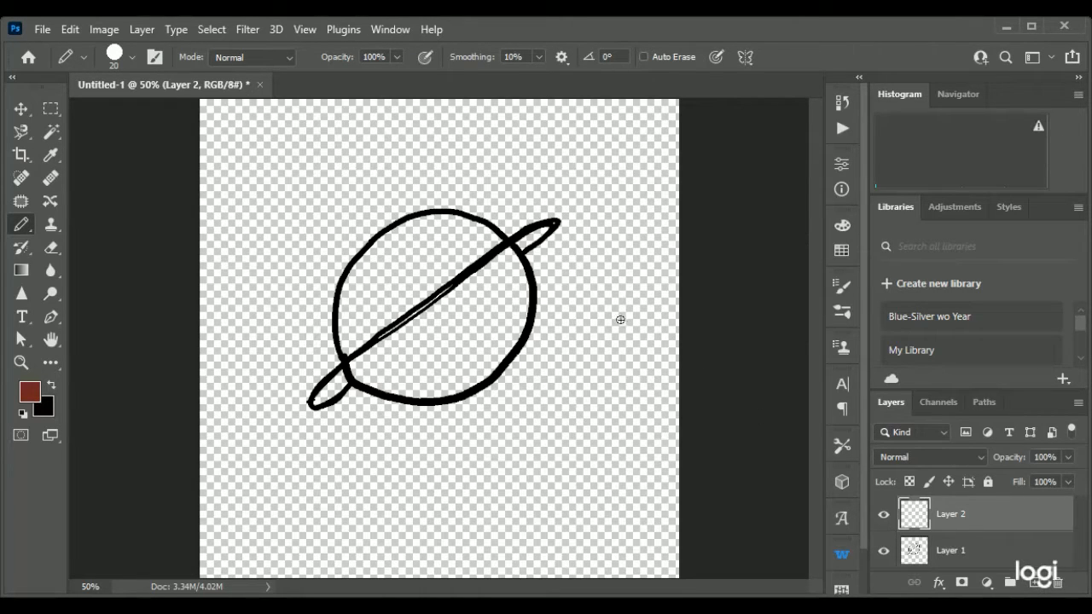
pyautogui.moveTo(431, 324); pyautogui.dragTo(469, 294)
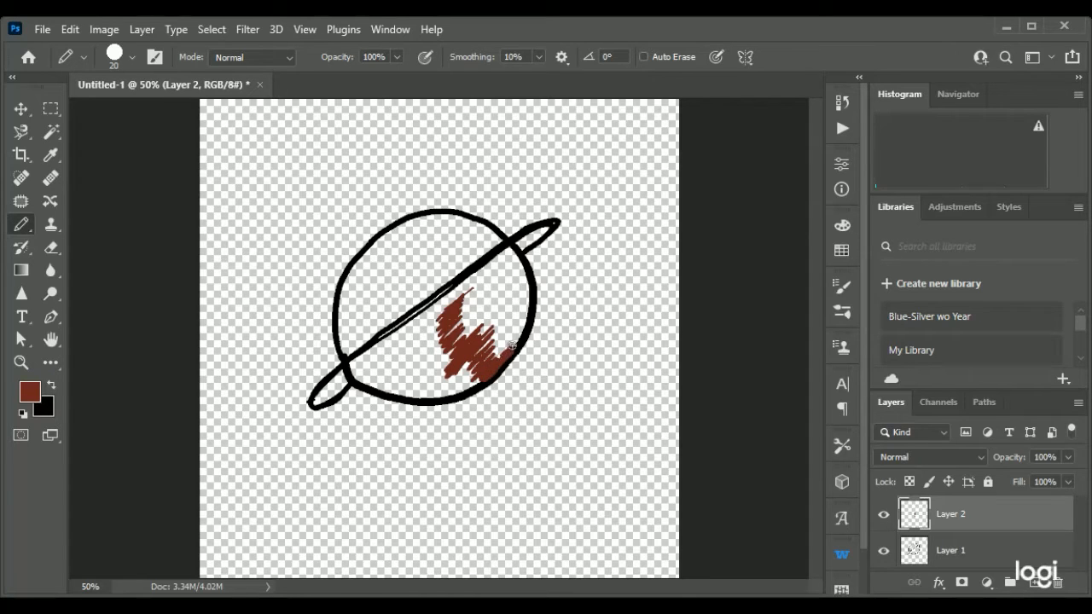
pyautogui.moveTo(507, 346); pyautogui.dragTo(482, 356)
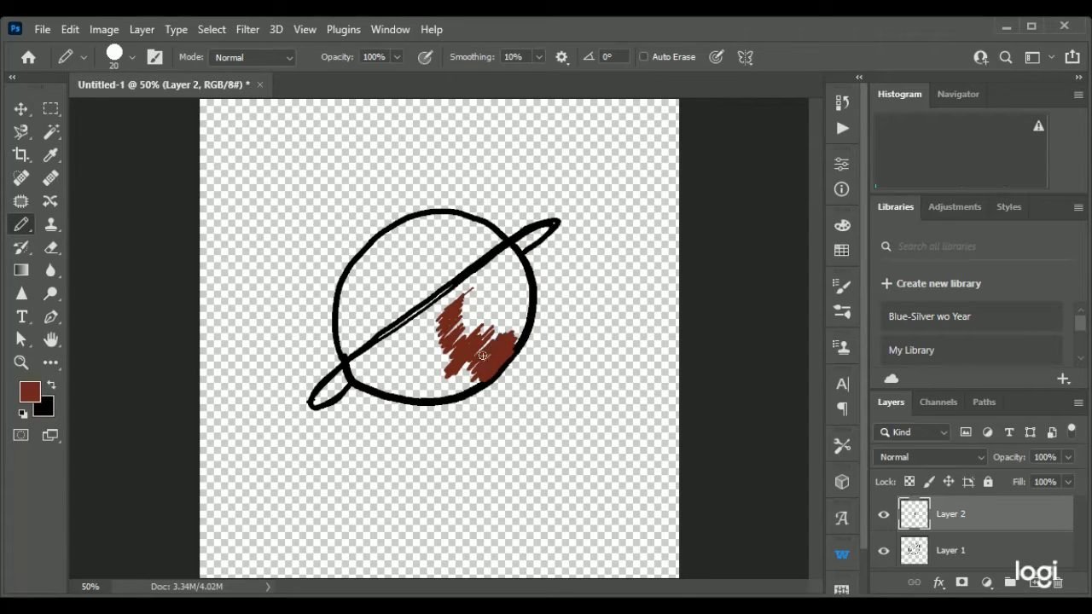
pyautogui.moveTo(482, 356); pyautogui.dragTo(421, 354)
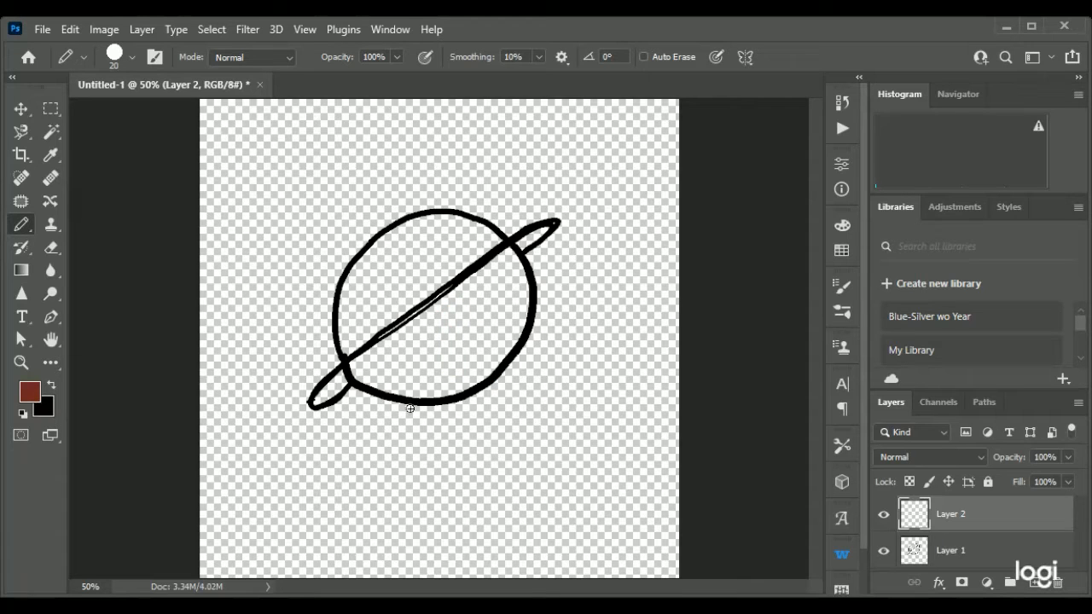
pyautogui.moveTo(481, 443)
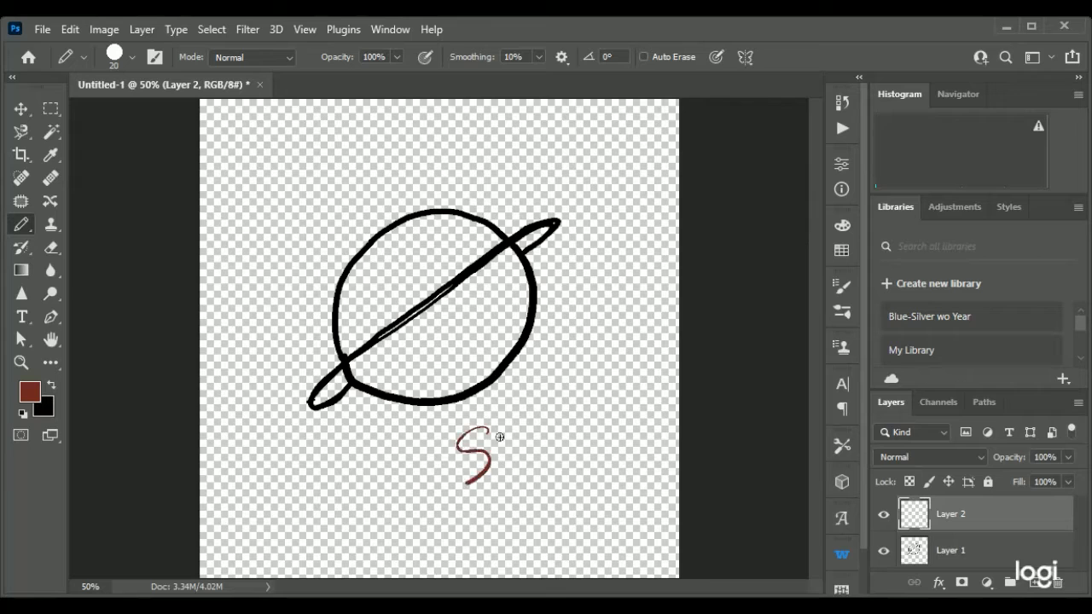
pyautogui.moveTo(486, 452); pyautogui.dragTo(546, 418)
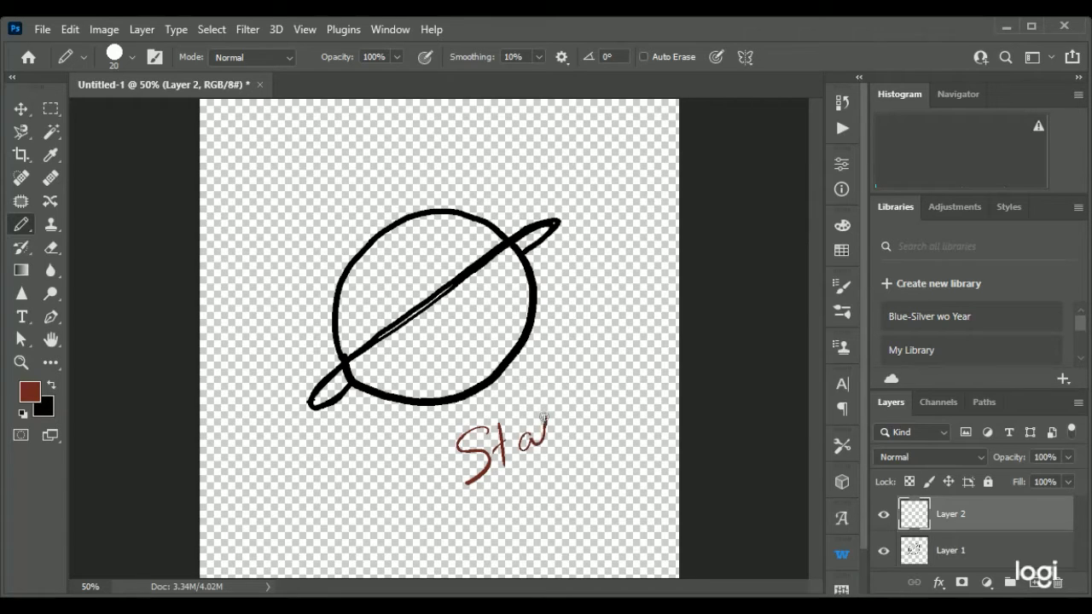
pyautogui.moveTo(538, 436); pyautogui.dragTo(649, 375)
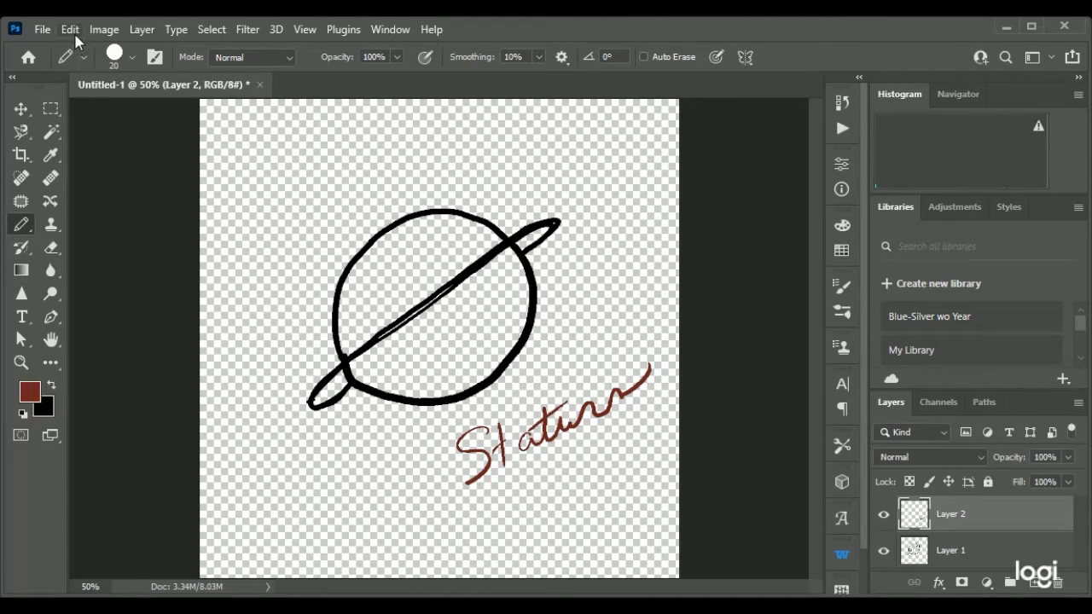
pyautogui.moveTo(217, 341)
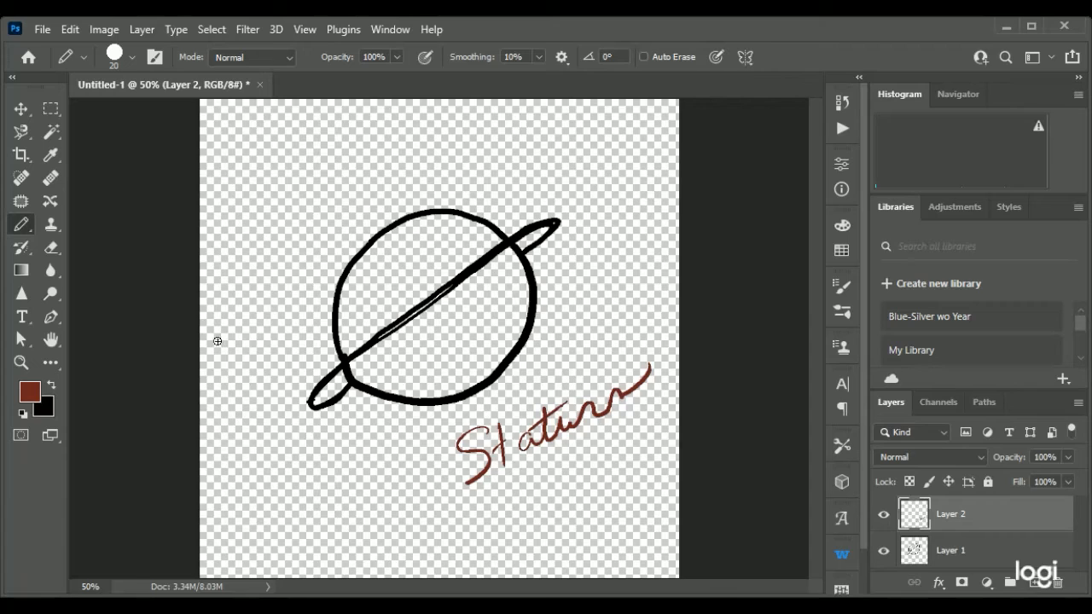
pyautogui.moveTo(287, 448)
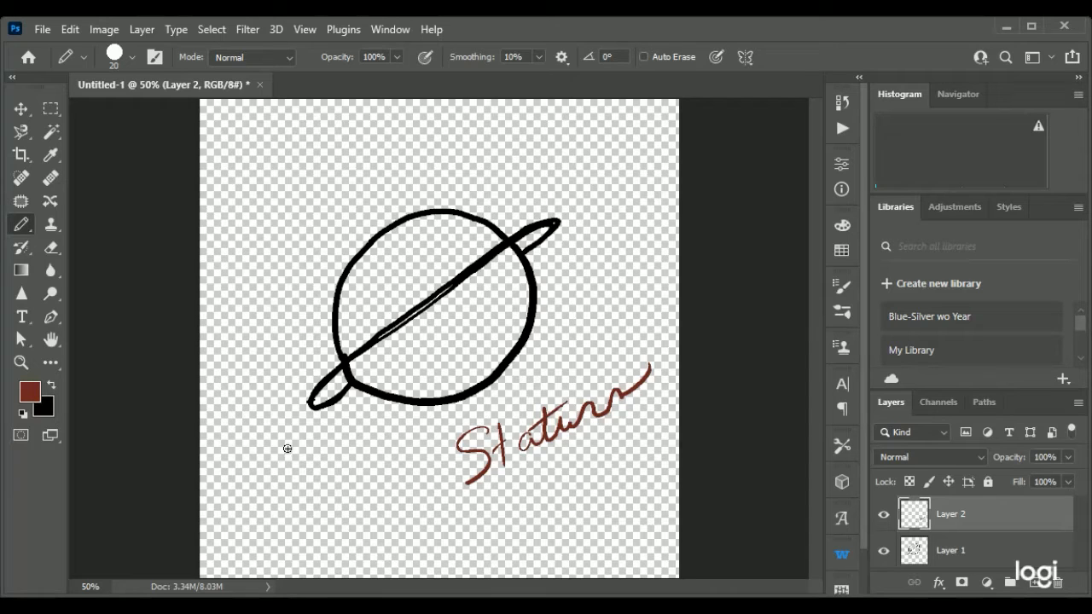
pyautogui.moveTo(134, 334)
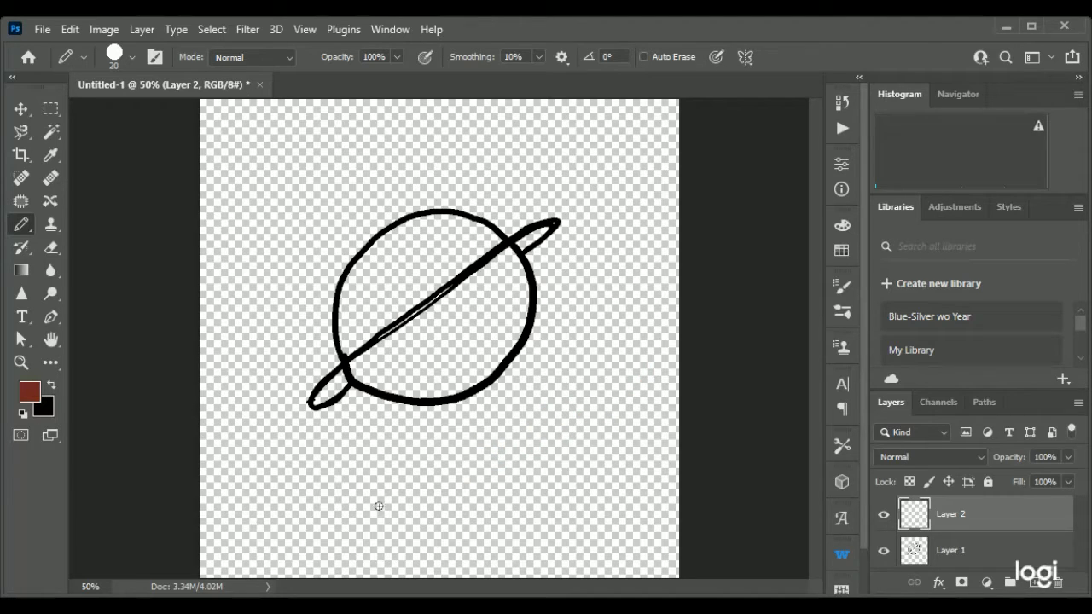
pyautogui.moveTo(550, 463)
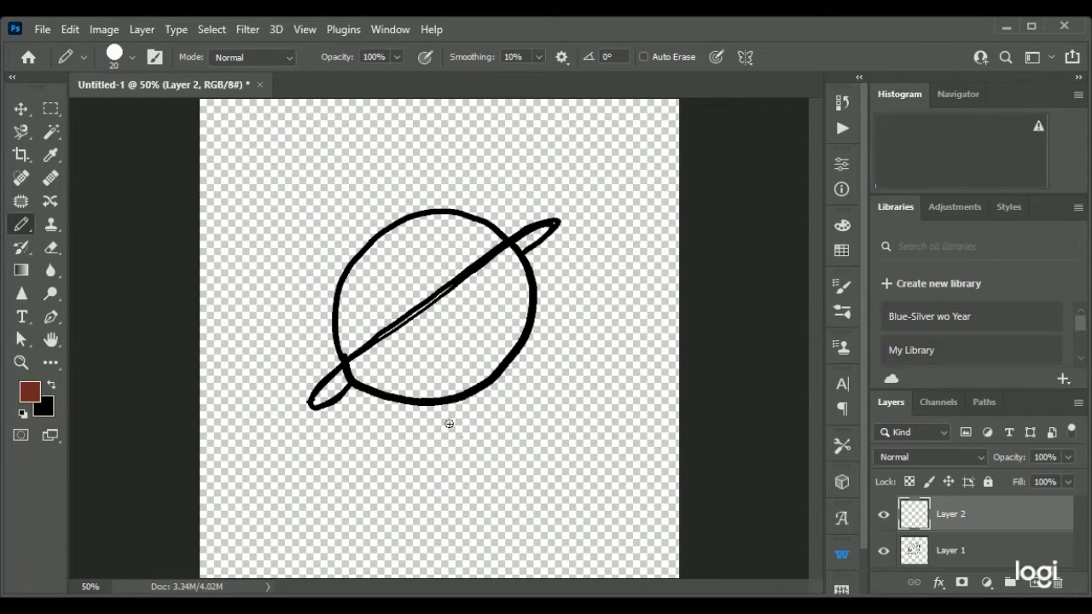
pyautogui.moveTo(458, 439)
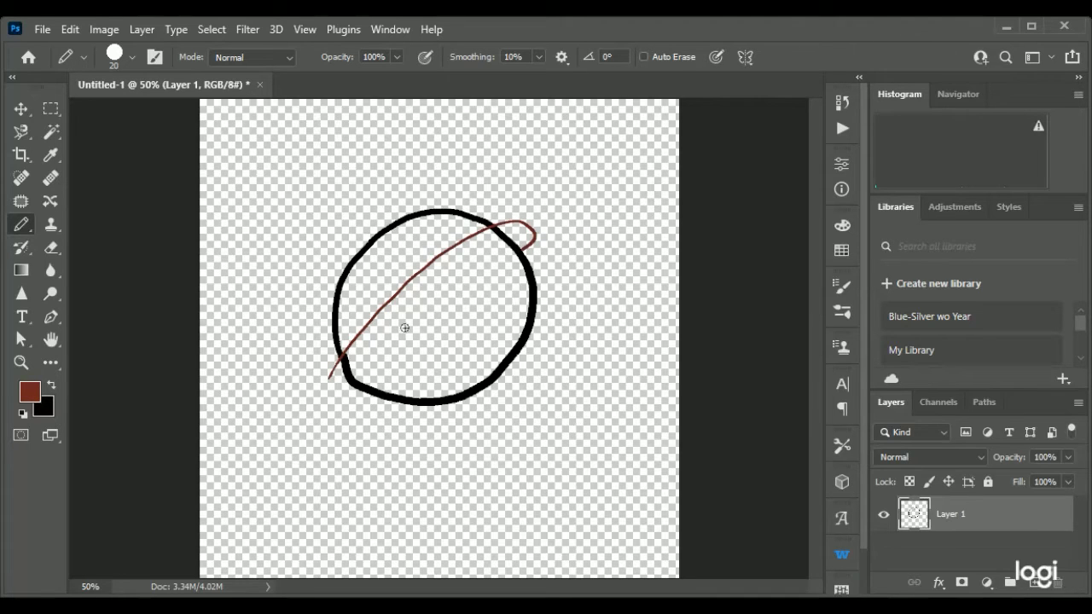
pyautogui.moveTo(337, 382)
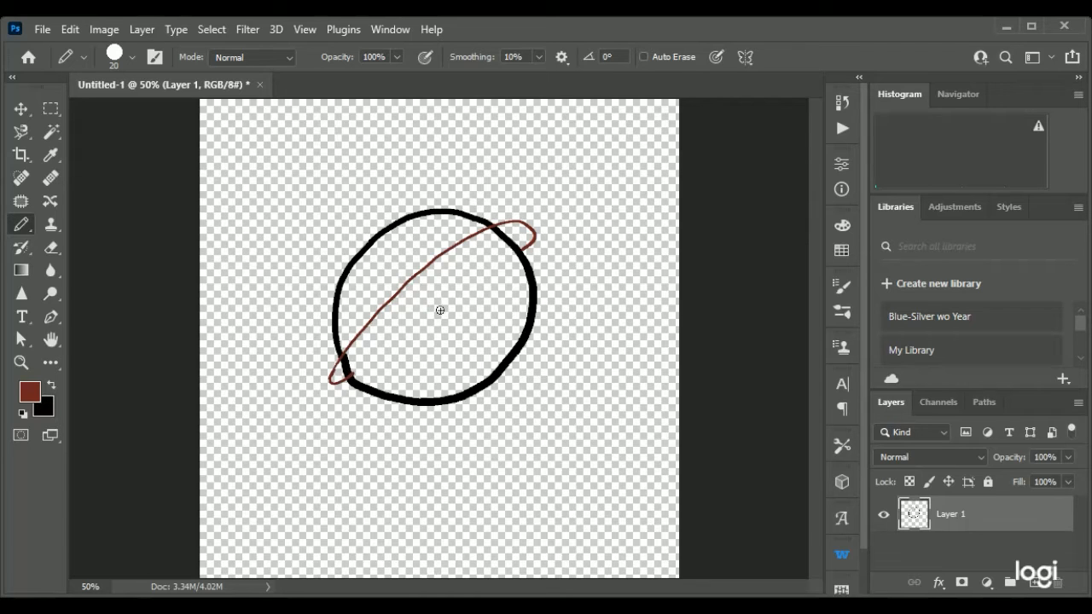
pyautogui.moveTo(519, 248)
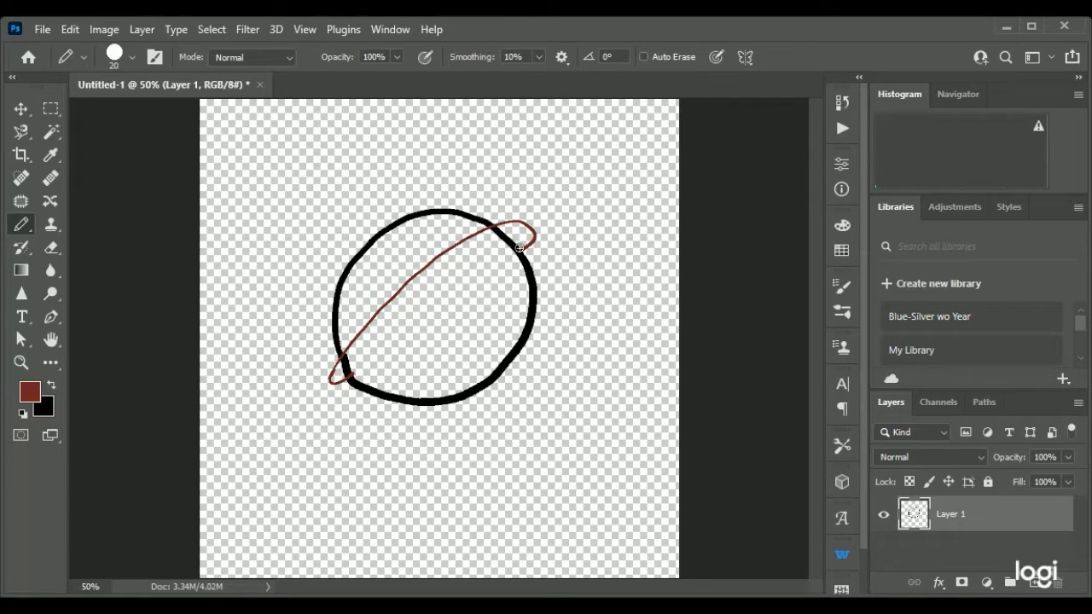
pyautogui.moveTo(523, 230)
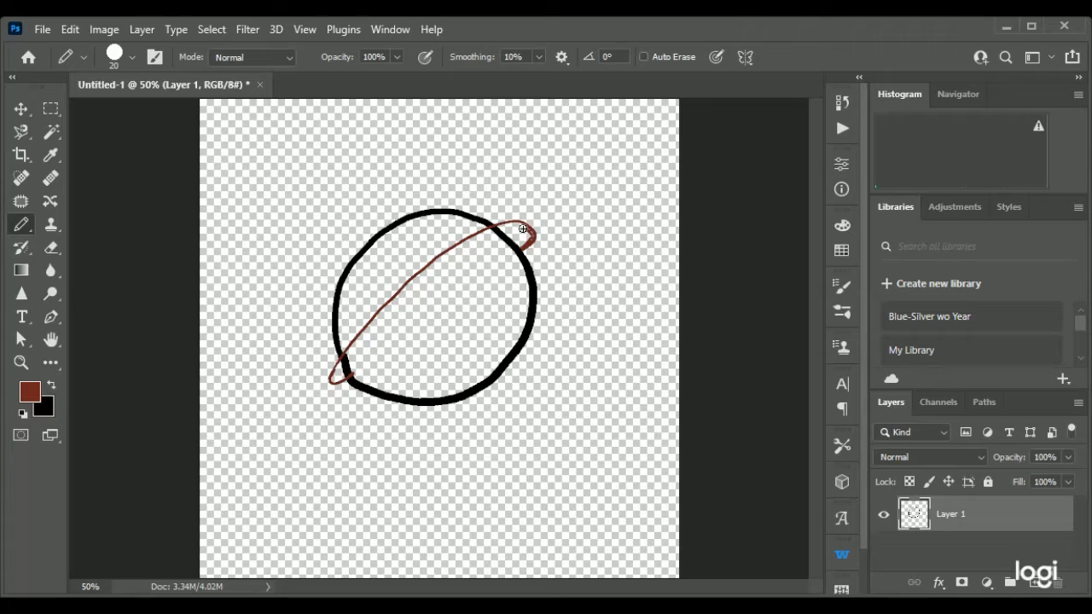
# Remove the brown stroke and the practice circle, leaving the canvas empty.
pyautogui.moveTo(523, 229); pyautogui.dragTo(395, 314)
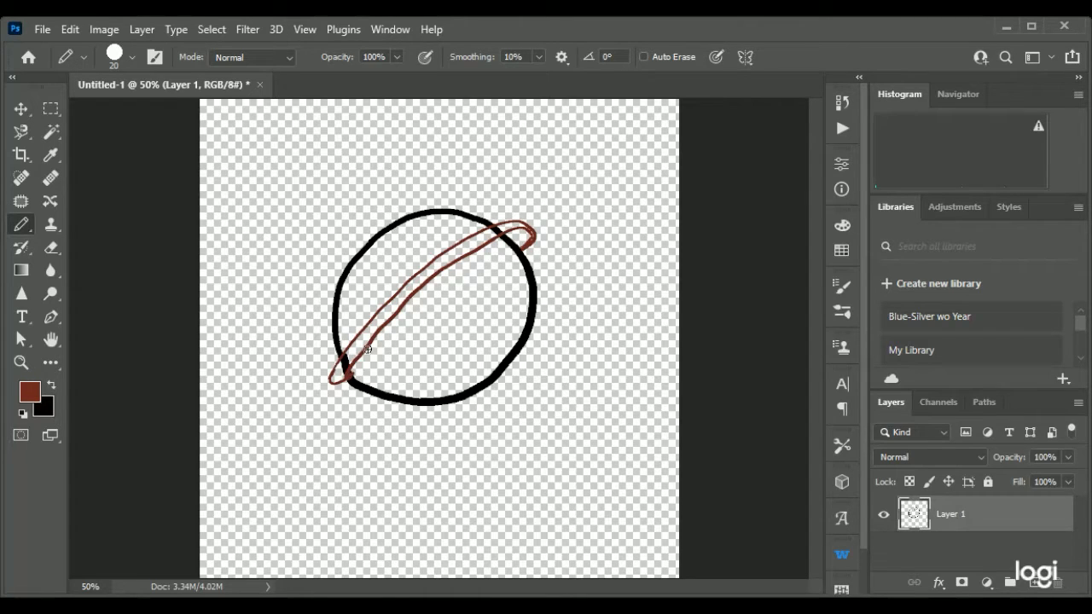
pyautogui.moveTo(181, 214)
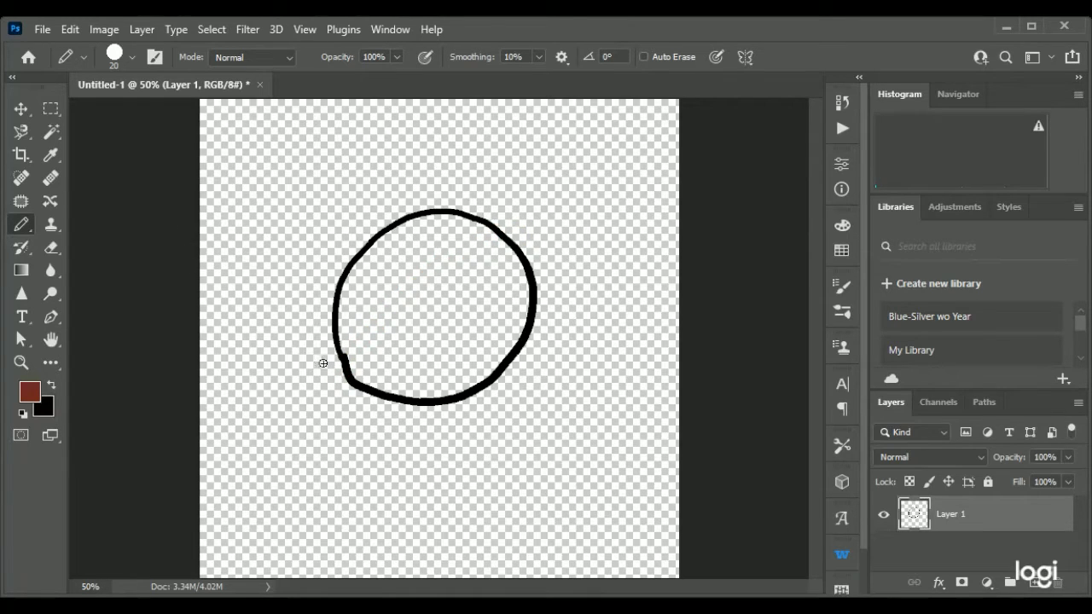
pyautogui.moveTo(339, 373); pyautogui.dragTo(522, 233)
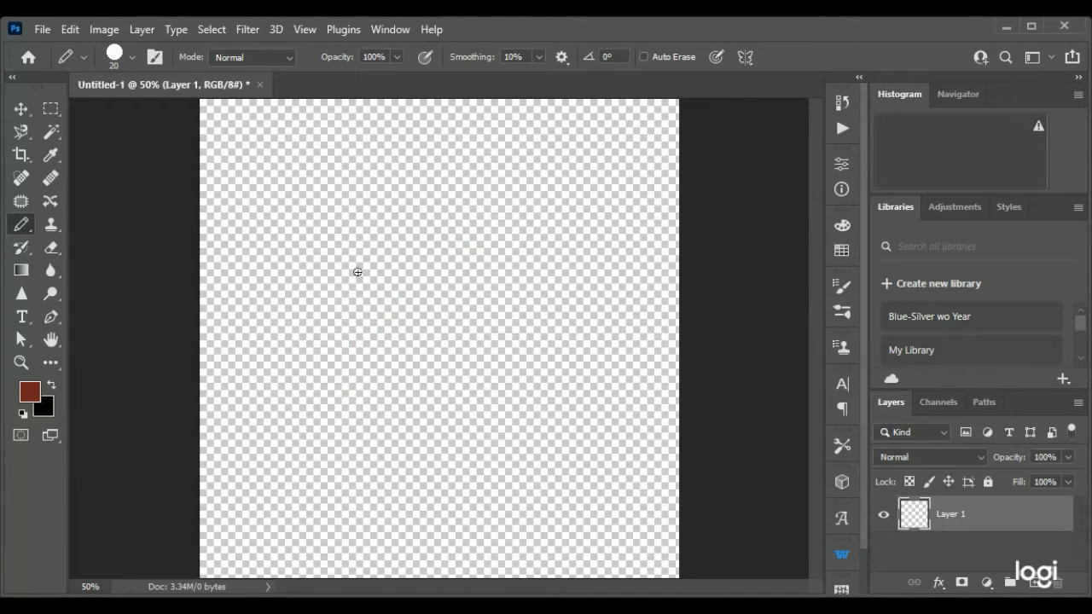
# Draw a two-lobed, peanut-shaped eye mask outline at mid-canvas and select the Move tool.
pyautogui.moveTo(345, 278); pyautogui.dragTo(430, 258)
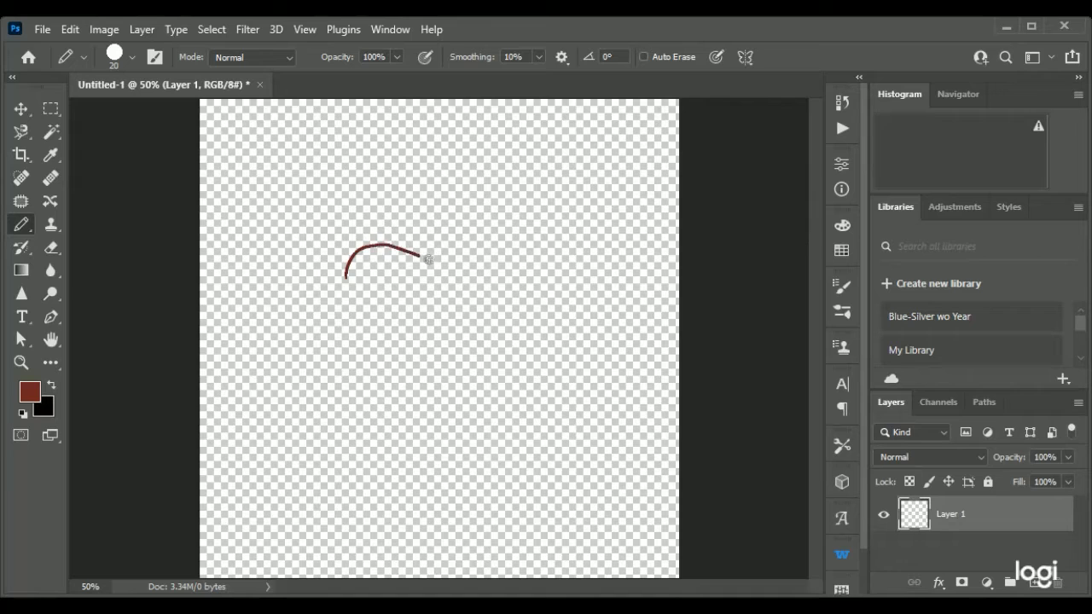
pyautogui.moveTo(409, 252); pyautogui.dragTo(502, 292)
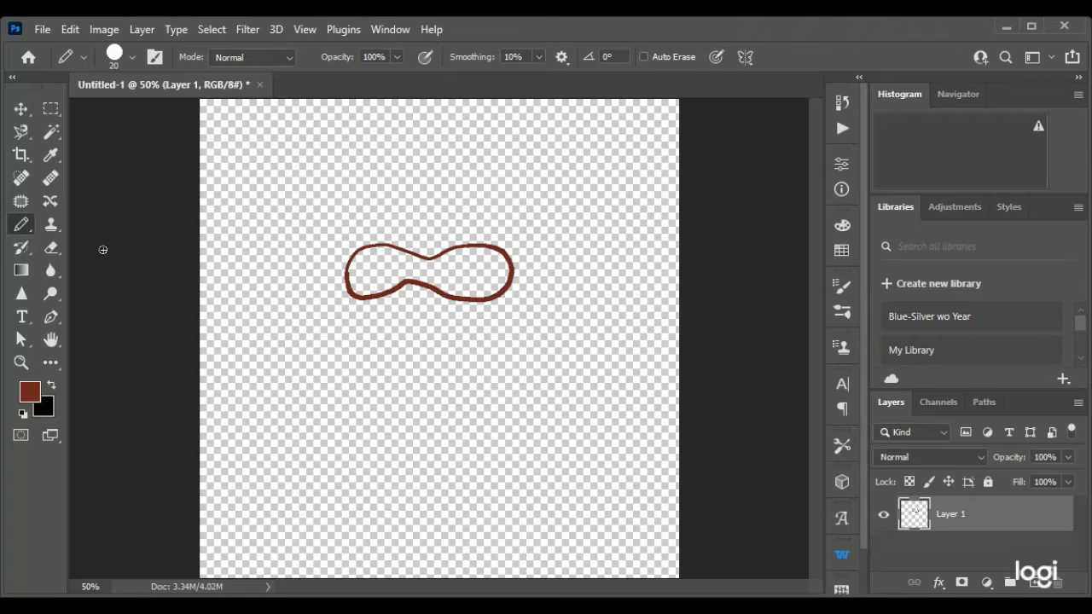
pyautogui.click(20, 108)
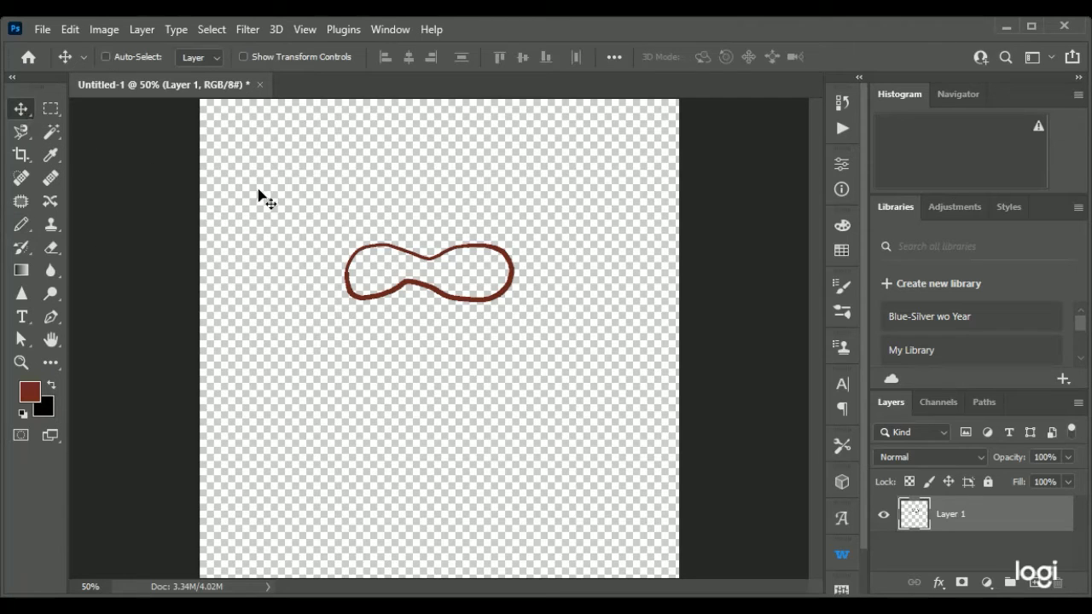
pyautogui.moveTo(370, 275)
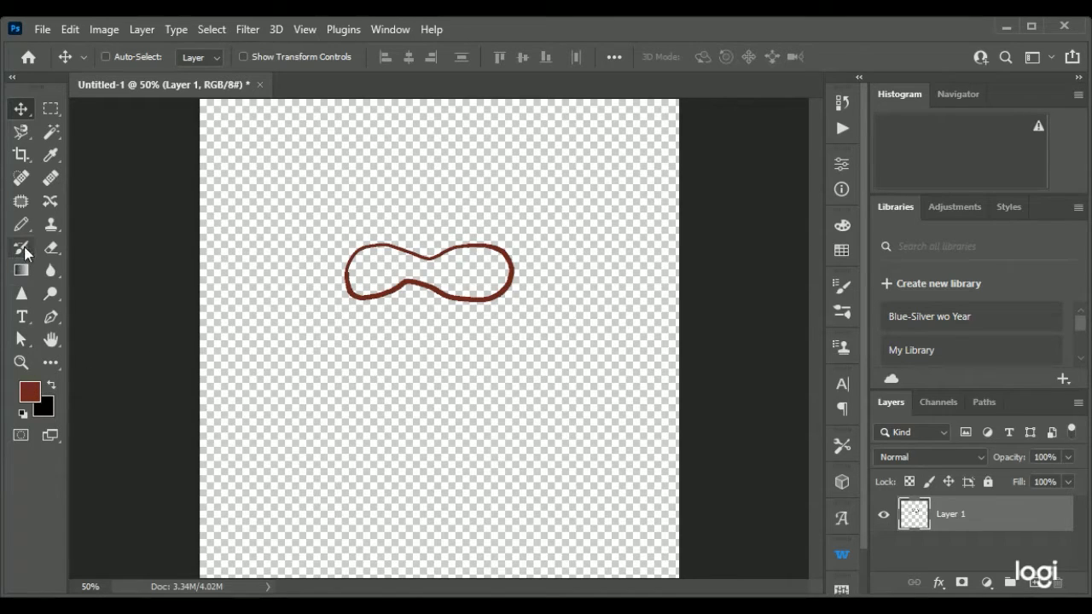
# Paint-bucket the mask outline solid black and add an empty layer above.
pyautogui.click(21, 248)
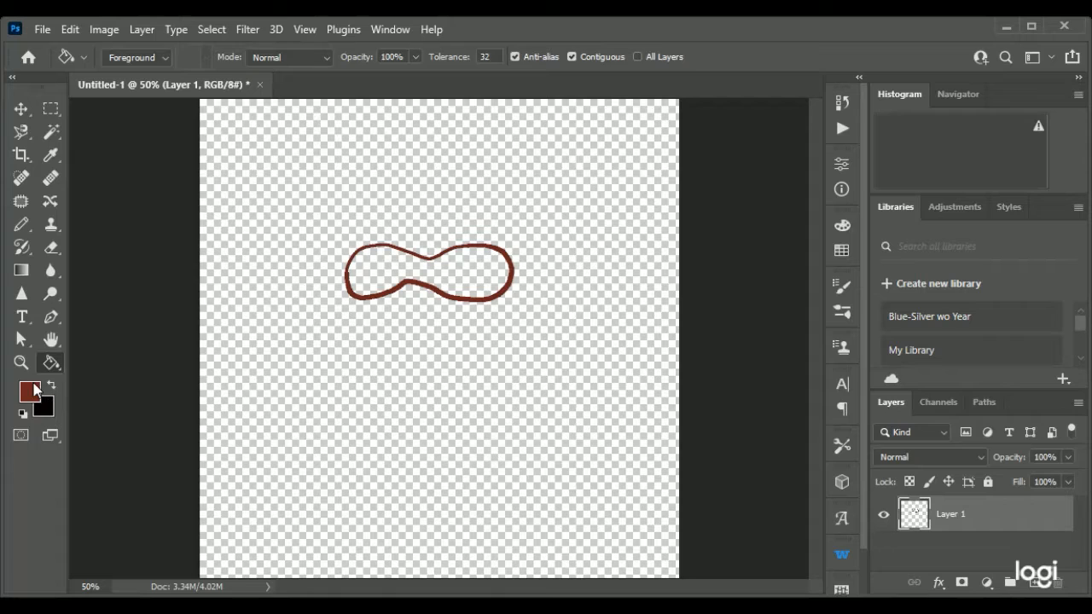
pyautogui.click(50, 155)
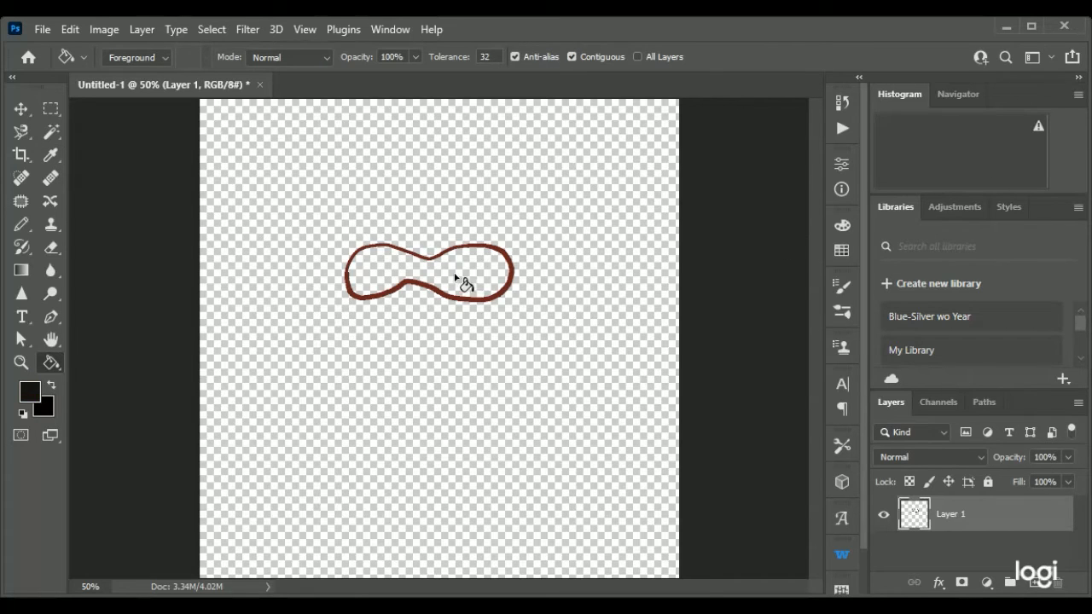
pyautogui.click(452, 273)
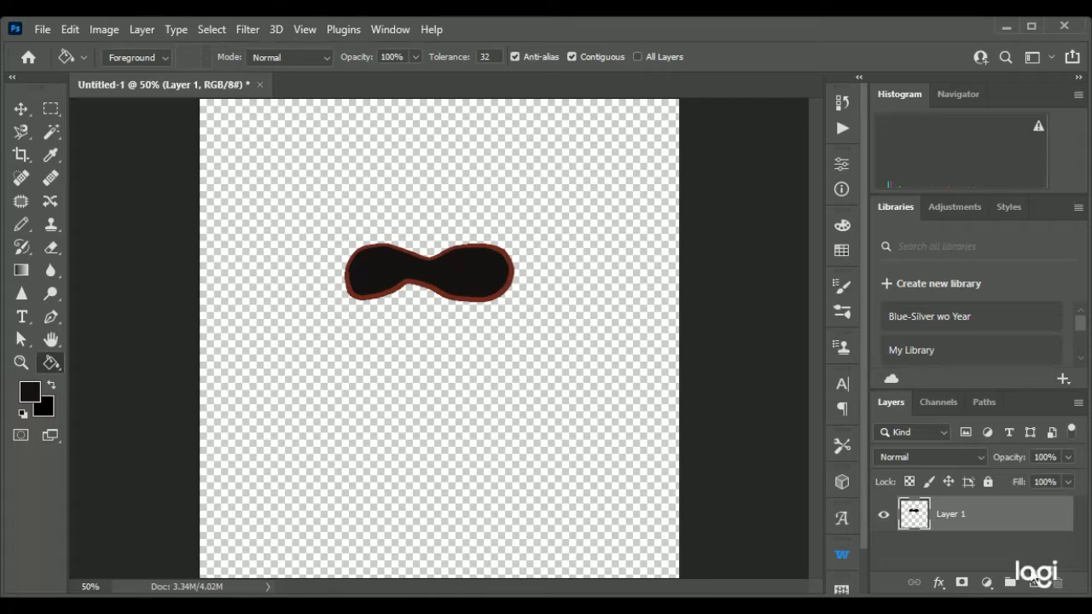
pyautogui.click(1009, 582)
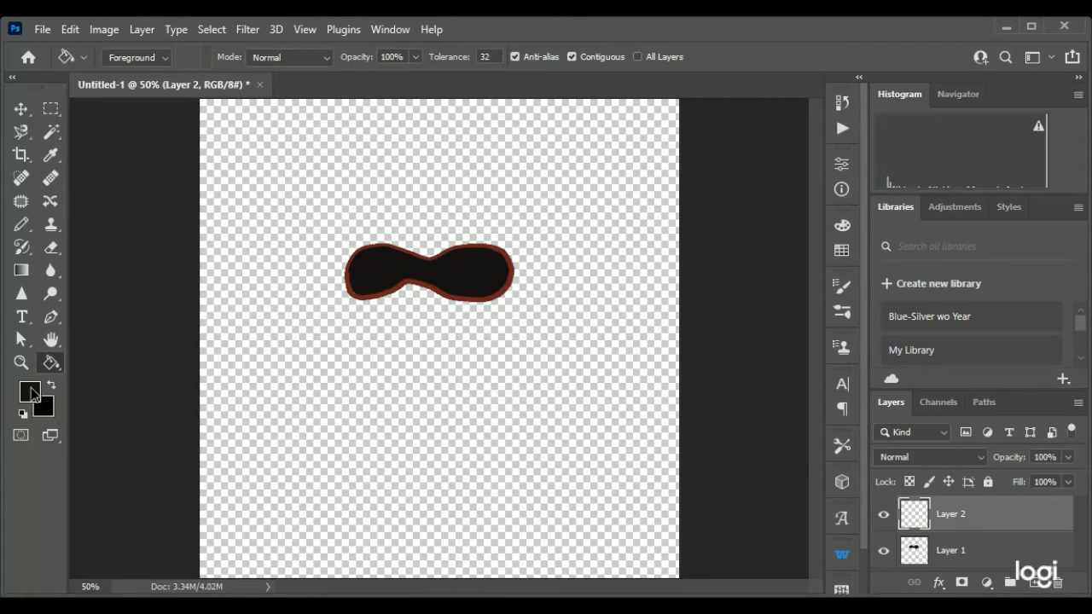
# Draw a thick black shaggy fur head outline around the eye mask on Layer 2.
pyautogui.click(50, 155)
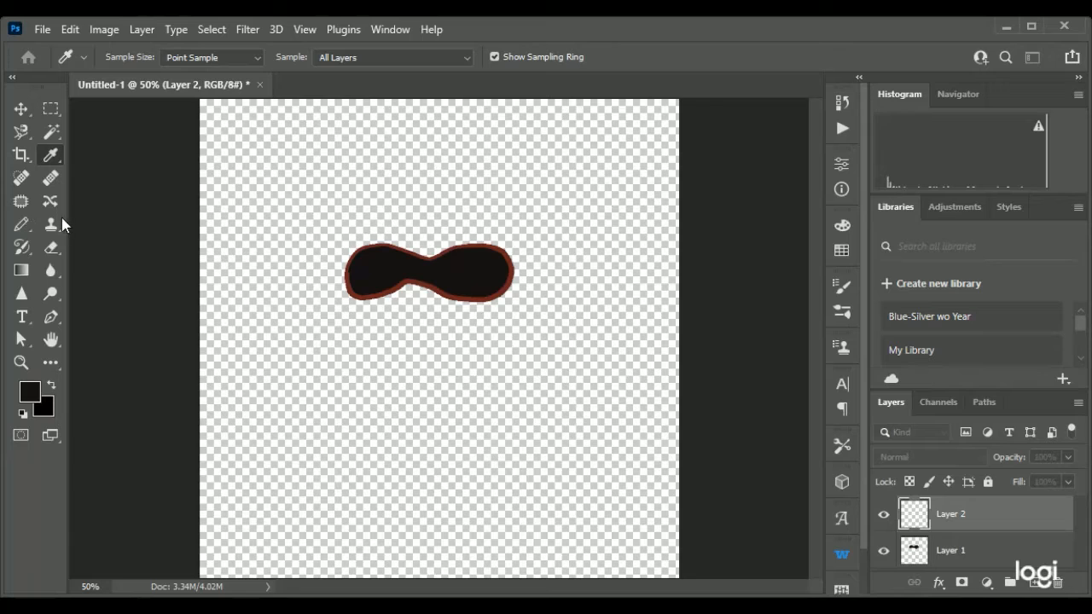
pyautogui.moveTo(977, 139)
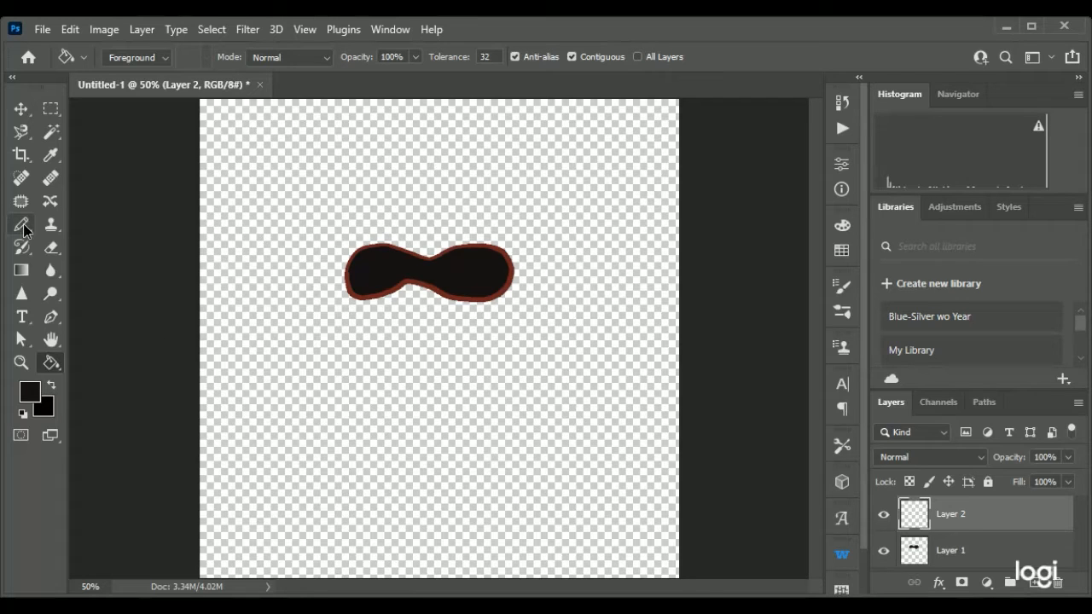
pyautogui.click(21, 224)
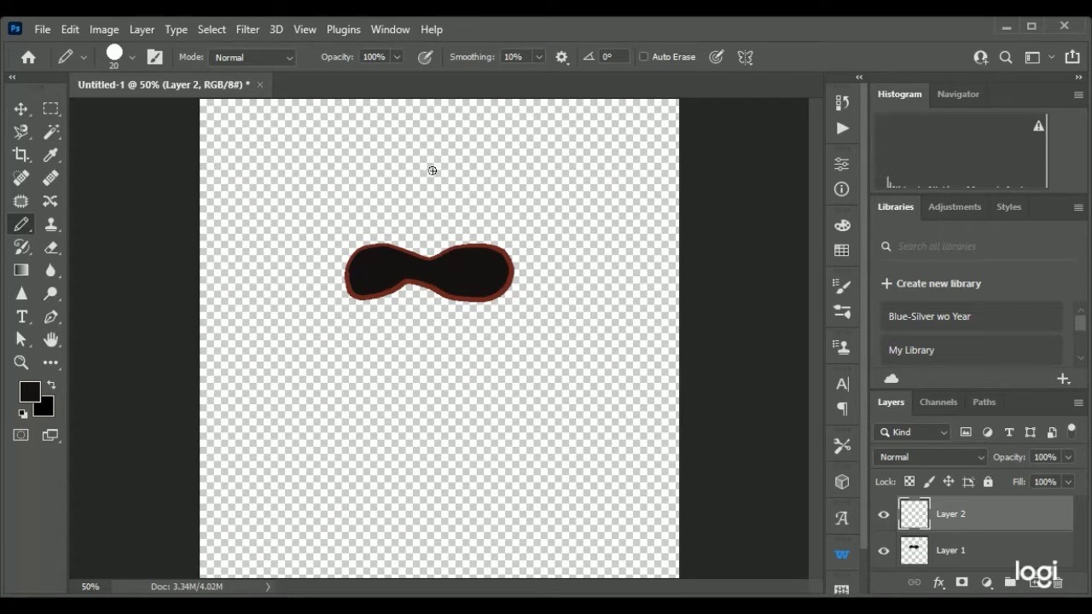
pyautogui.moveTo(434, 171); pyautogui.dragTo(495, 143)
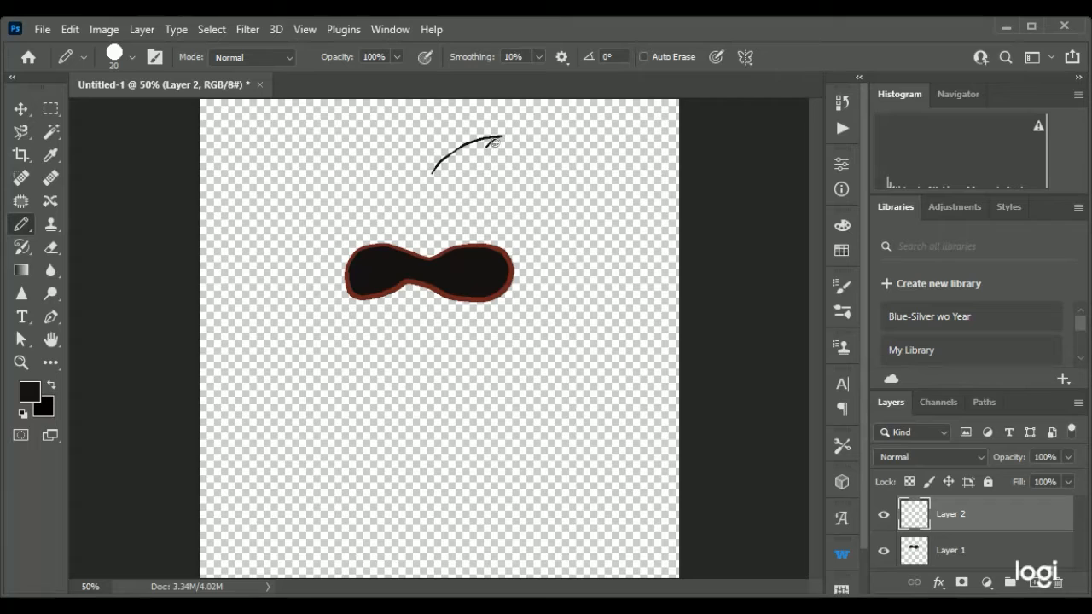
pyautogui.moveTo(490, 145); pyautogui.dragTo(576, 198)
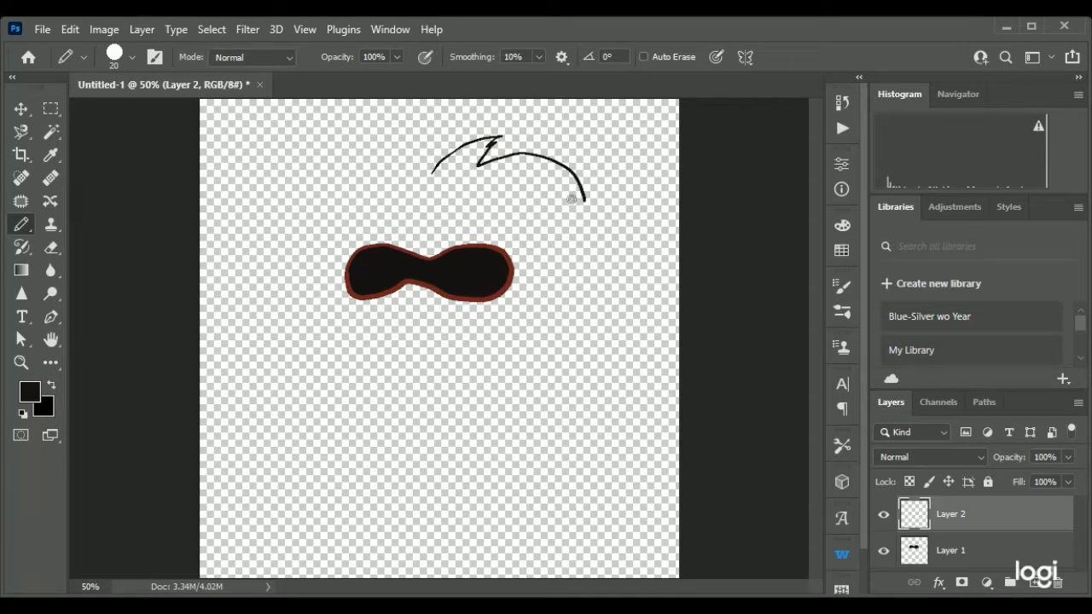
pyautogui.moveTo(567, 201); pyautogui.dragTo(597, 350)
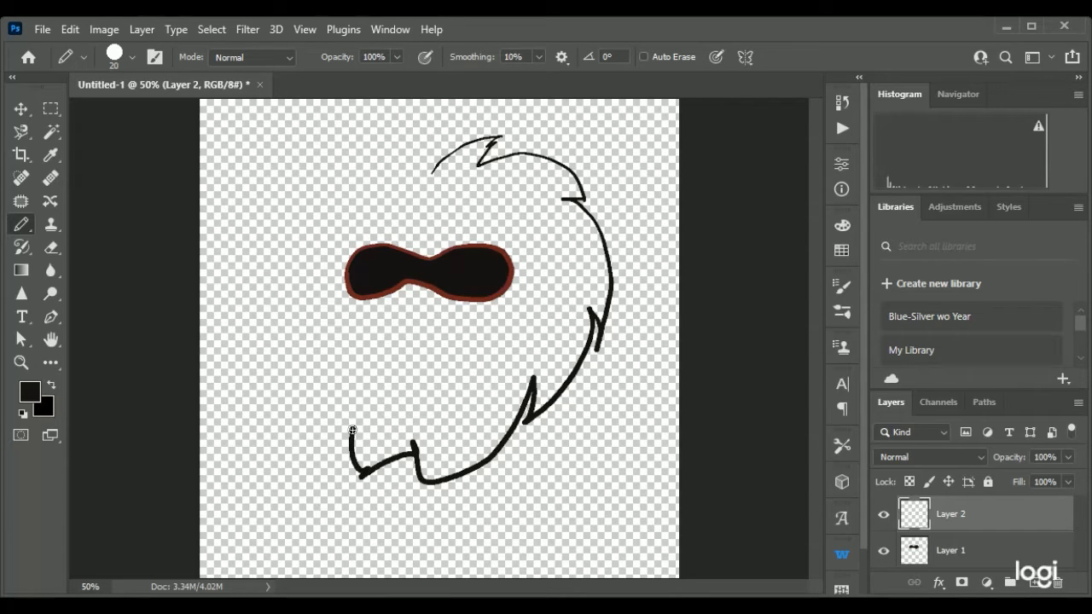
pyautogui.moveTo(350, 430); pyautogui.dragTo(290, 337)
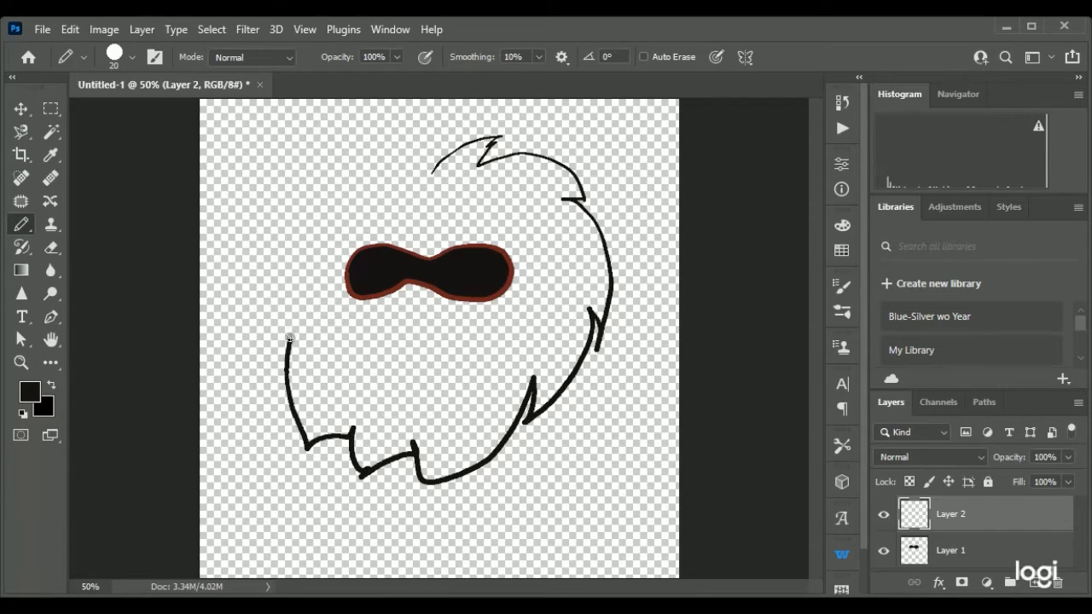
pyautogui.moveTo(286, 342); pyautogui.dragTo(370, 167)
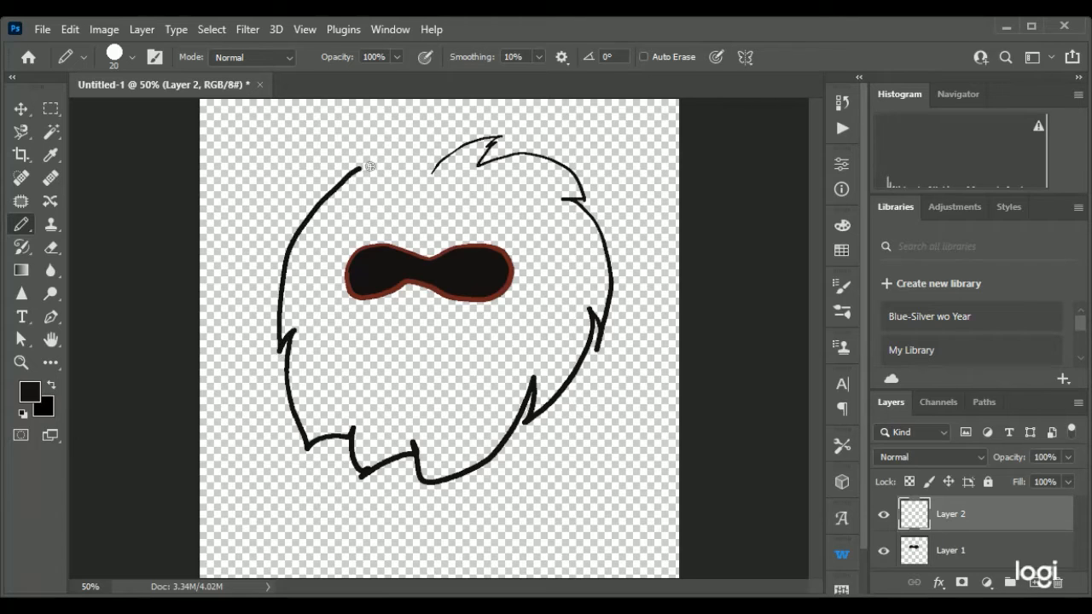
pyautogui.moveTo(366, 166); pyautogui.dragTo(436, 167)
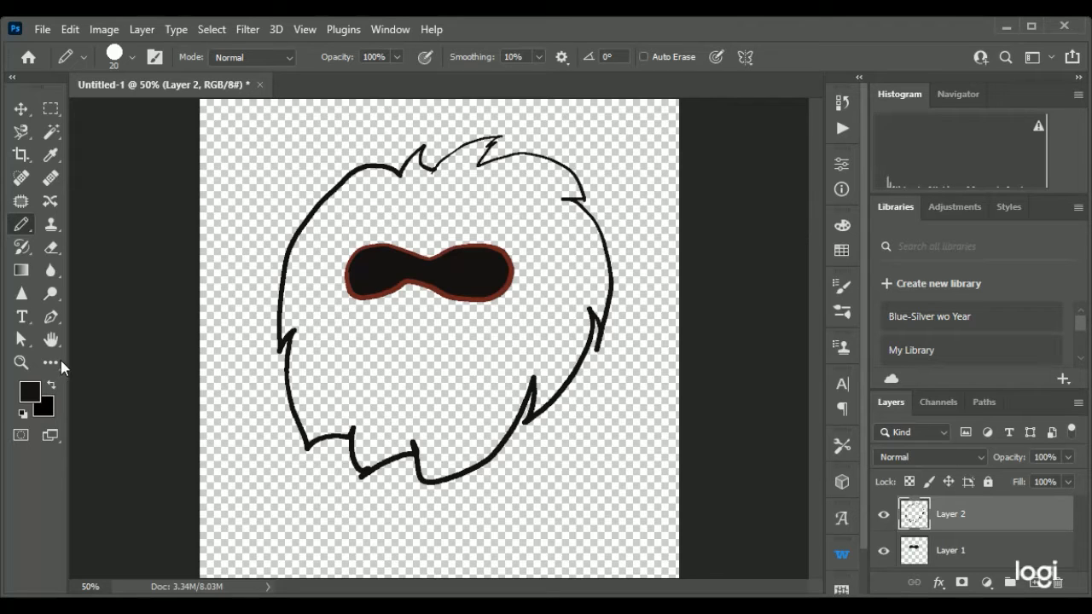
# Fill the shaggy head orange-red around the black eye mask.
pyautogui.click(51, 361)
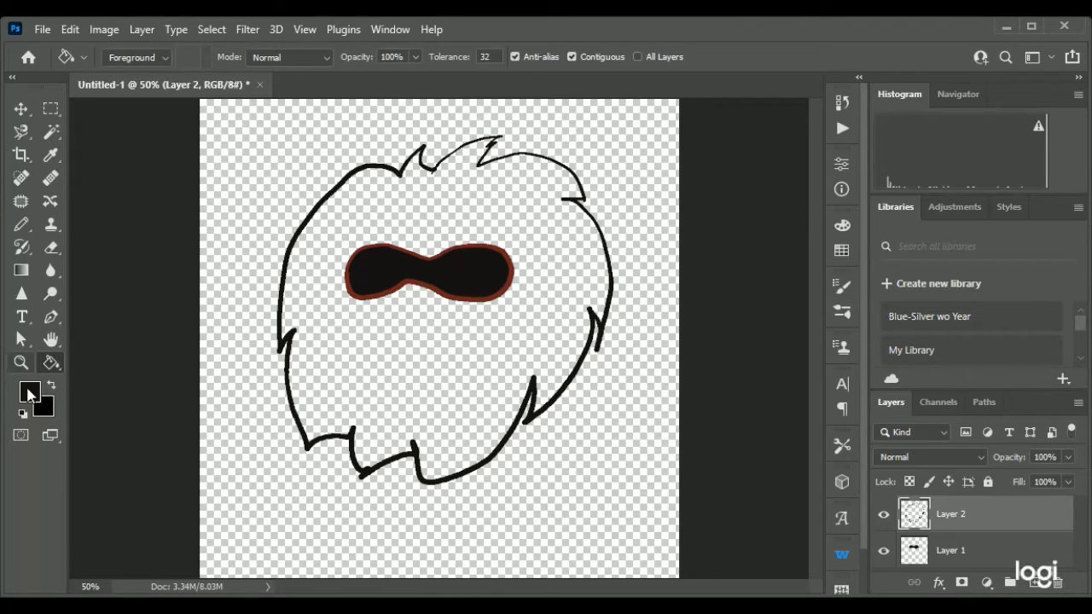
pyautogui.click(51, 155)
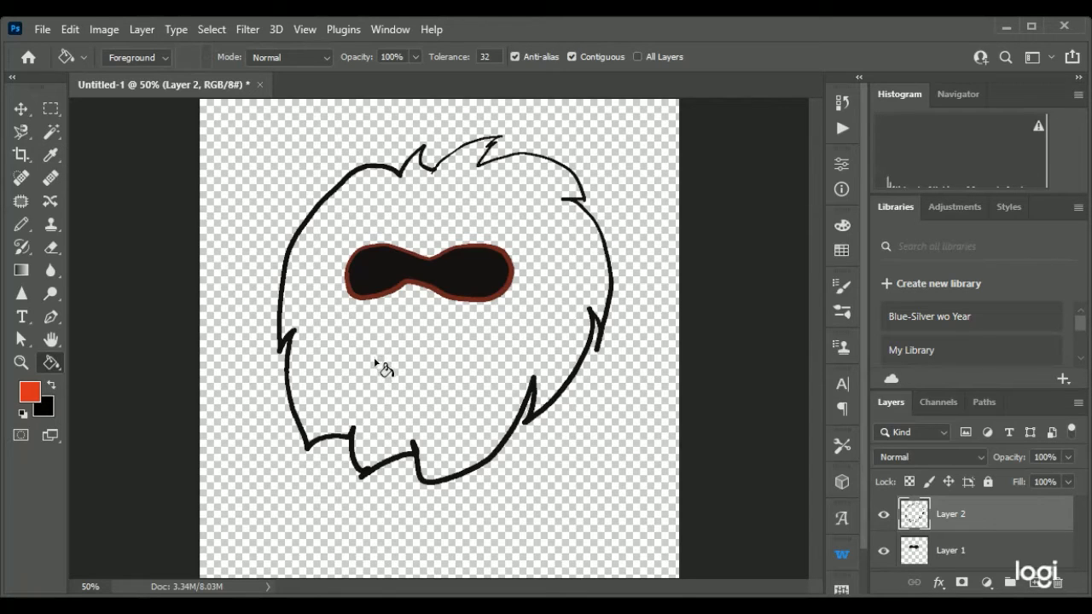
pyautogui.click(380, 365)
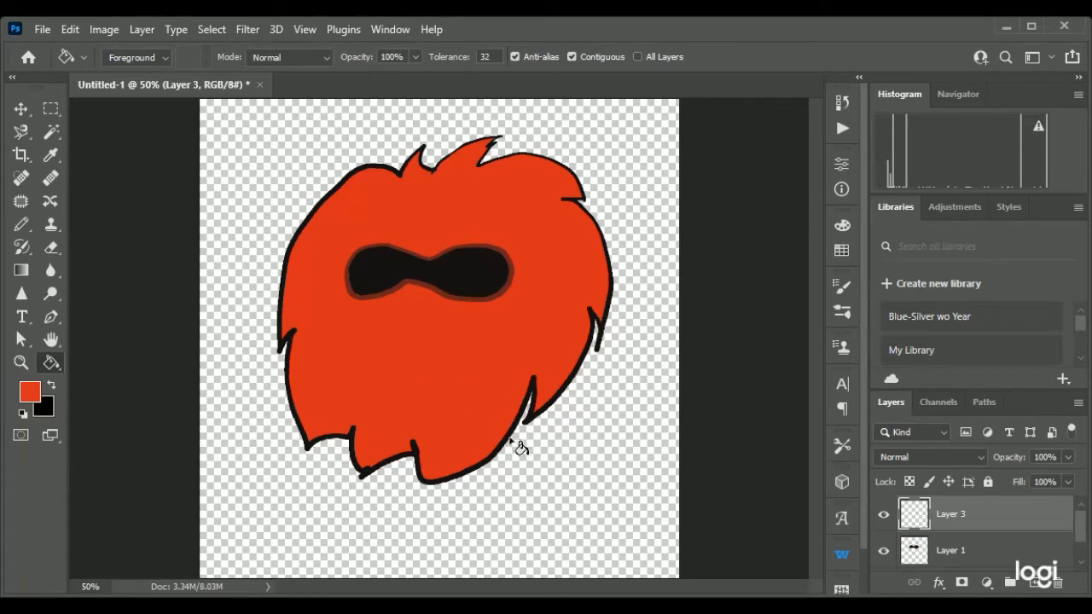
pyautogui.click(21, 224)
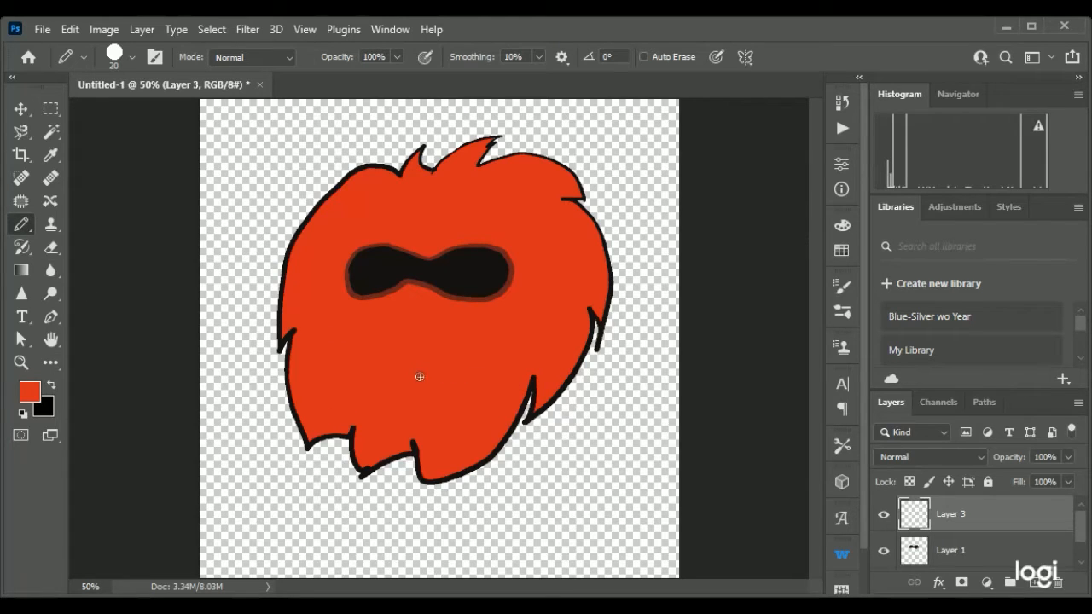
pyautogui.moveTo(471, 390)
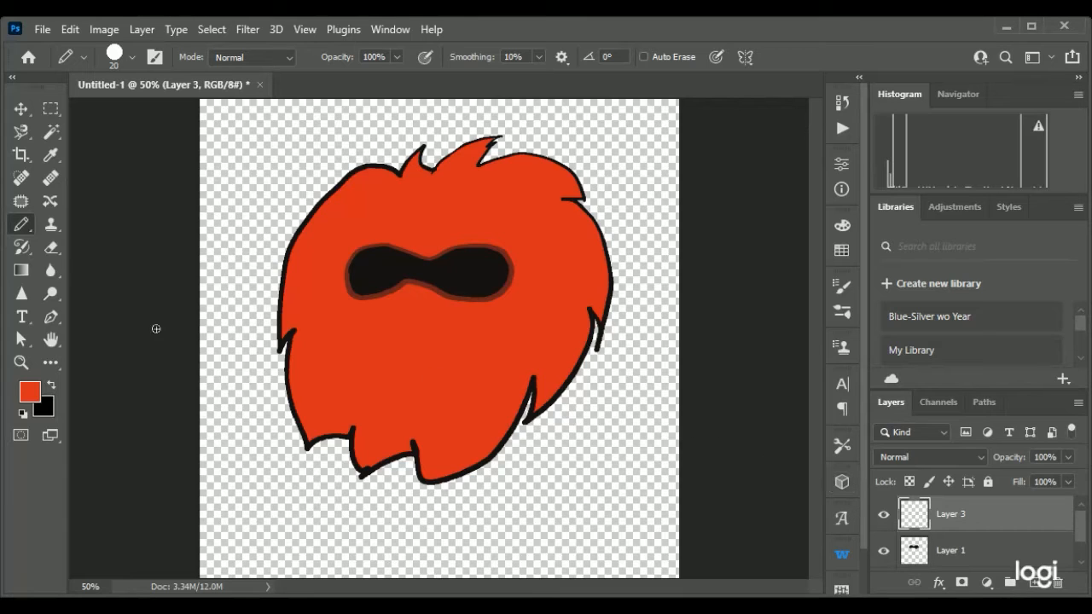
pyautogui.moveTo(29, 391)
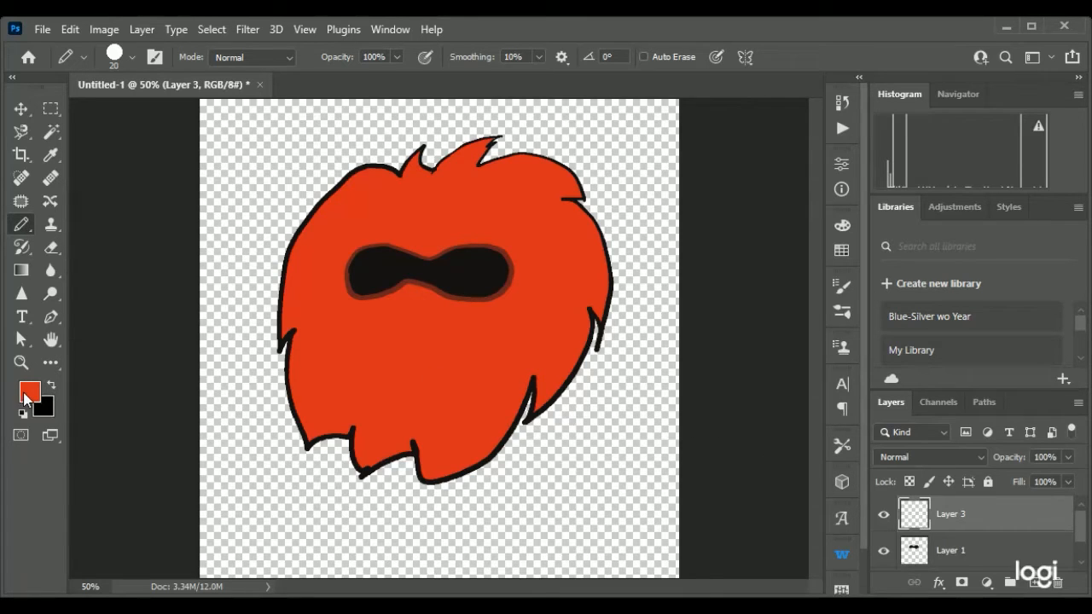
pyautogui.click(51, 155)
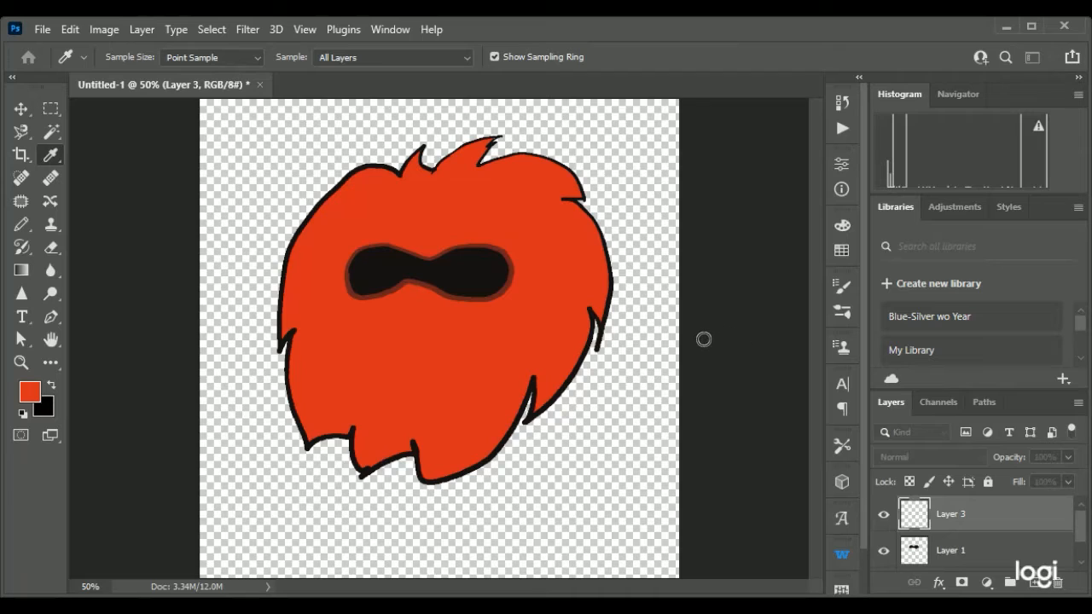
pyautogui.moveTo(915, 207)
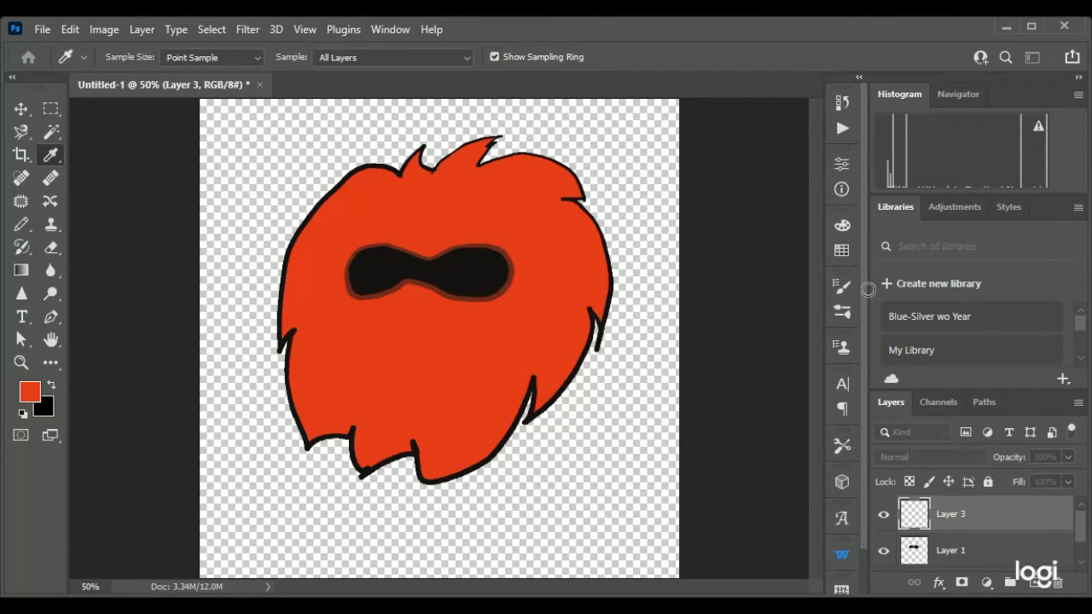
pyautogui.moveTo(1026, 178)
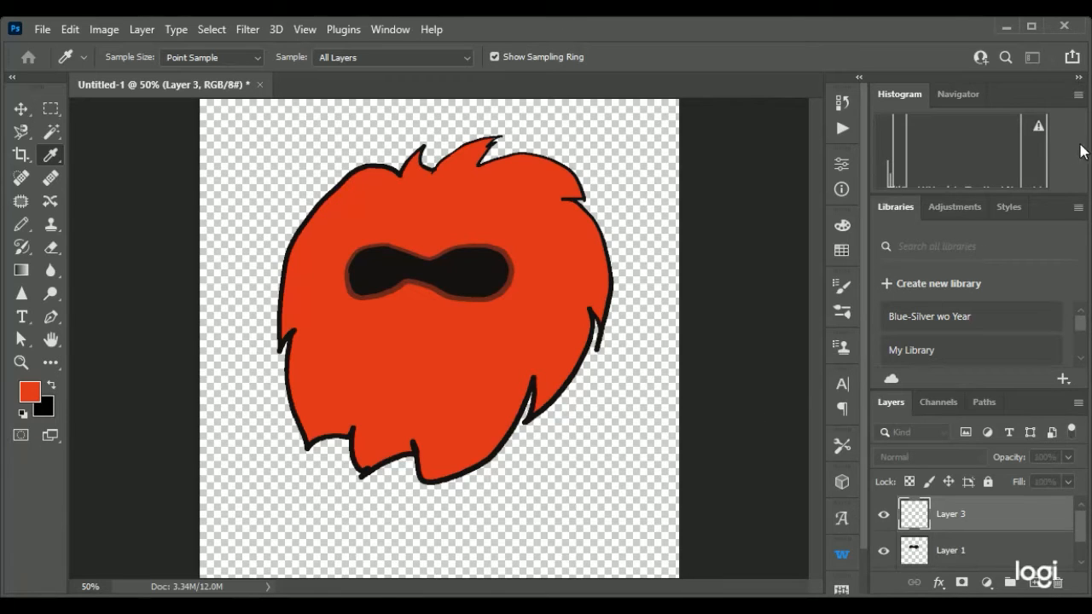
# Draw a solid black nose below the mask and a smiling tongue-out mouth.
pyautogui.click(21, 225)
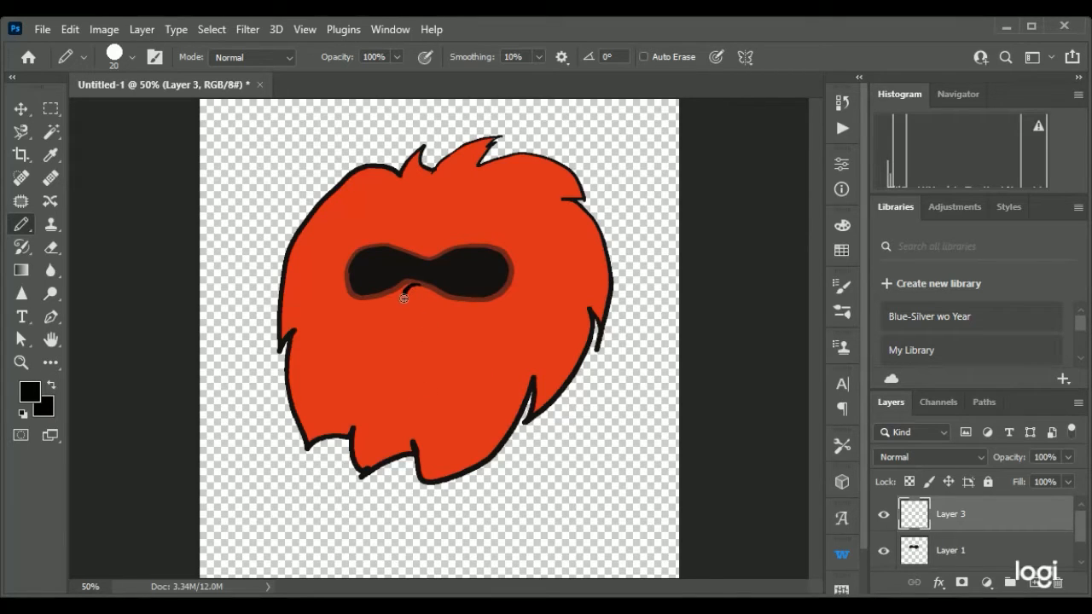
pyautogui.click(418, 289)
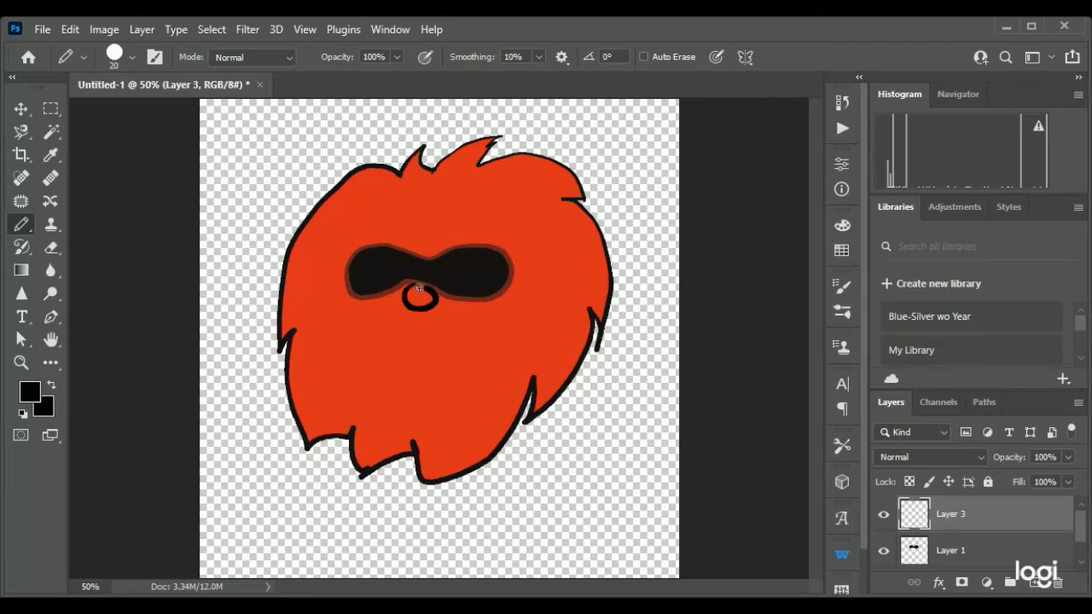
pyautogui.click(418, 299)
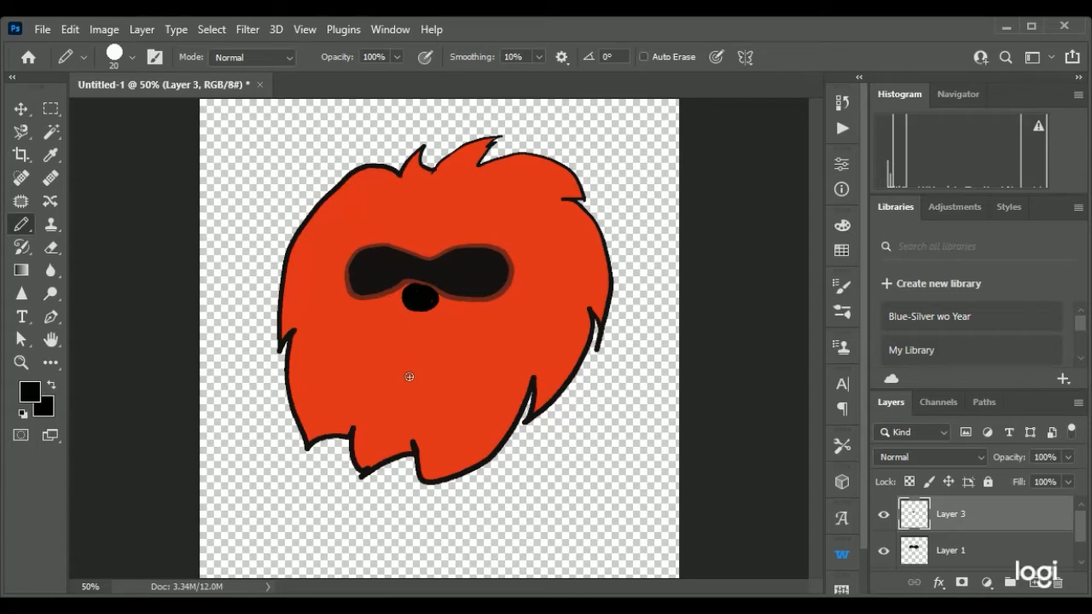
pyautogui.moveTo(410, 379); pyautogui.dragTo(463, 330)
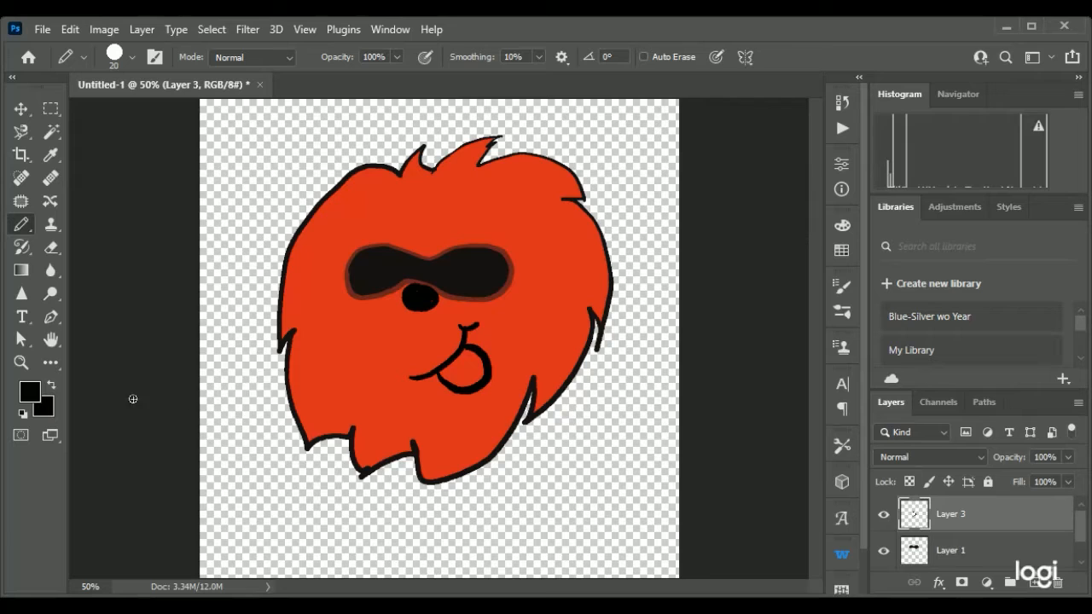
pyautogui.click(49, 155)
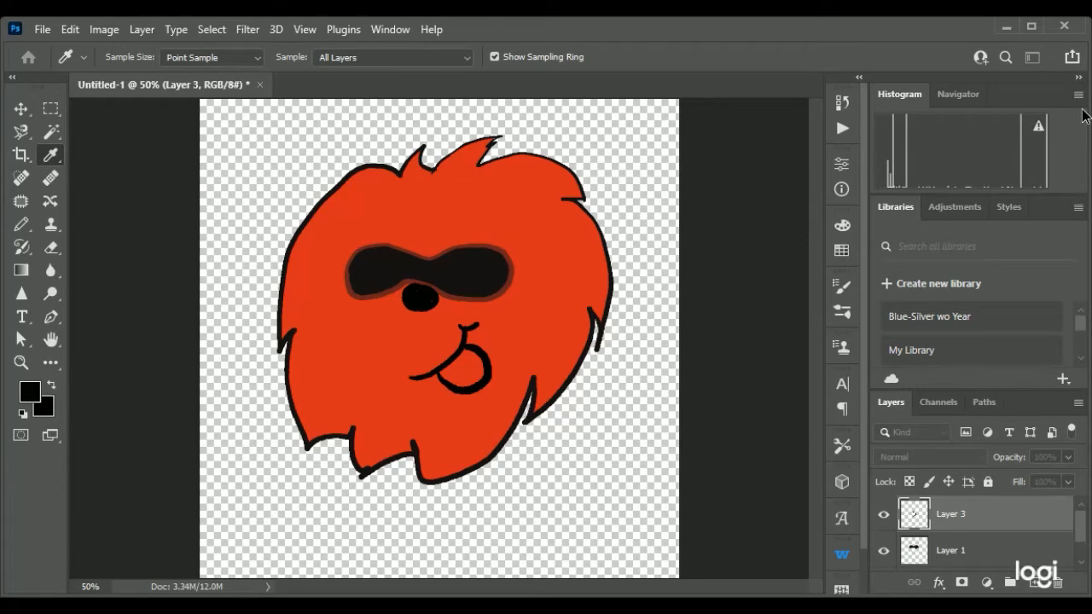
# Fill the tongue white and return to a black pencil for the right foot.
pyautogui.click(21, 223)
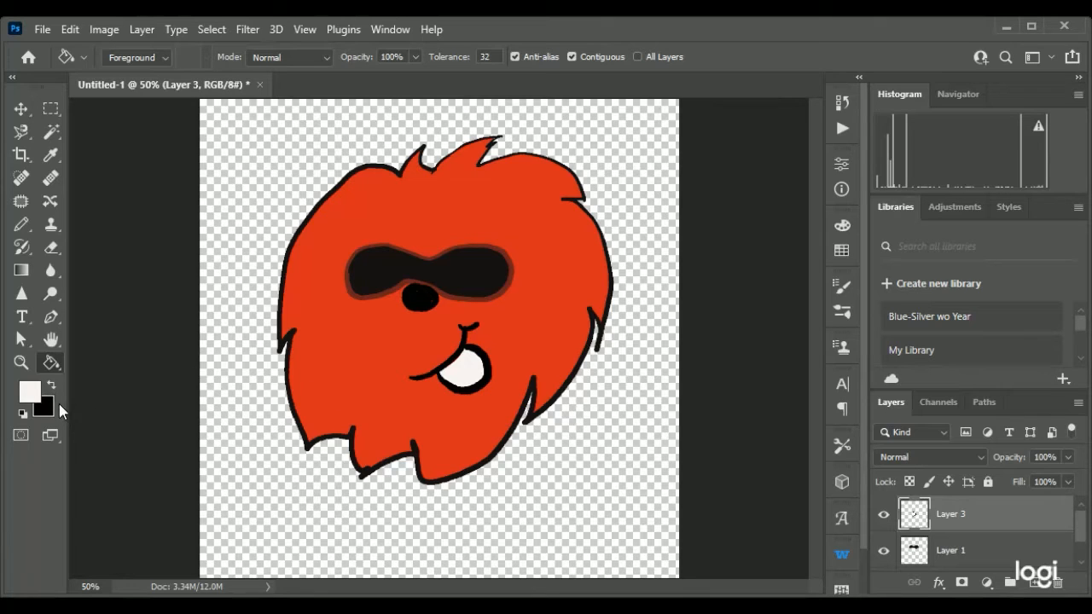
pyautogui.click(21, 224)
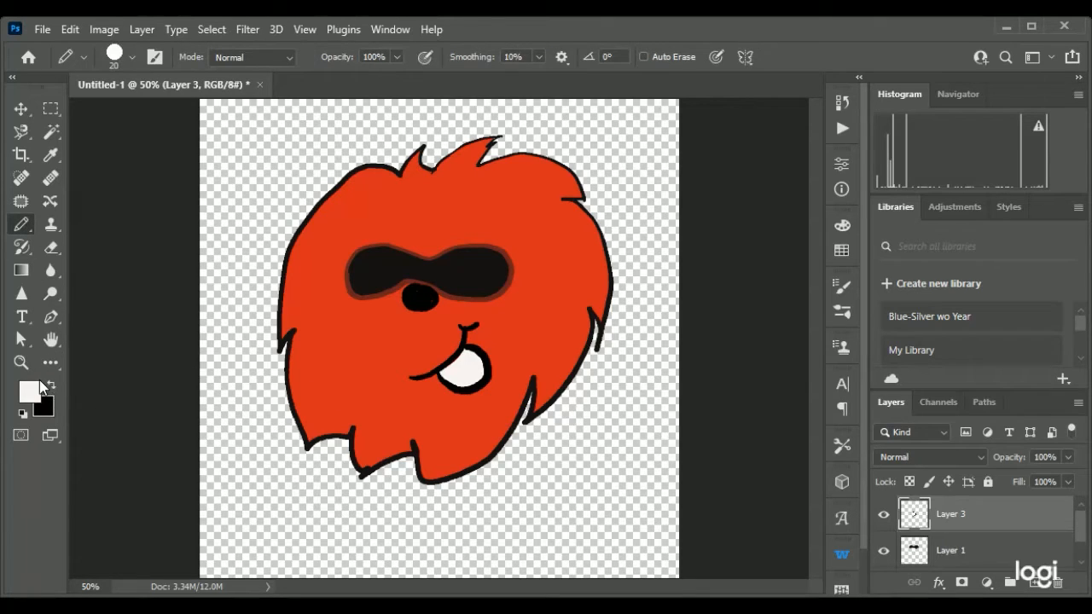
pyautogui.click(49, 155)
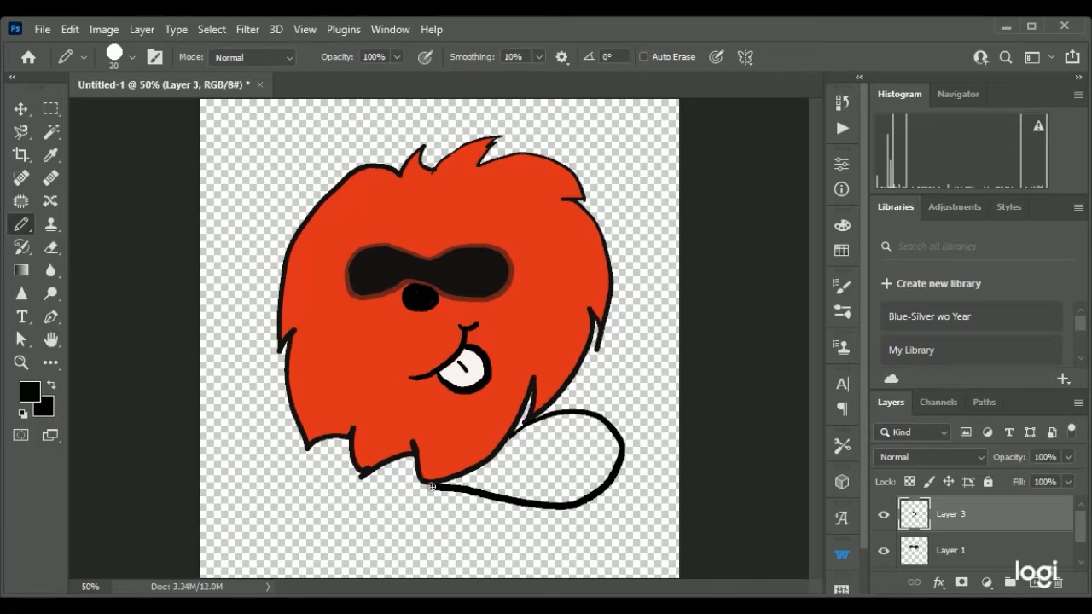
pyautogui.moveTo(516, 461)
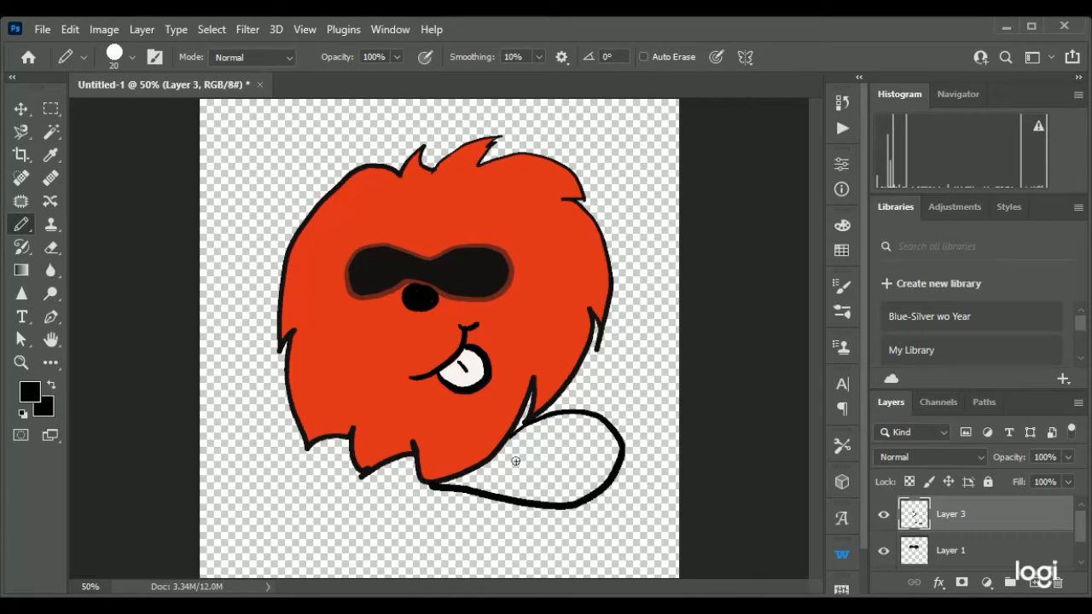
pyautogui.moveTo(515, 441)
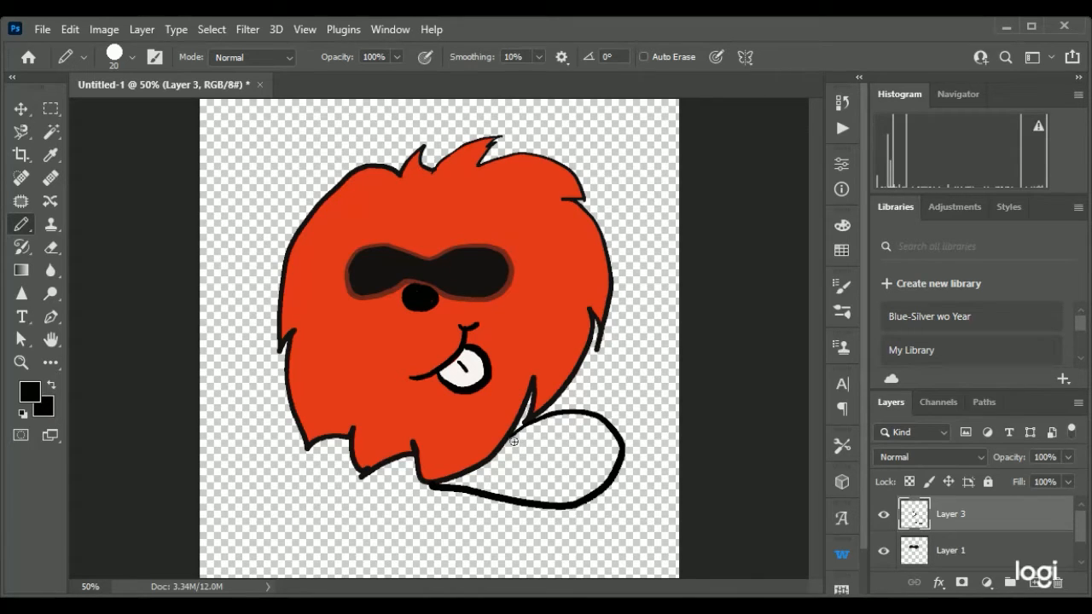
pyautogui.click(51, 154)
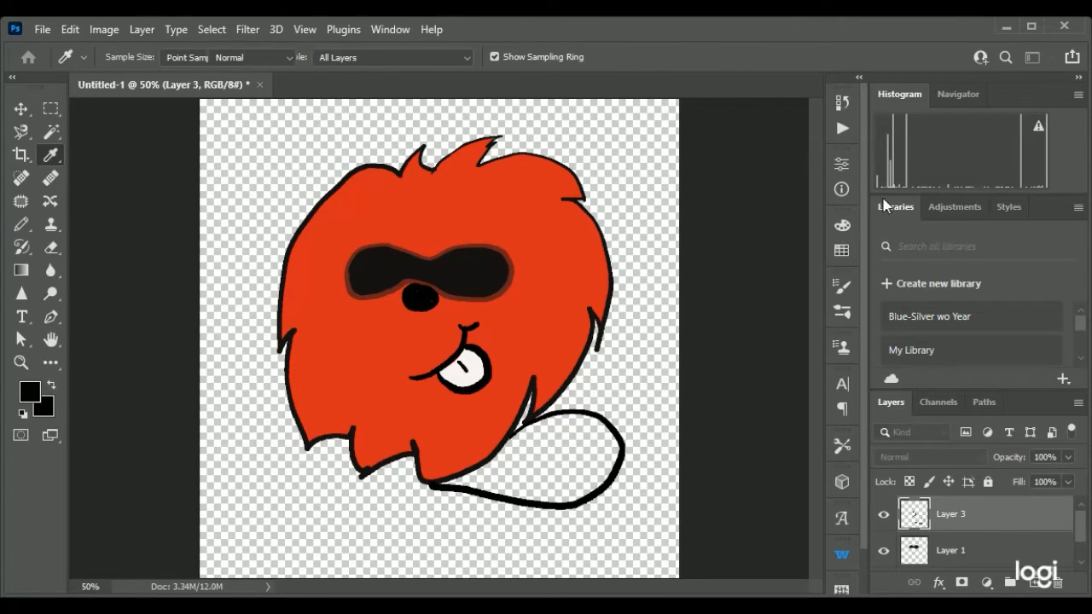
pyautogui.click(21, 224)
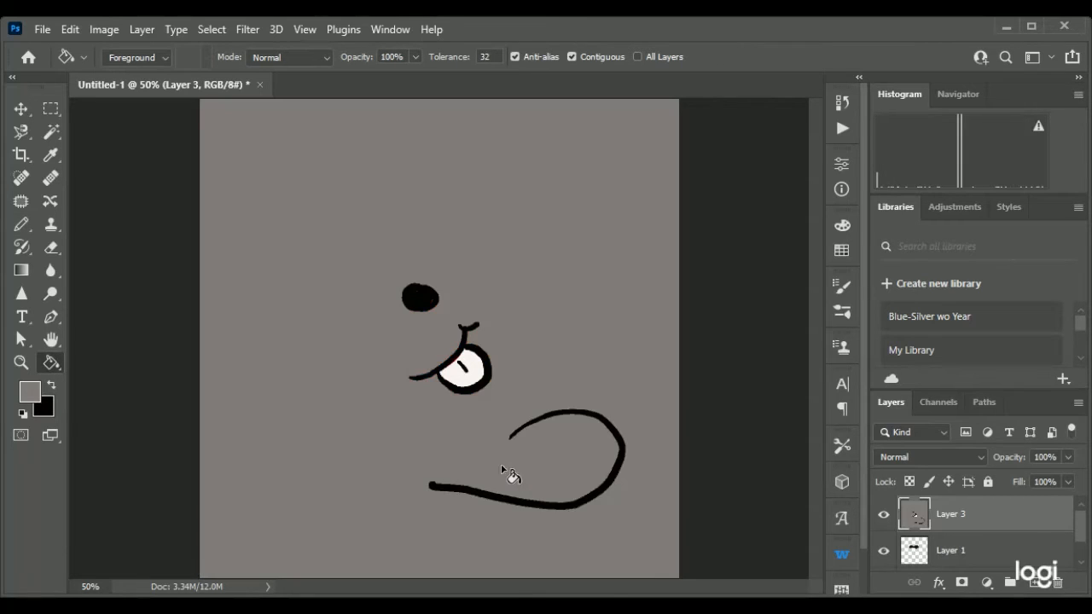
pyautogui.moveTo(188, 154)
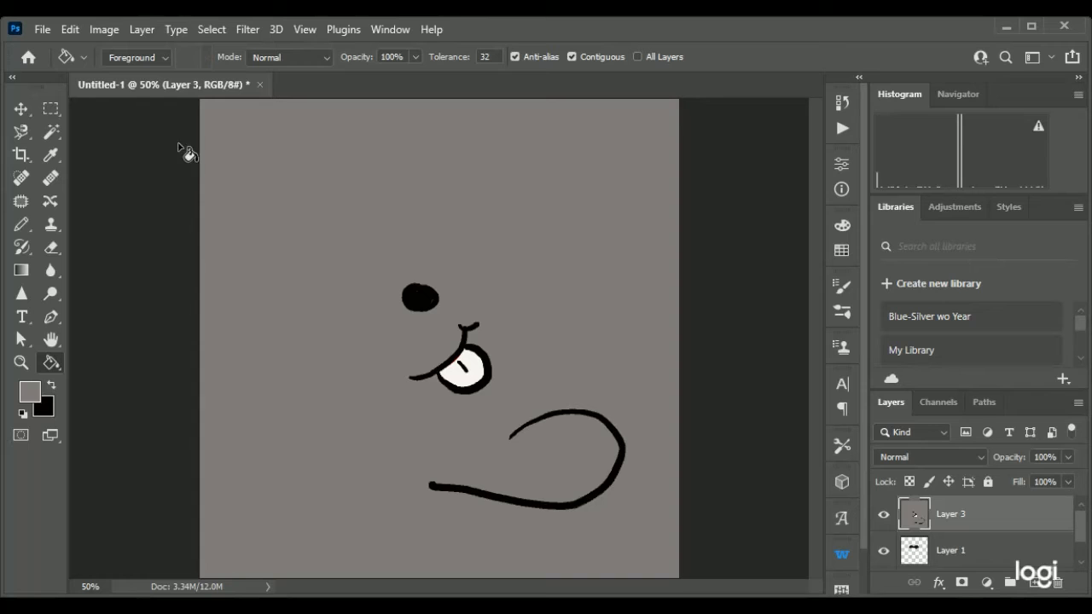
pyautogui.moveTo(153, 166)
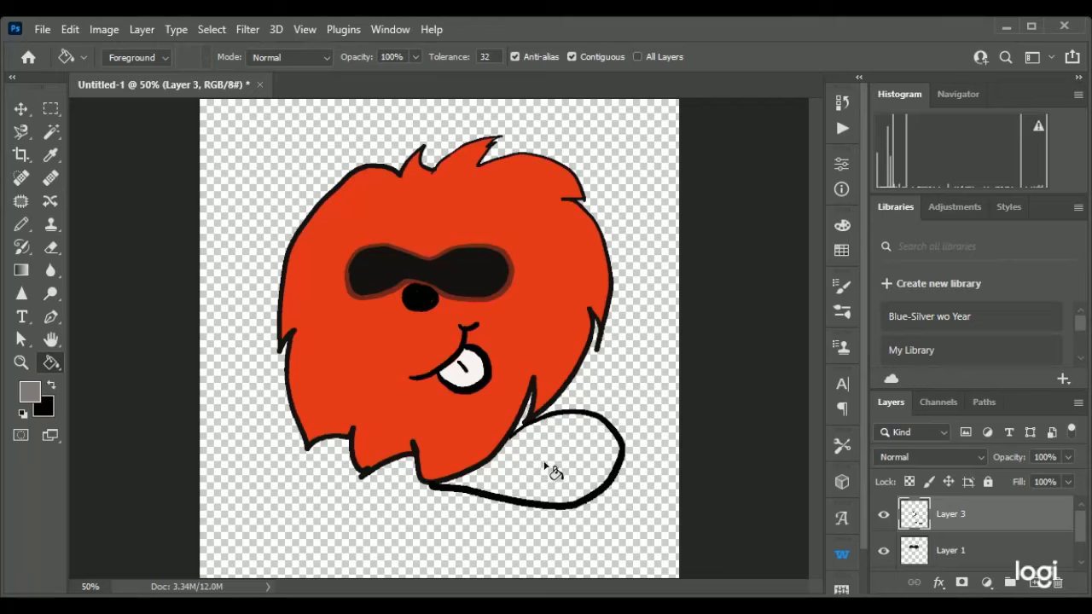
pyautogui.moveTo(533, 456)
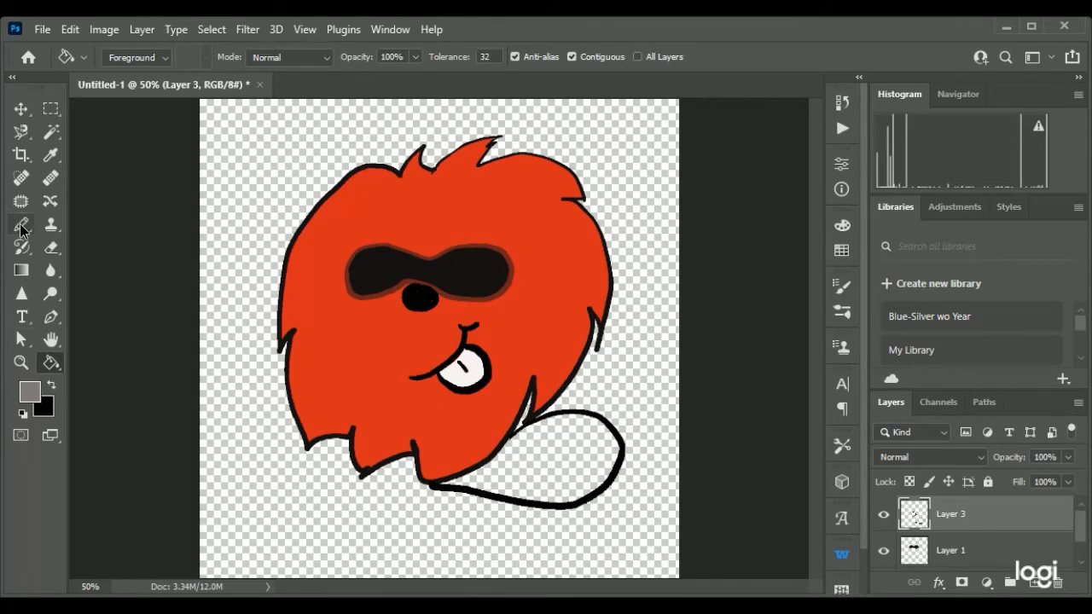
# Try gray Pencil strokes, then draw a black left foot outline beside the right foot.
pyautogui.click(21, 224)
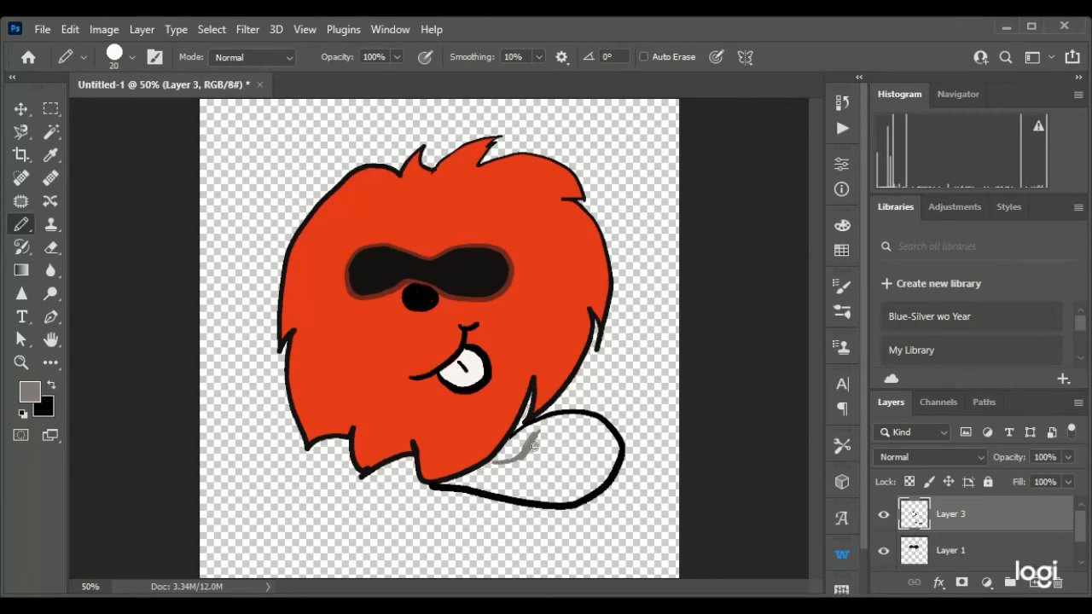
pyautogui.moveTo(516, 443); pyautogui.dragTo(546, 457)
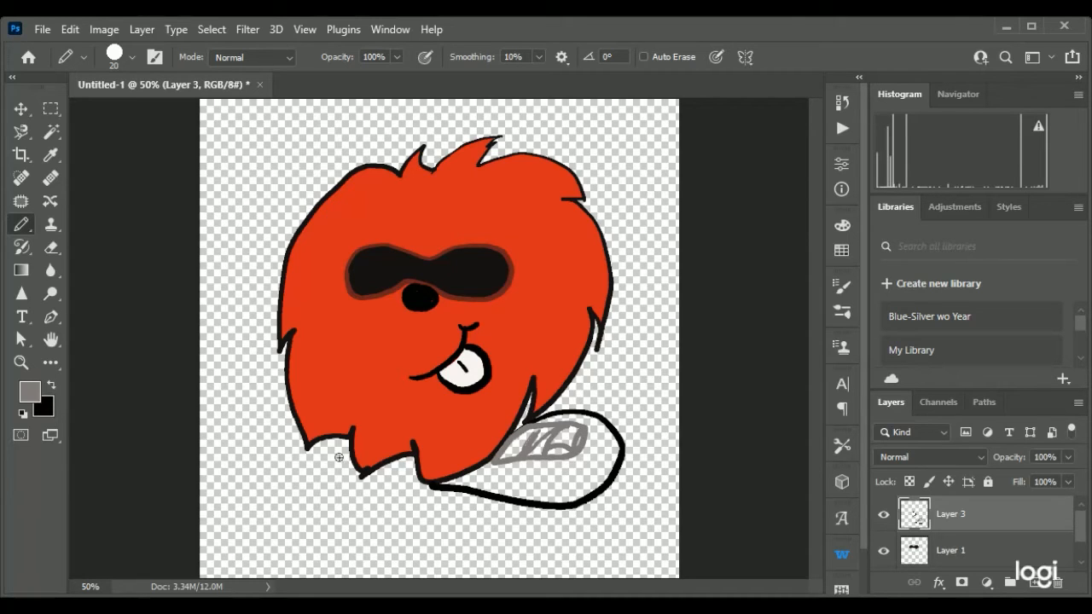
pyautogui.moveTo(33, 396)
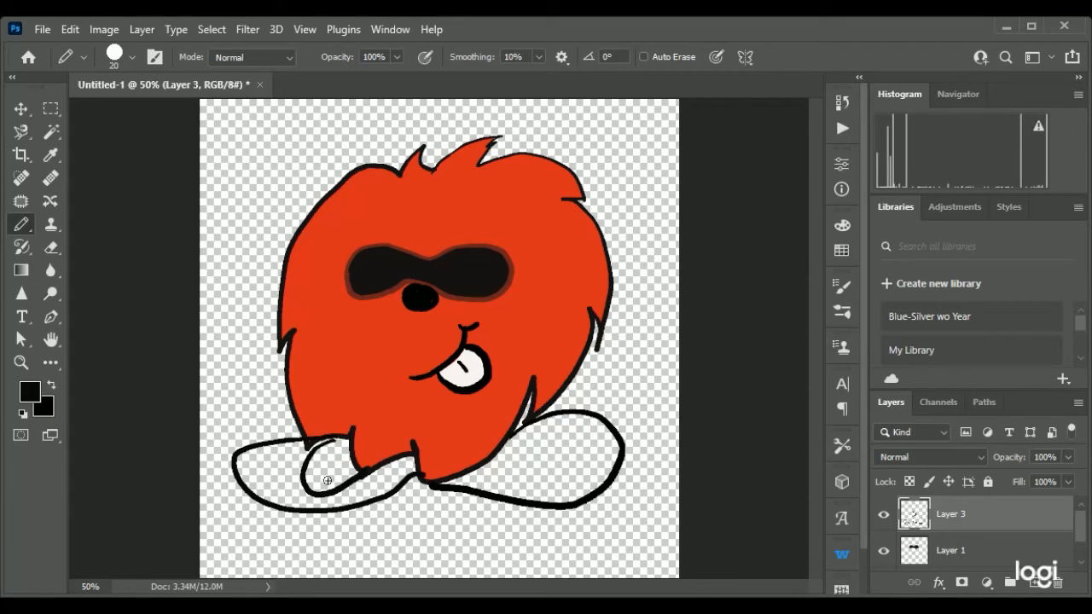
pyautogui.click(324, 473)
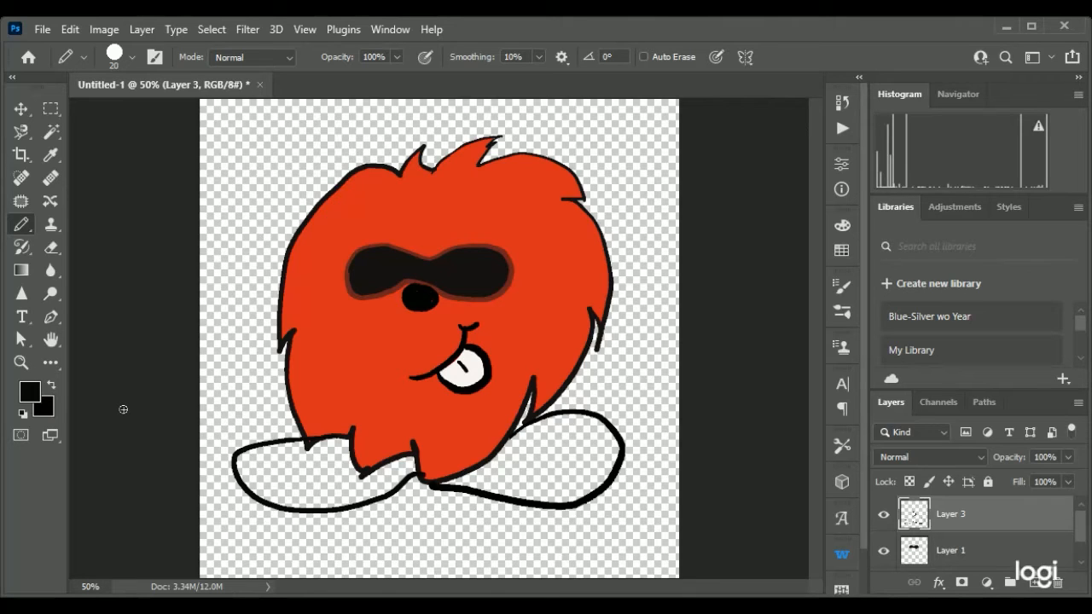
pyautogui.moveTo(289, 448)
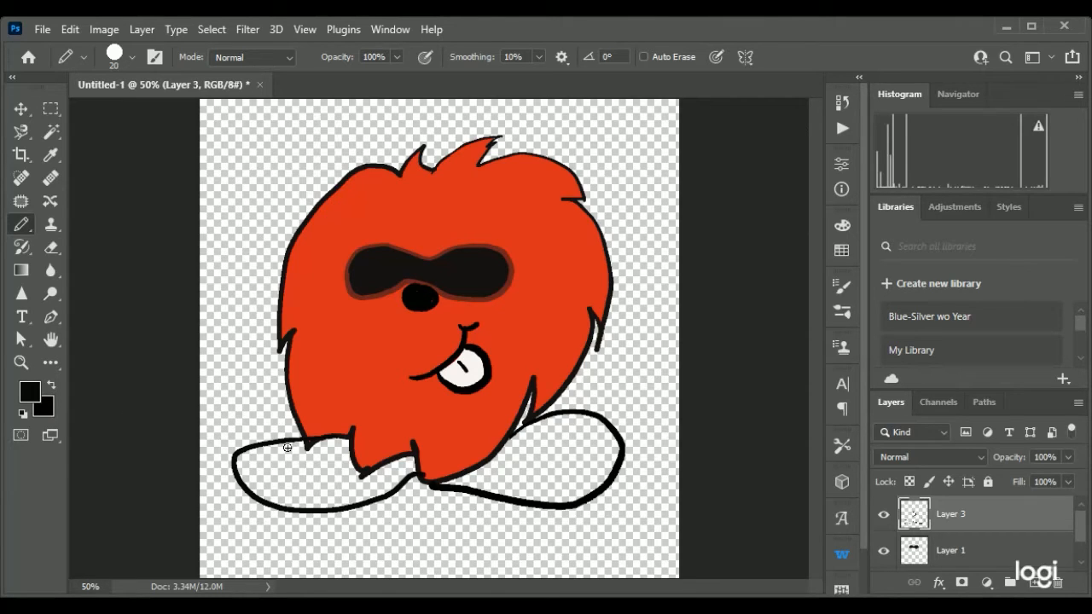
pyautogui.moveTo(320, 454)
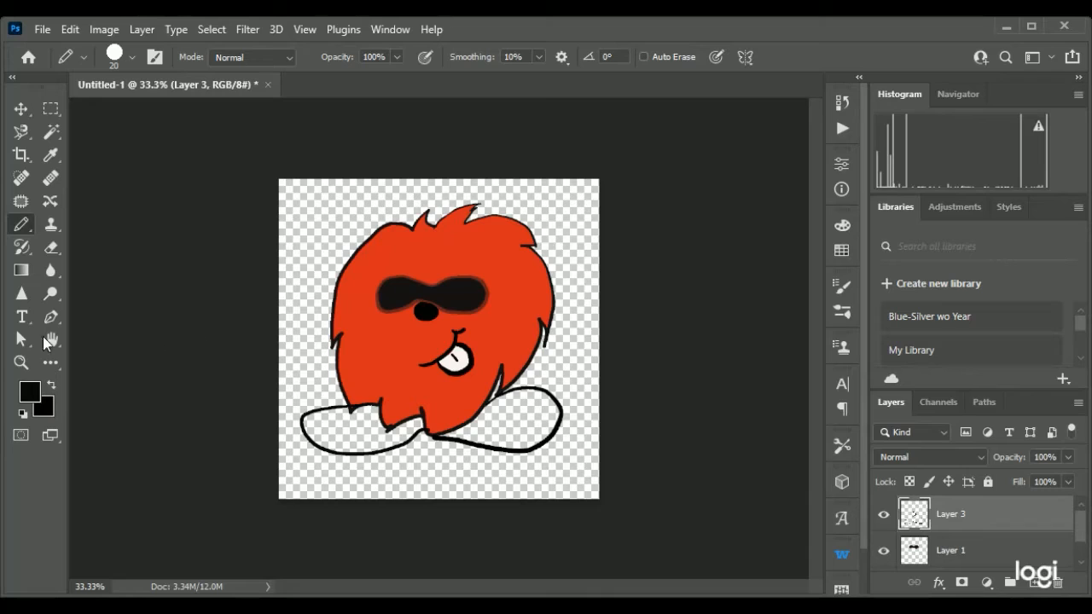
# Try Paint Bucket fill colours on Layer 3, reverting the grey flood over both foot outlines.
pyautogui.click(51, 362)
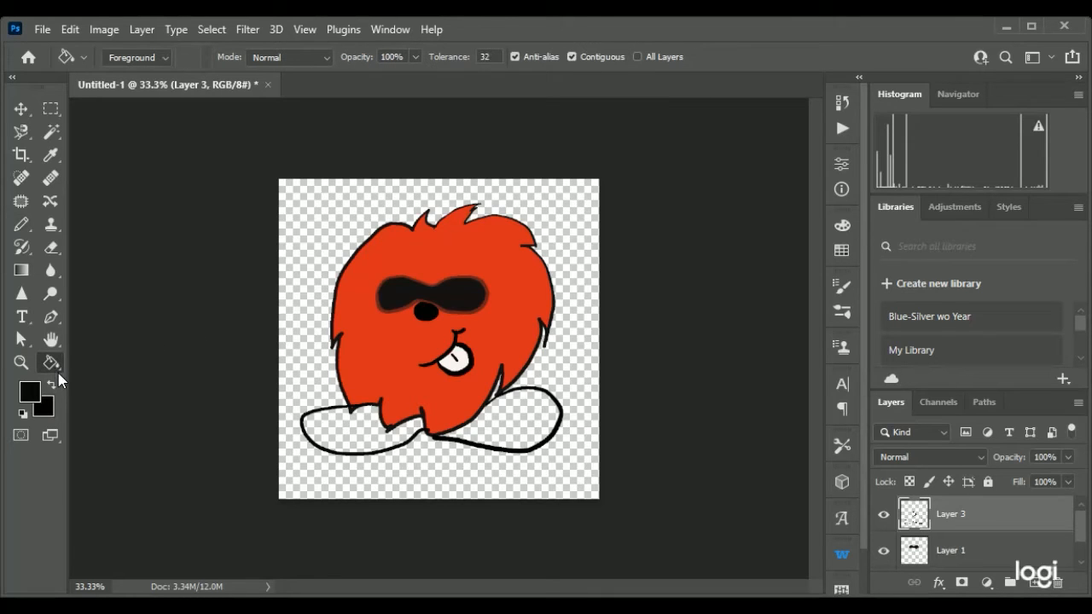
pyautogui.moveTo(21, 388)
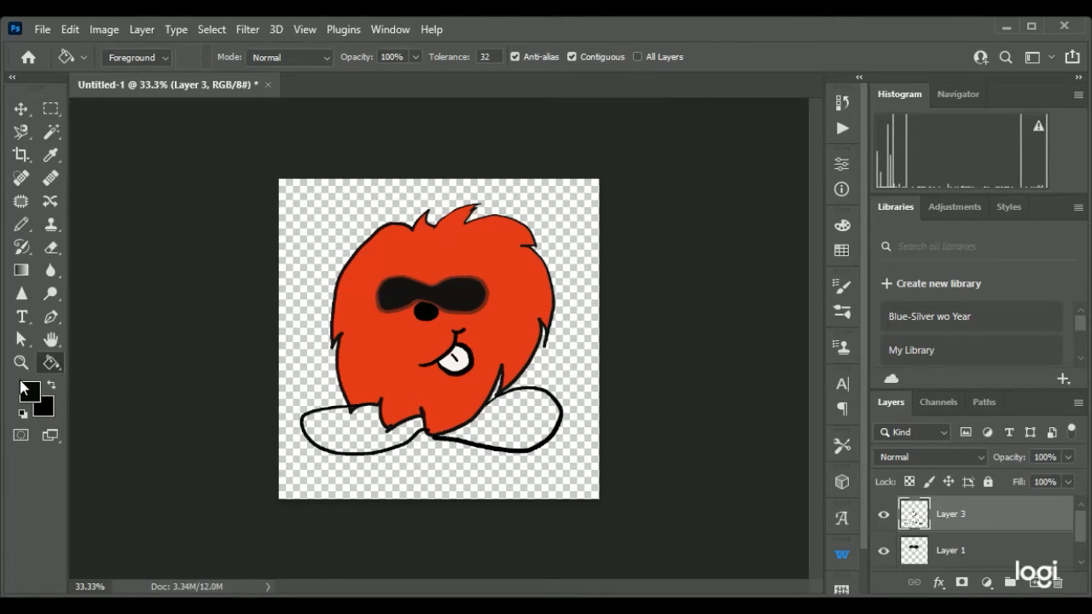
pyautogui.click(50, 154)
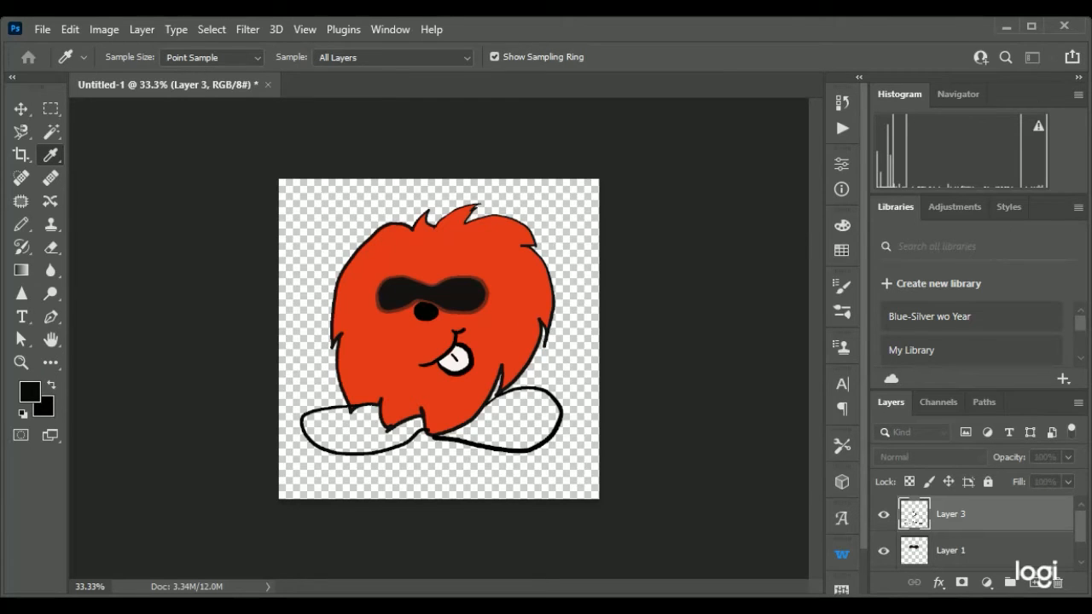
pyautogui.moveTo(1014, 215)
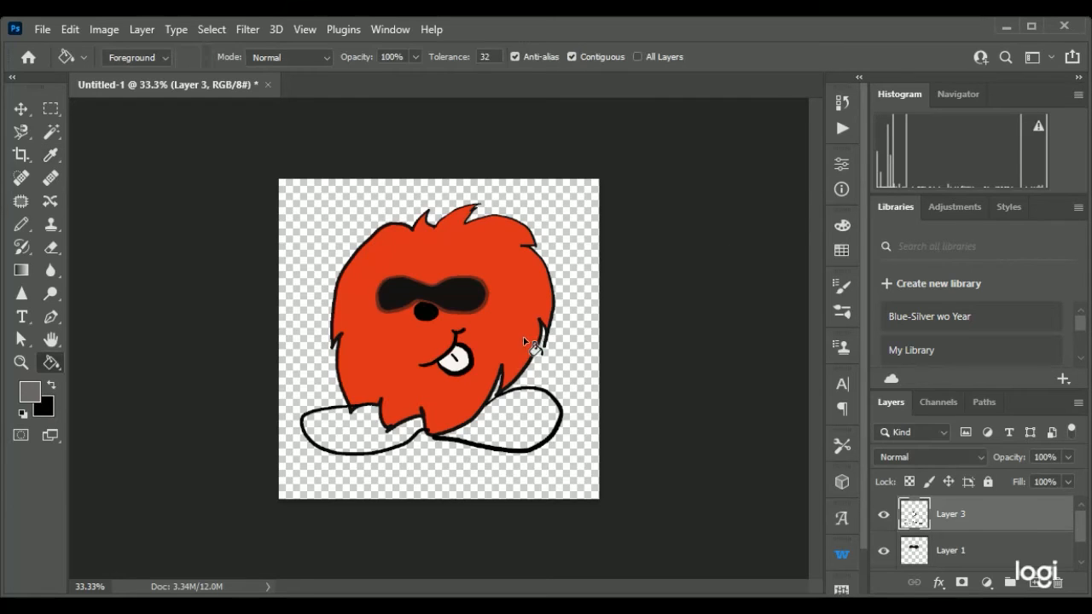
pyautogui.moveTo(495, 435)
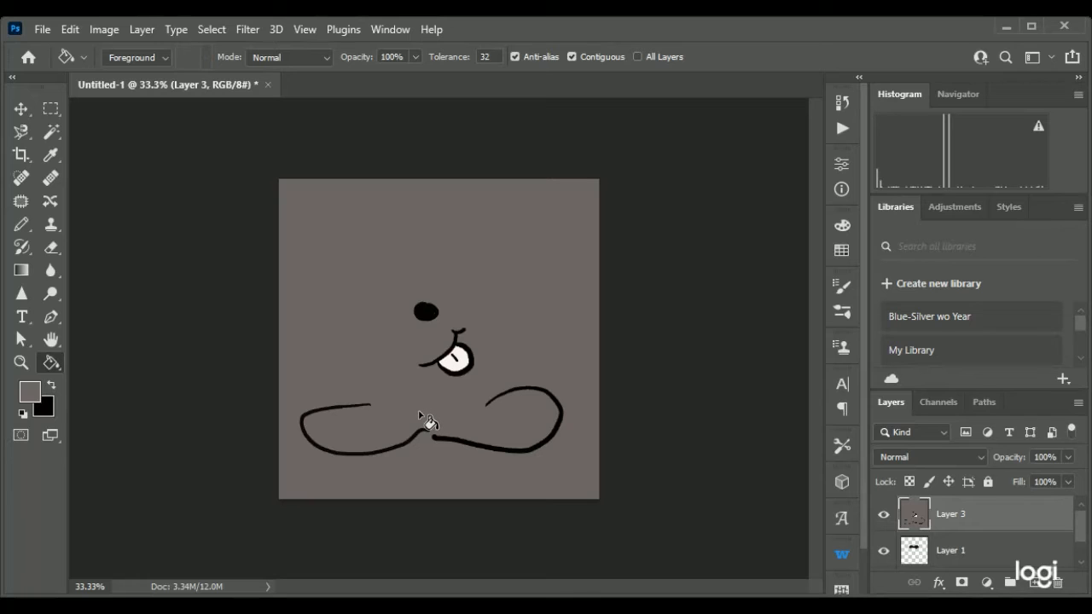
pyautogui.moveTo(420, 428)
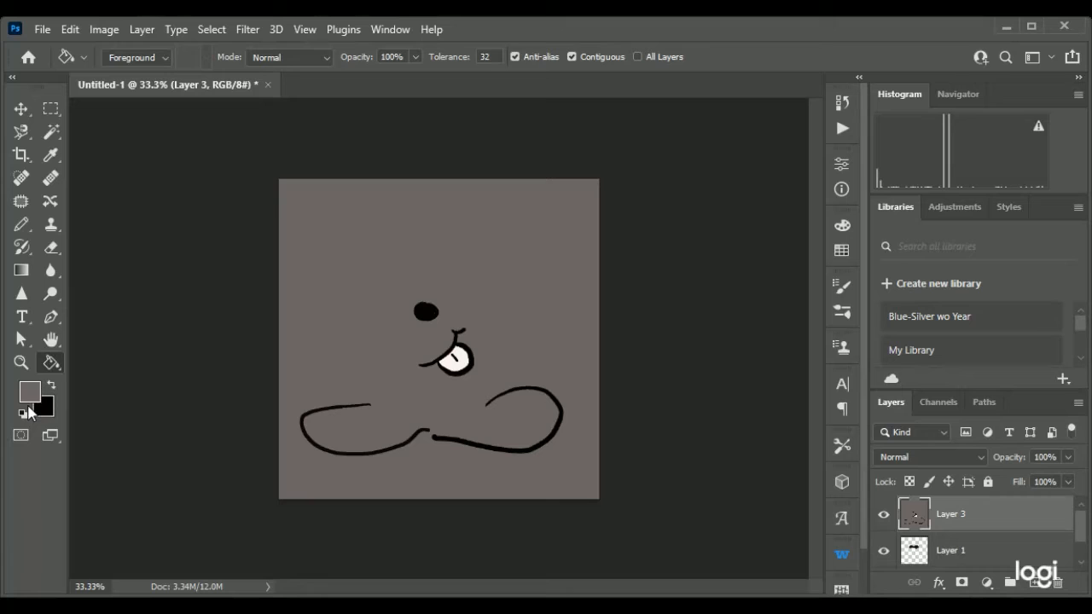
pyautogui.click(49, 154)
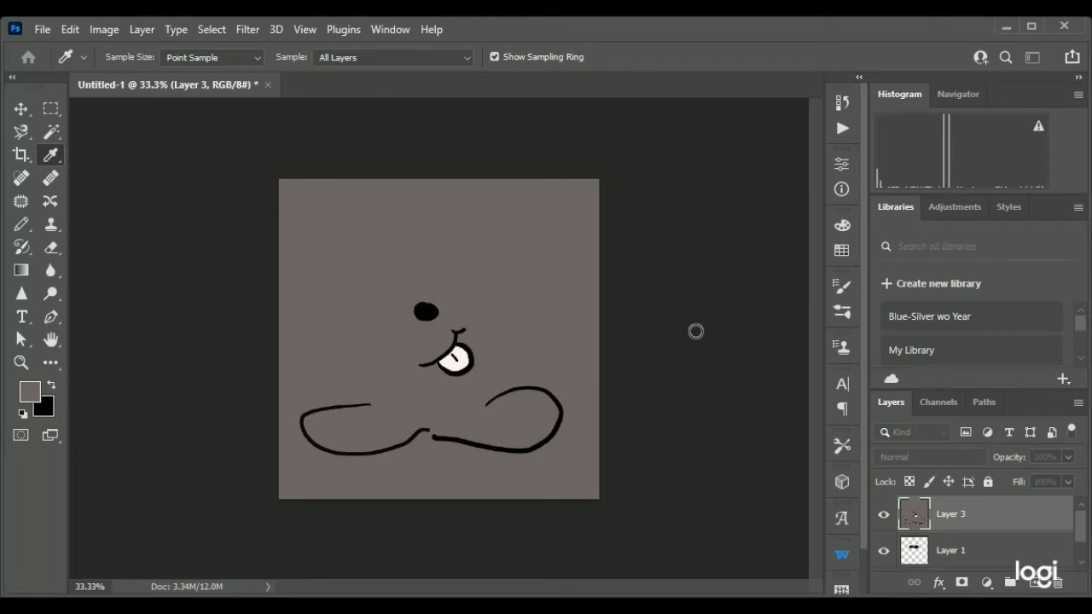
pyautogui.moveTo(190, 319)
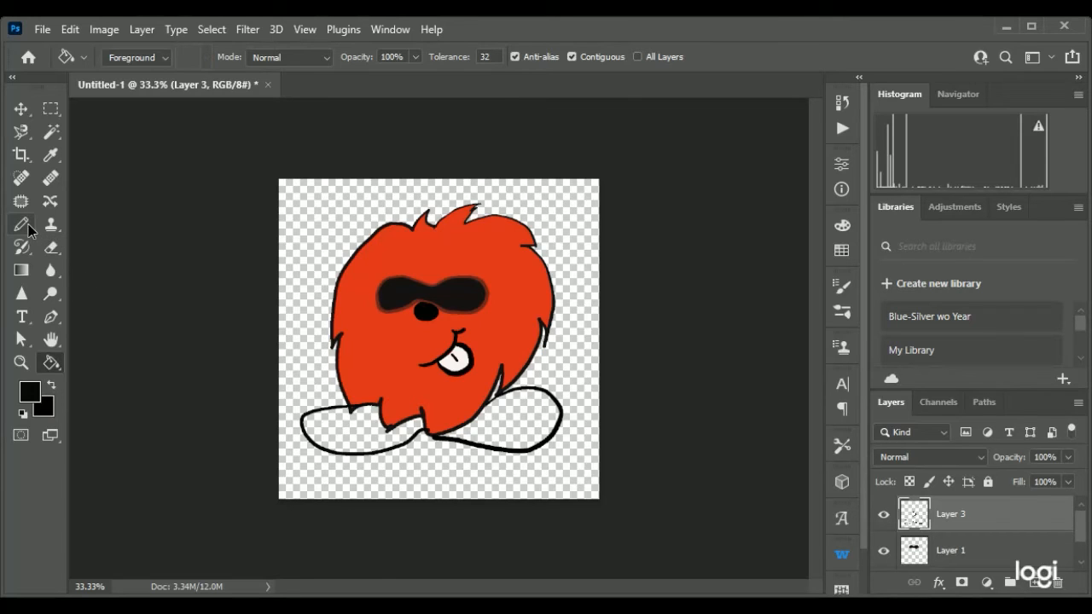
pyautogui.click(21, 225)
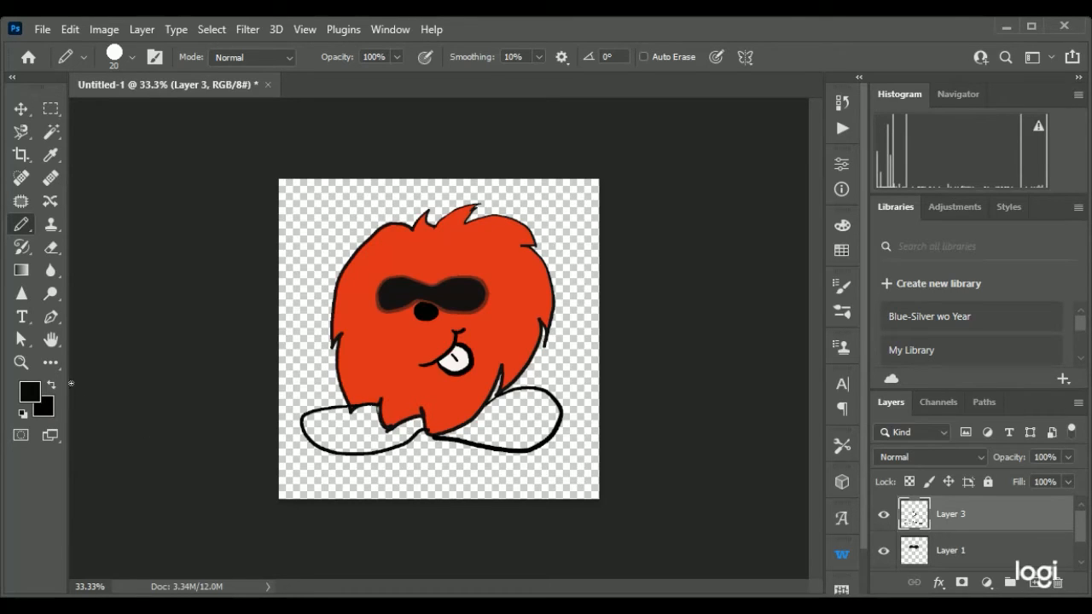
pyautogui.click(49, 362)
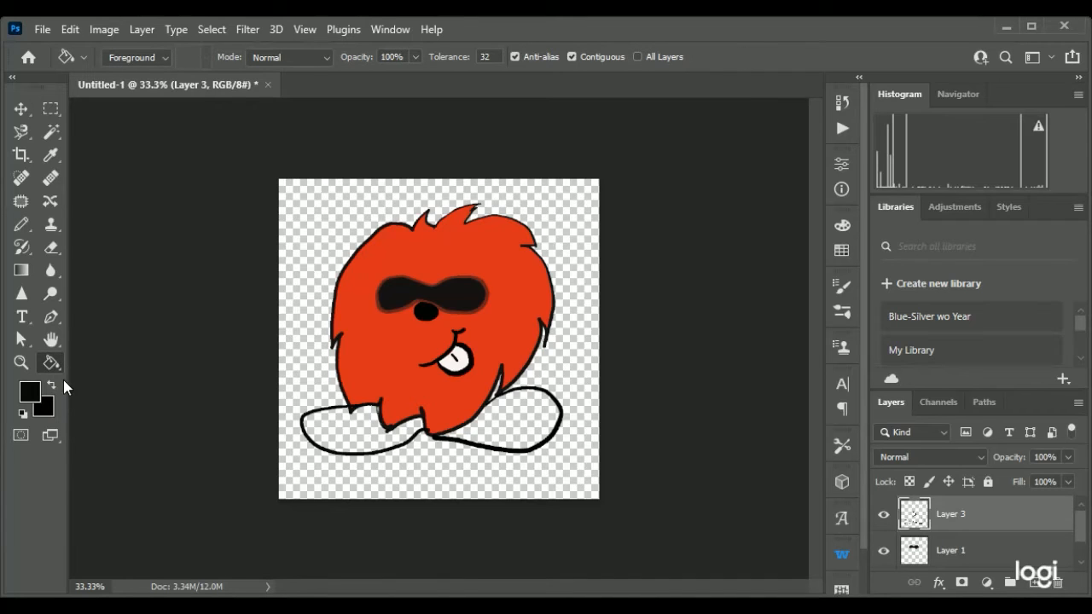
# Fill the left foot dark gray with the Paint Bucket.
pyautogui.click(50, 155)
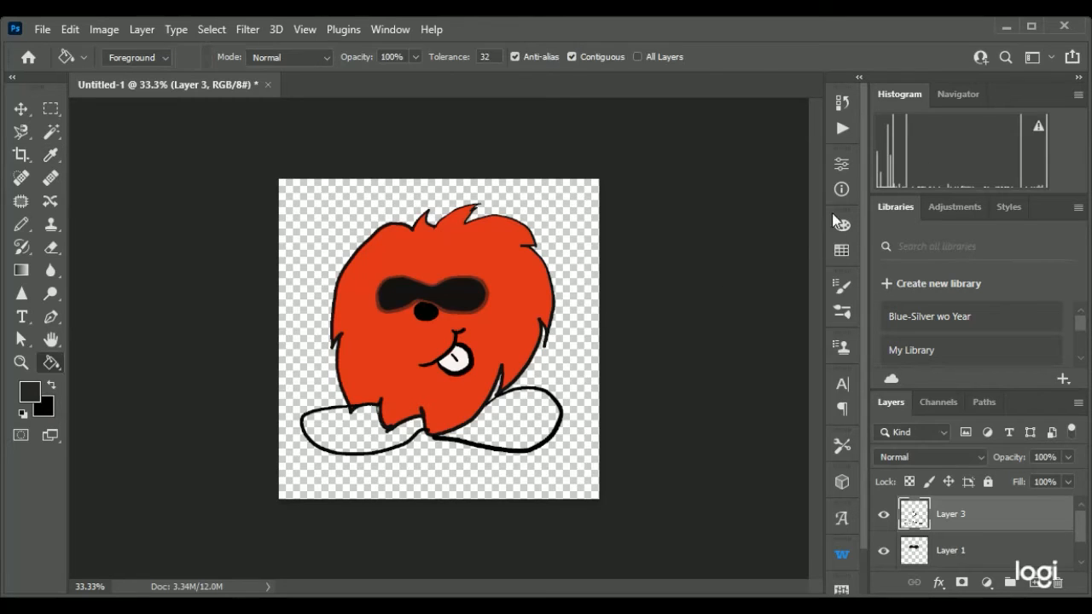
pyautogui.click(380, 414)
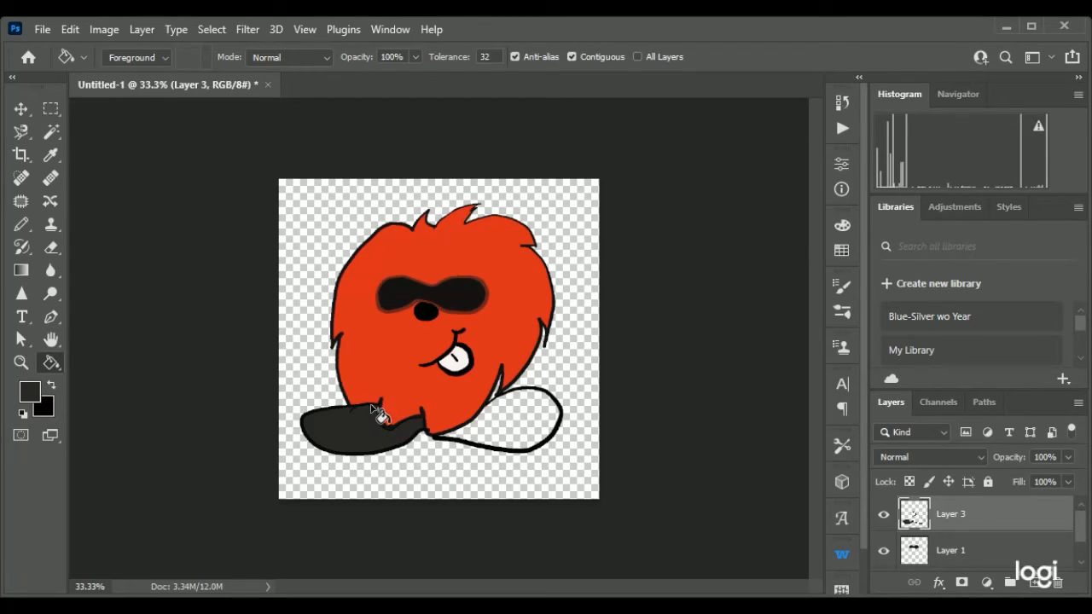
pyautogui.moveTo(371, 431)
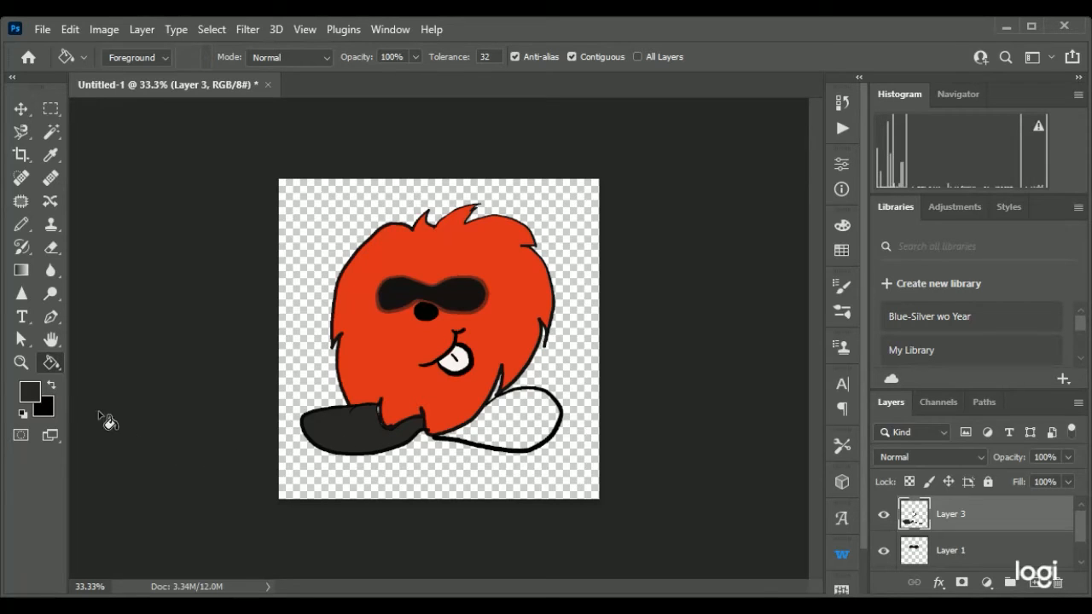
pyautogui.click(50, 155)
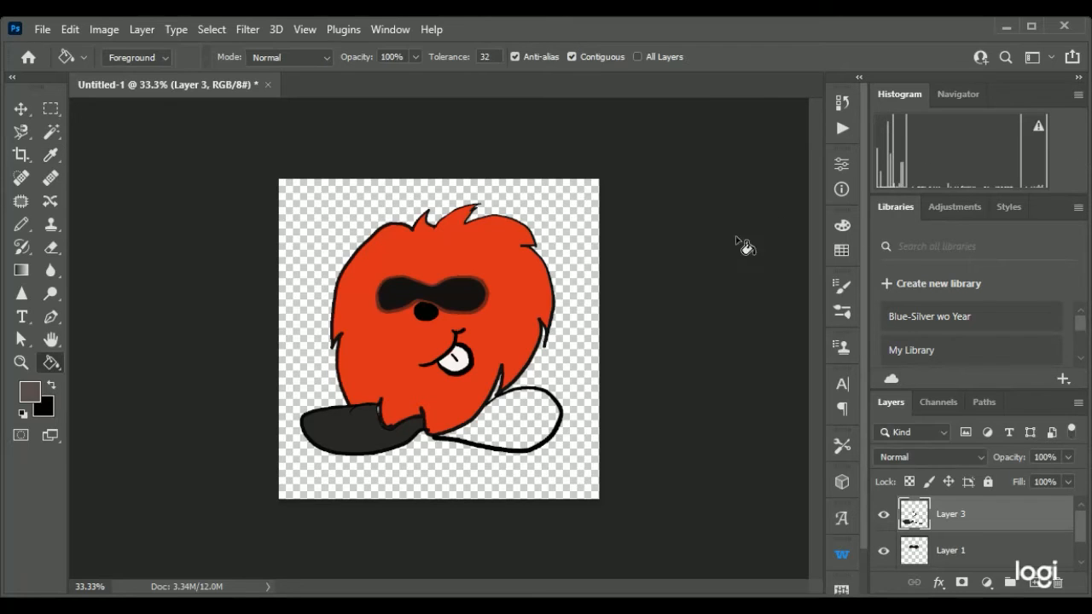
pyautogui.click(358, 418)
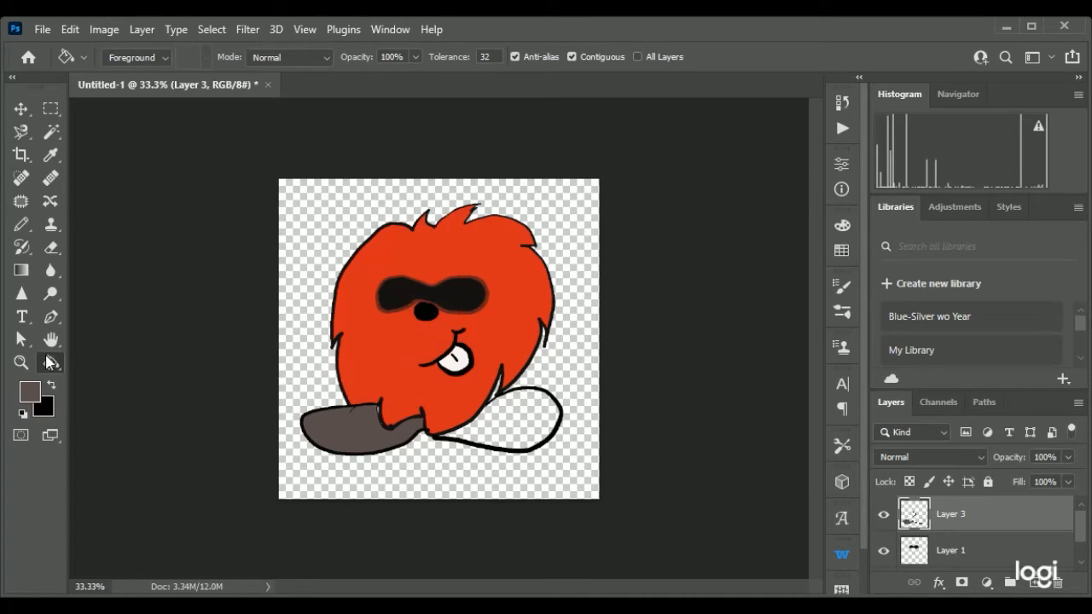
# Sample the left foot's gray and fill the right foot with it.
pyautogui.click(51, 155)
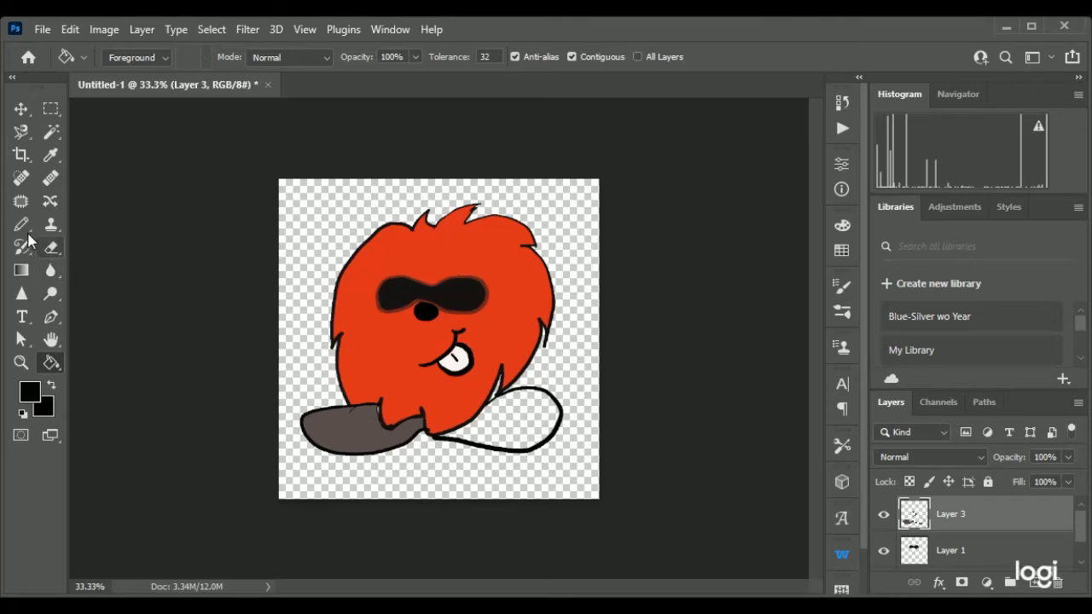
pyautogui.click(21, 225)
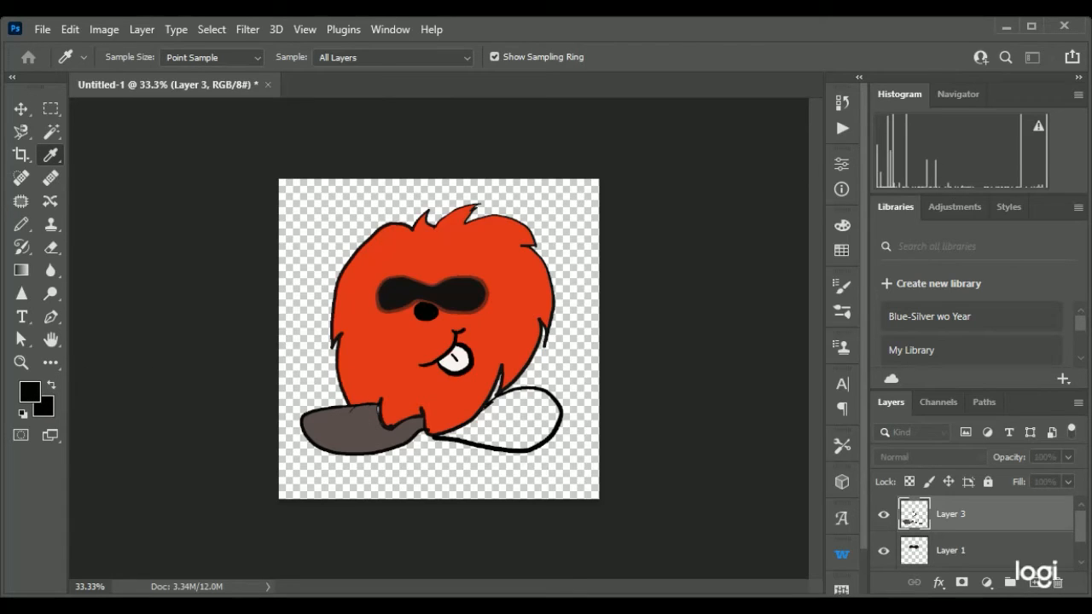
pyautogui.click(21, 224)
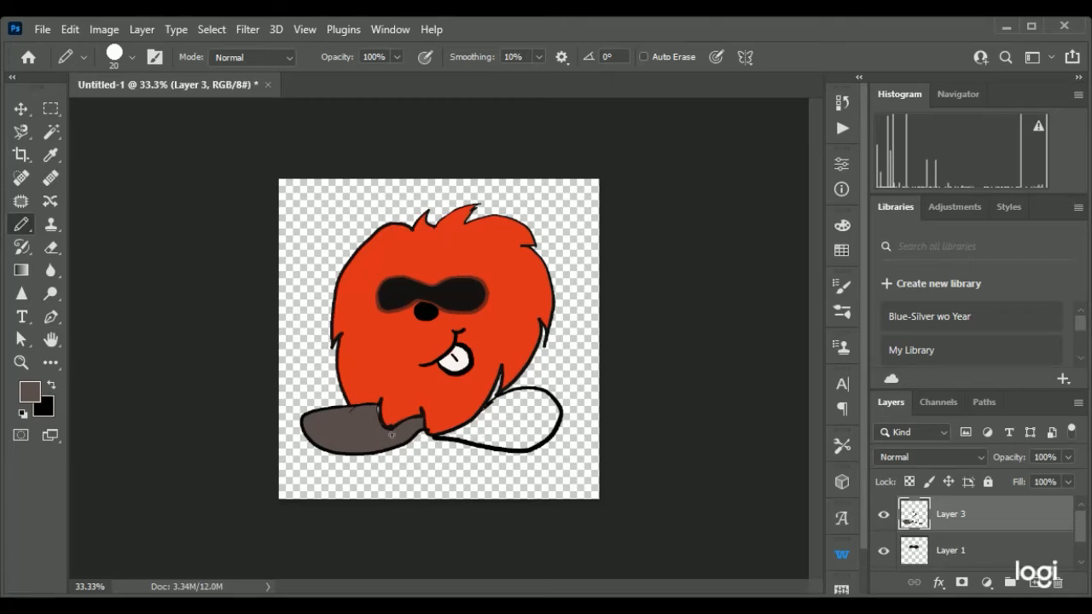
pyautogui.click(21, 363)
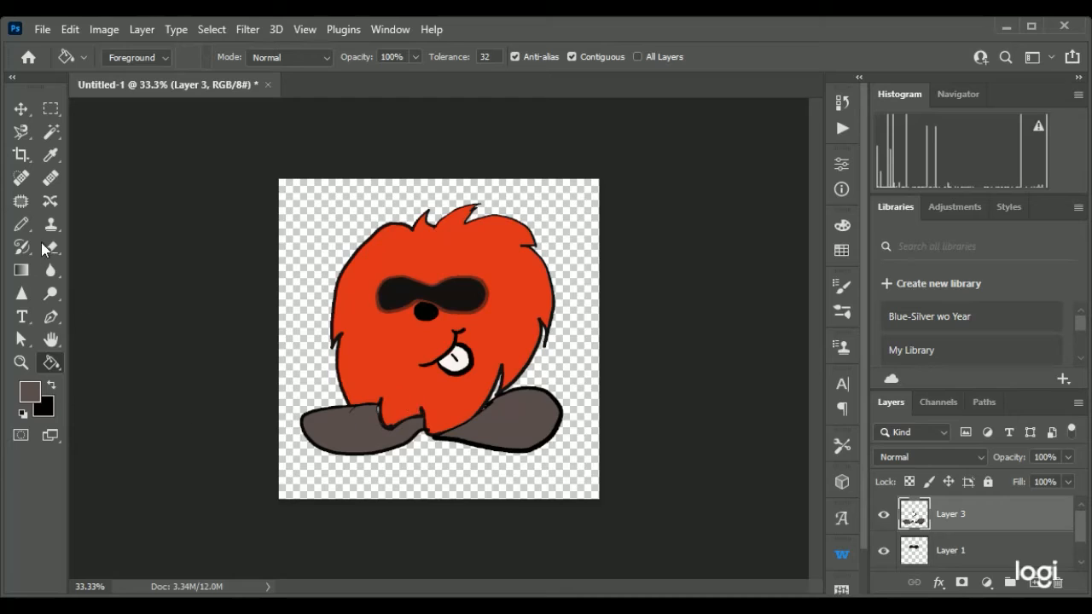
# Pick black and sketch criss-cross shoelace lines across both feet with the Pencil.
pyautogui.click(21, 224)
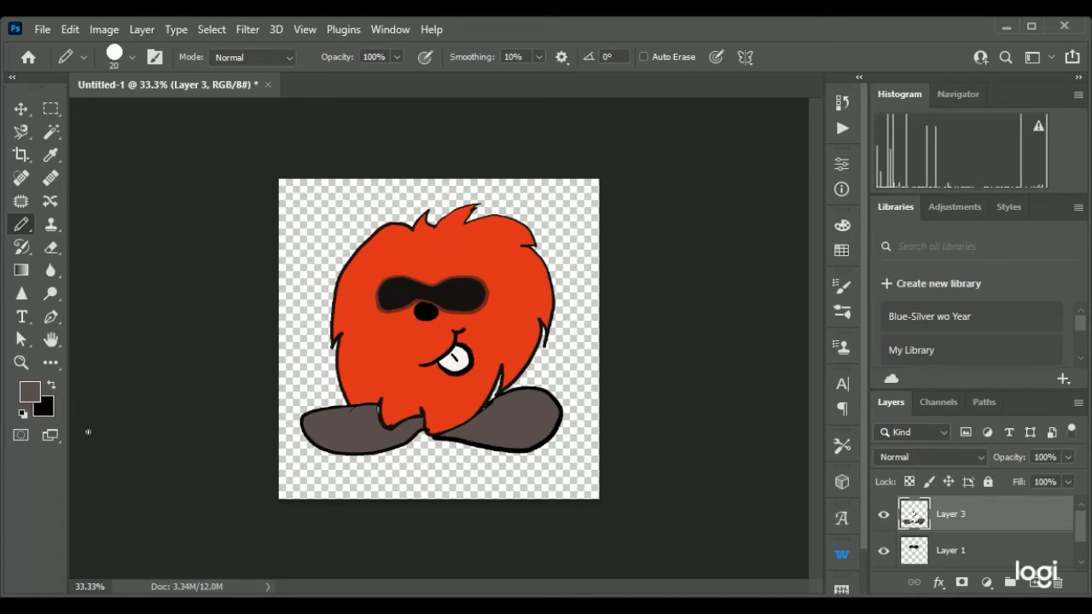
pyautogui.click(50, 155)
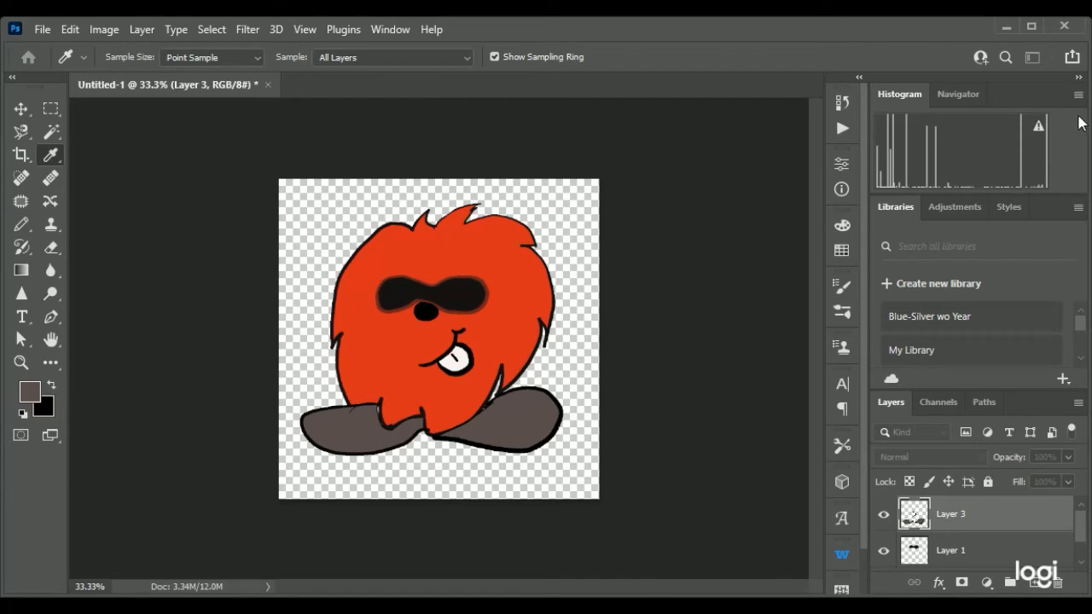
pyautogui.click(21, 224)
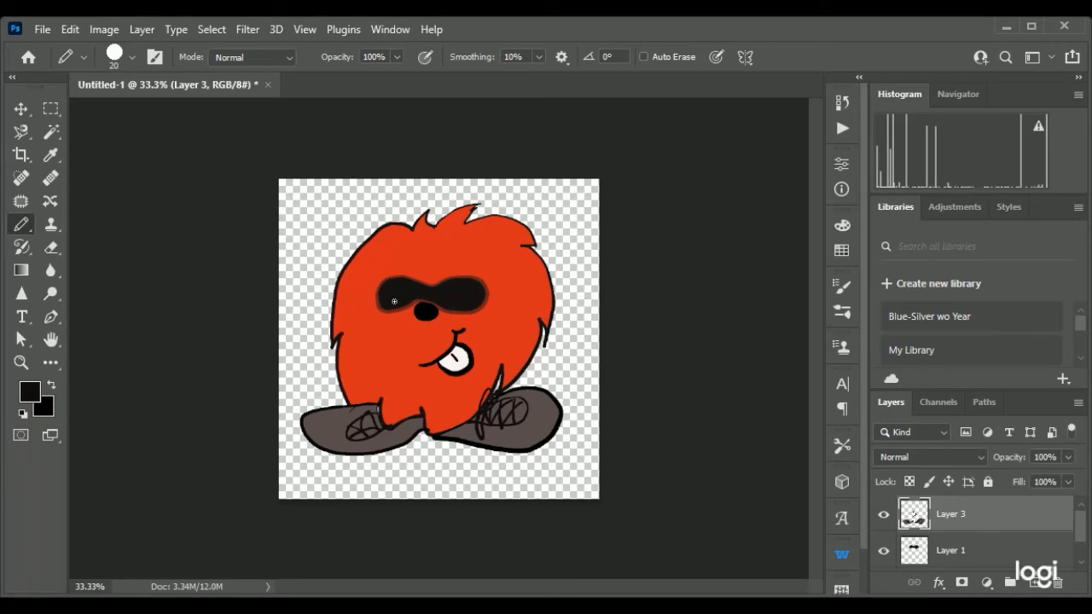
pyautogui.moveTo(859, 457)
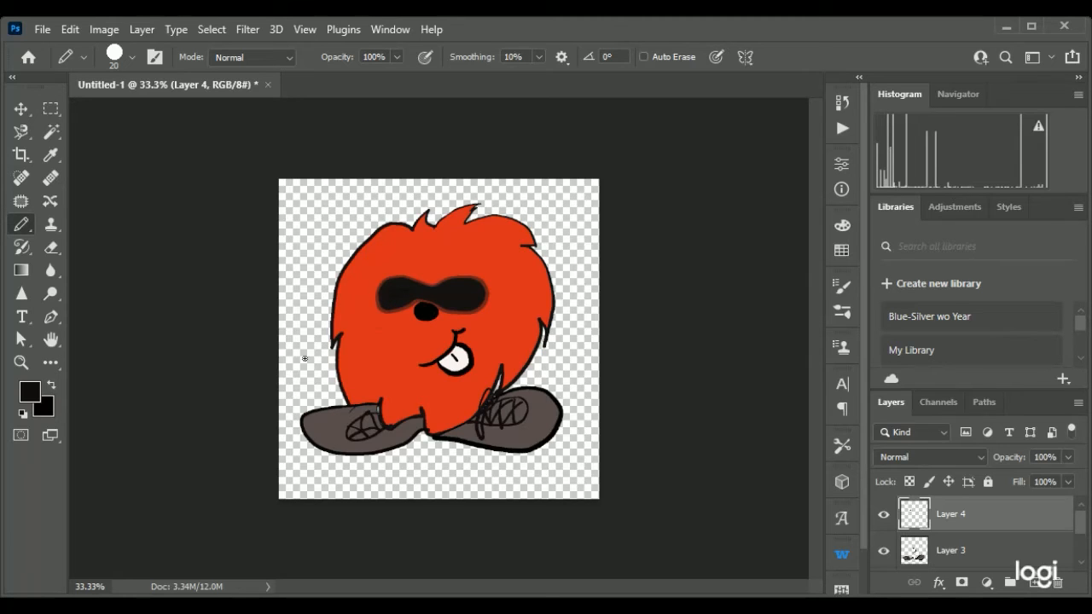
# Set the foreground to white and Paint Bucket the left eye inside the black mask.
pyautogui.click(50, 362)
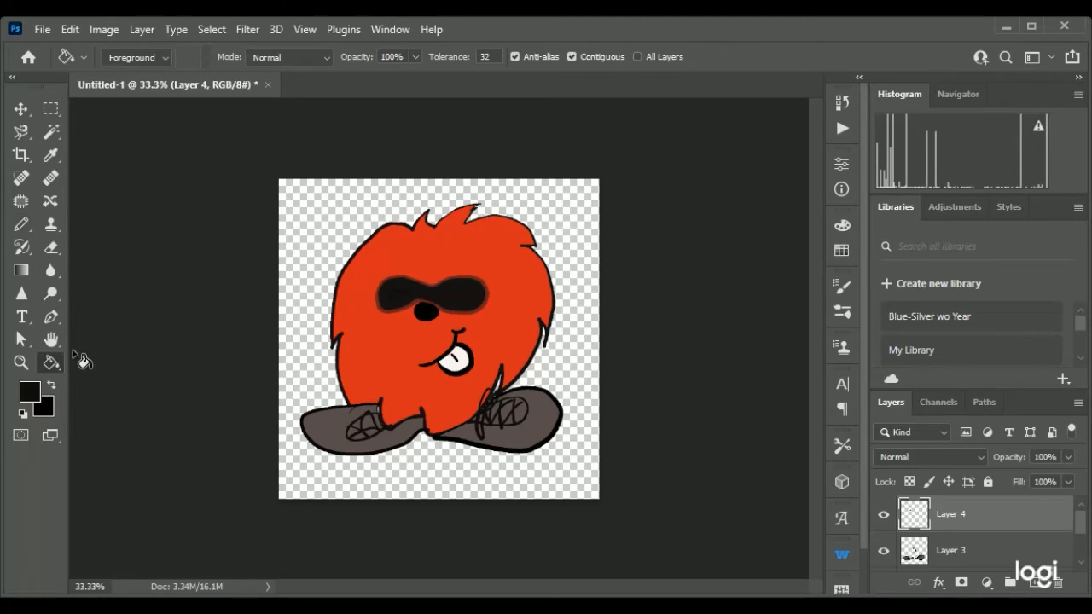
pyautogui.click(51, 155)
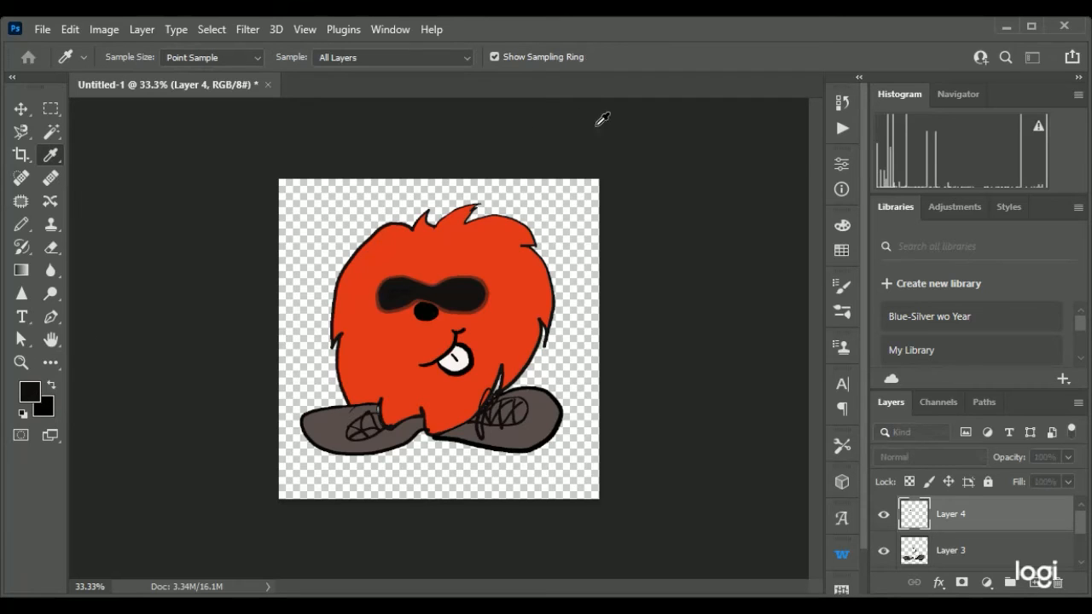
pyautogui.moveTo(1015, 128)
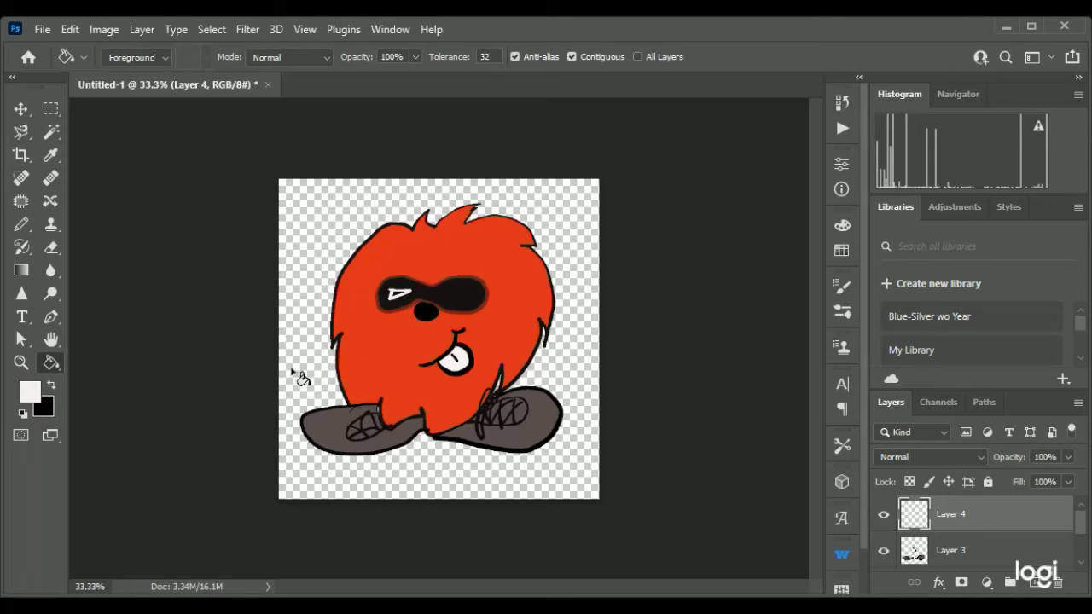
pyautogui.click(21, 225)
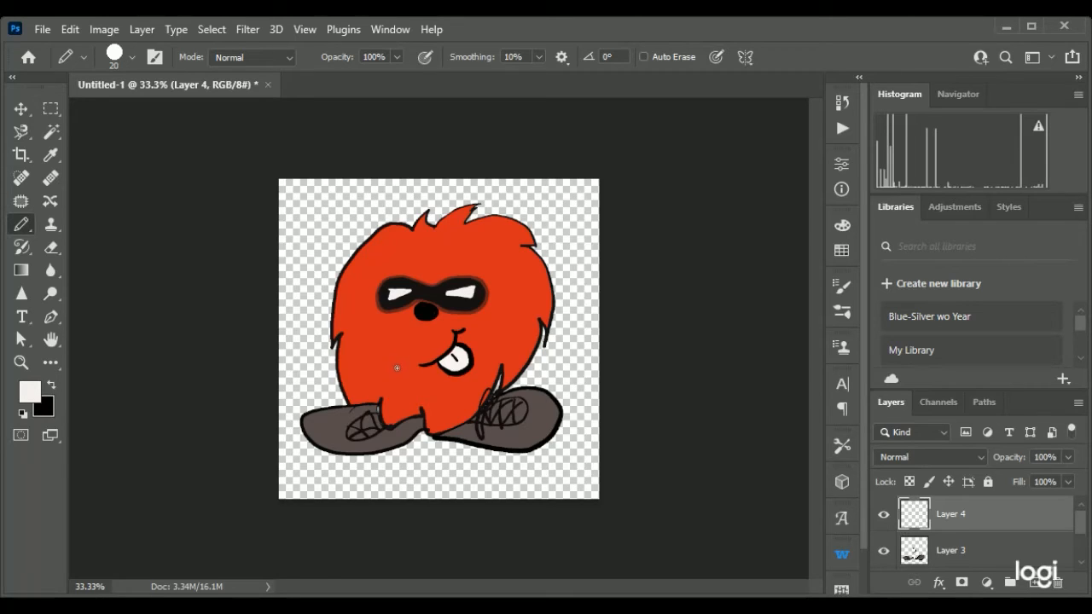
pyautogui.moveTo(51, 340)
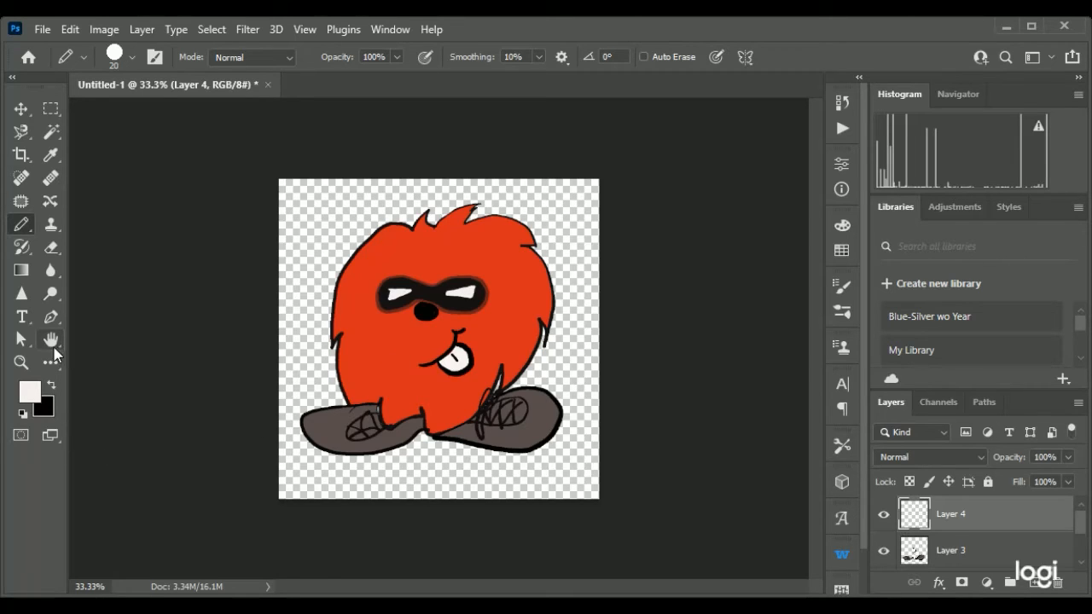
pyautogui.click(50, 363)
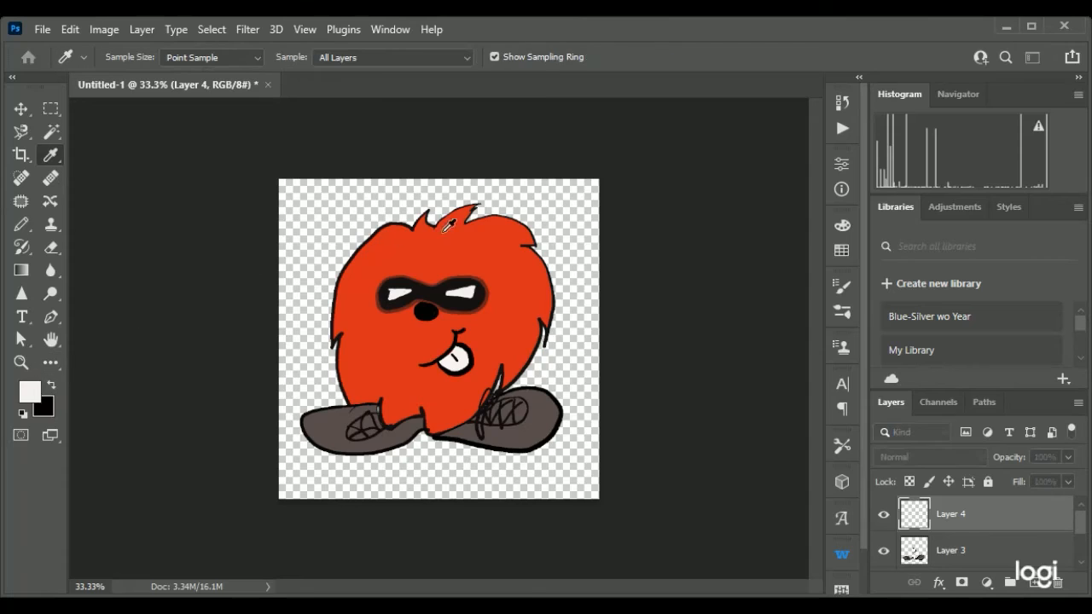
pyautogui.moveTo(538, 297)
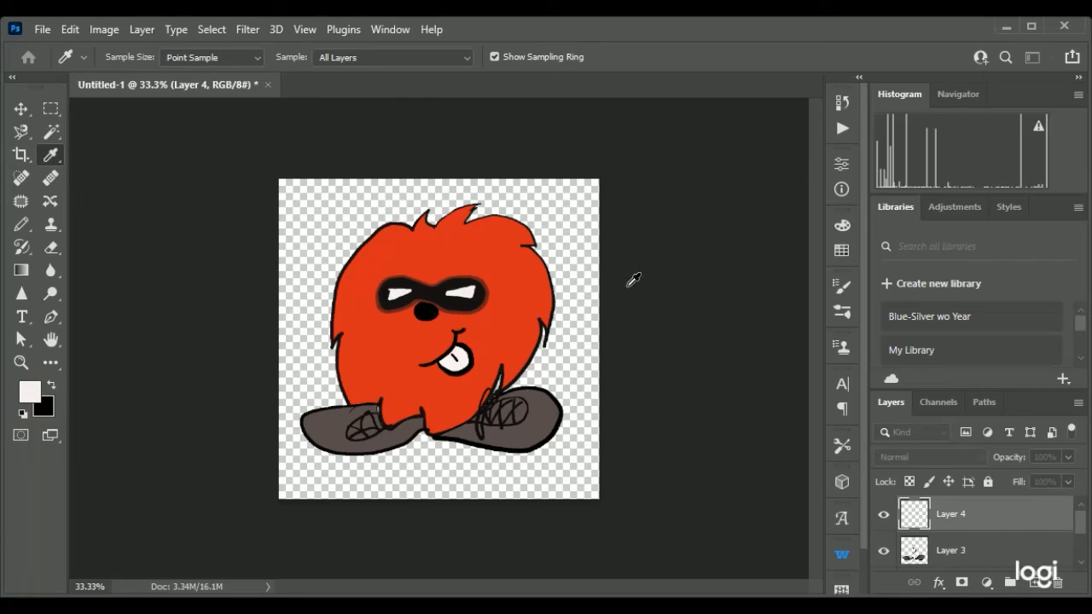
pyautogui.moveTo(397, 382)
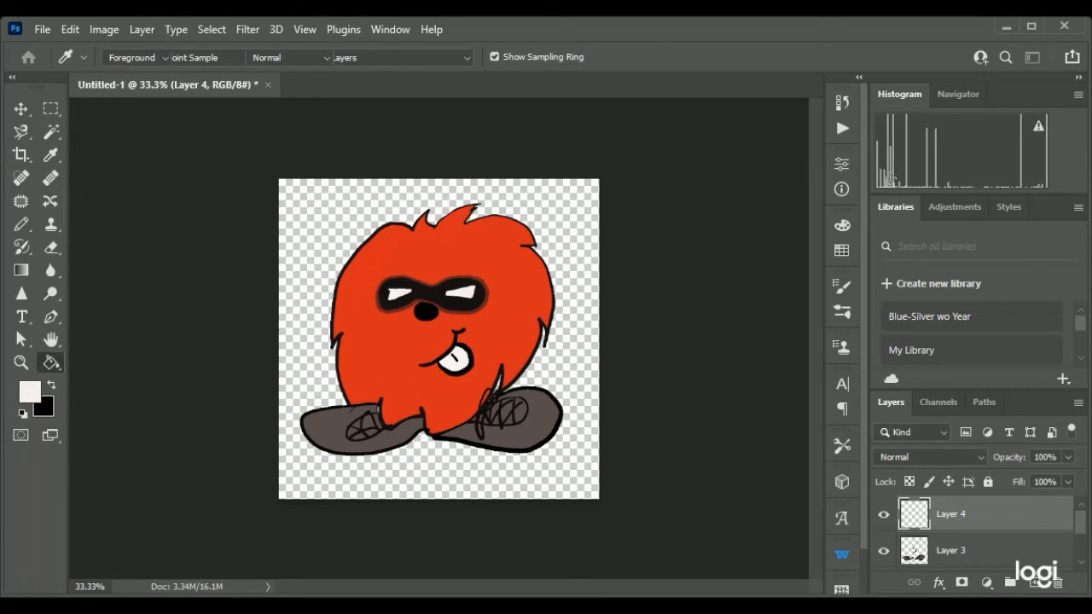
pyautogui.click(460, 367)
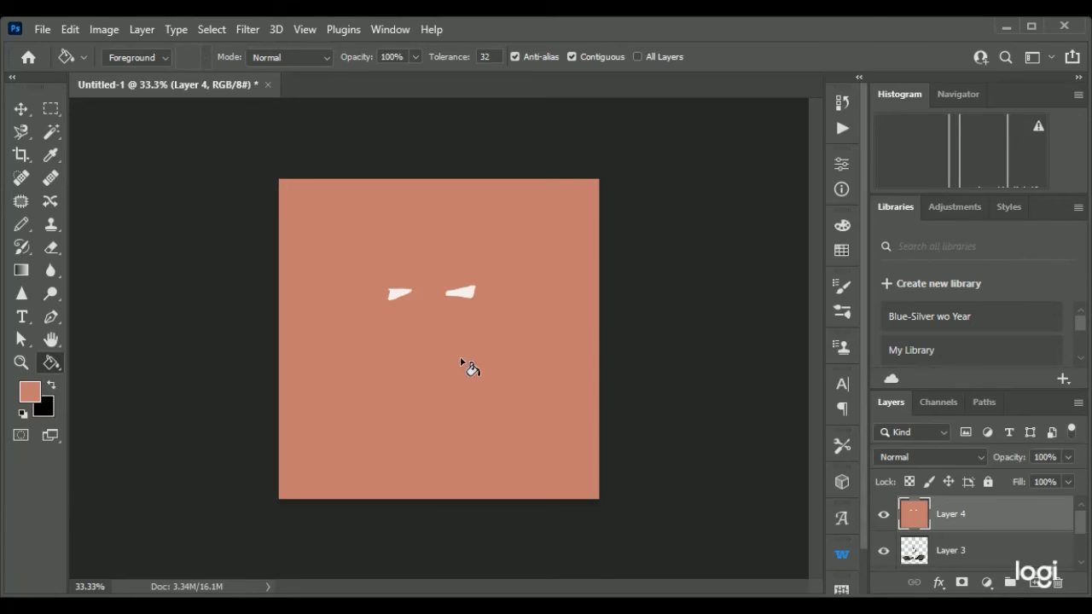
pyautogui.moveTo(467, 375)
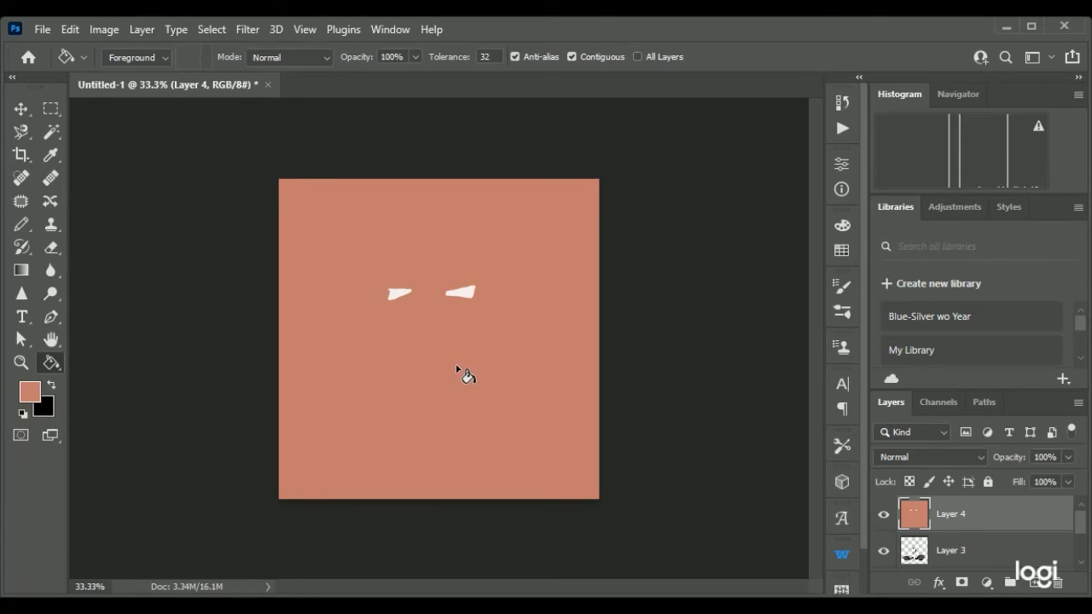
pyautogui.moveTo(211, 303)
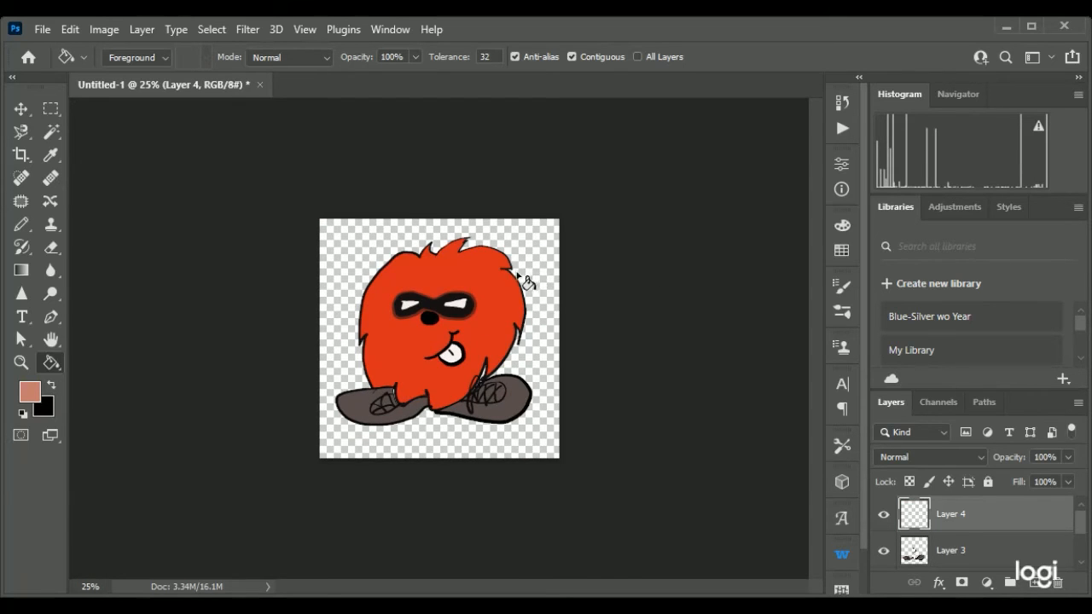
pyautogui.moveTo(503, 396)
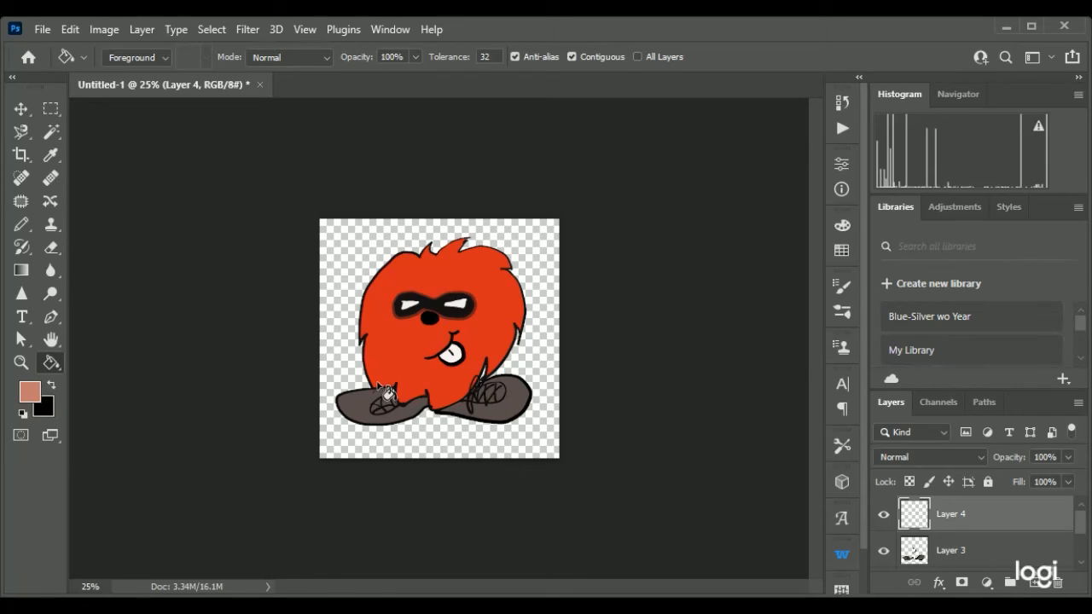
pyautogui.moveTo(478, 337)
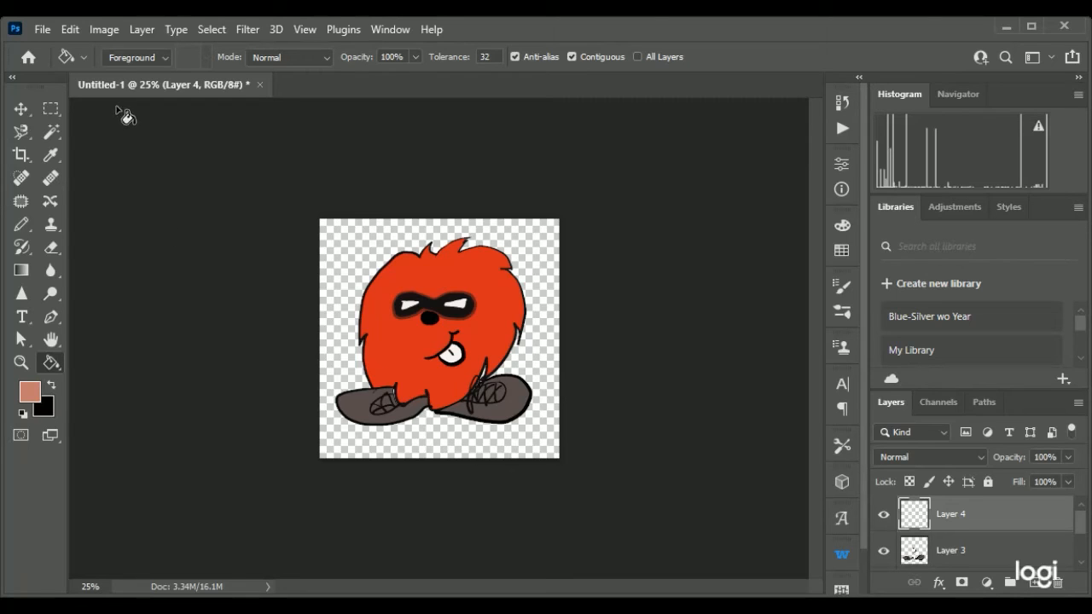
pyautogui.moveTo(154, 173)
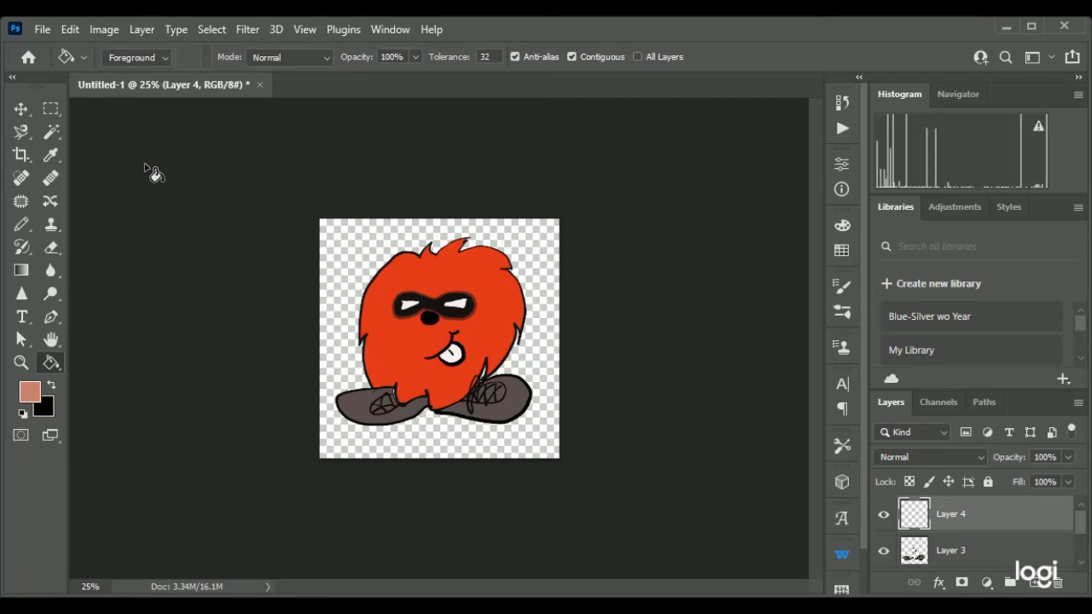
pyautogui.moveTo(320, 328)
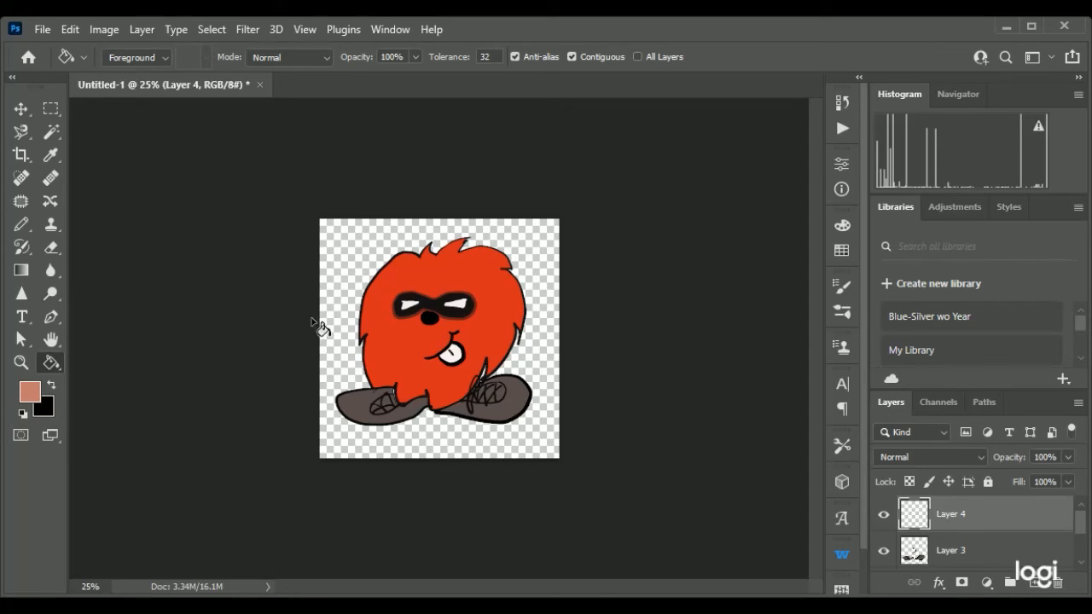
pyautogui.moveTo(34, 234)
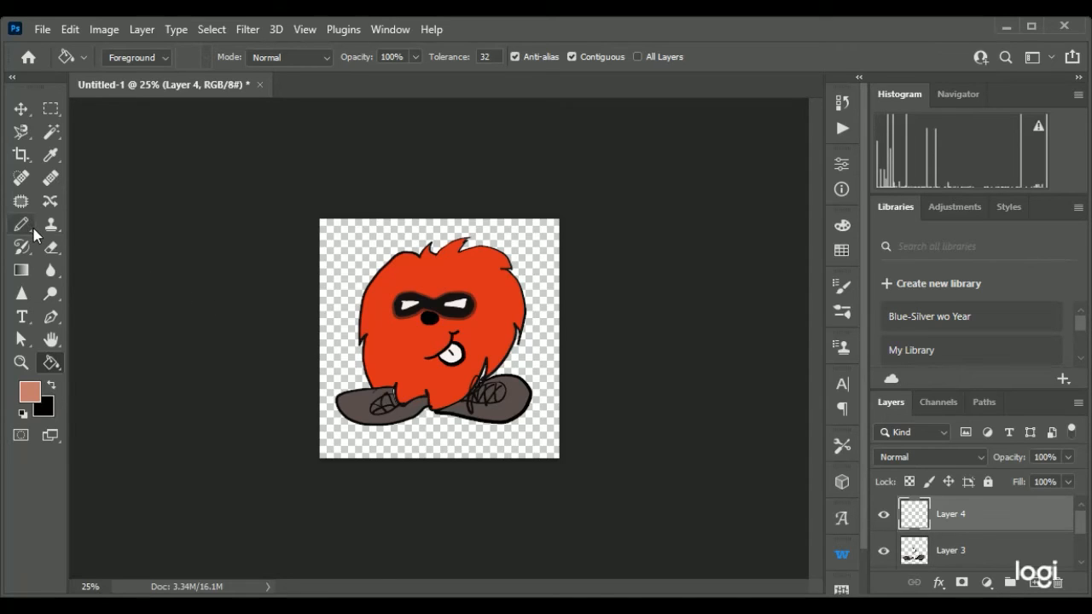
# Reset colours to default black and pencil a signature scrawl below the right foot.
pyautogui.click(21, 224)
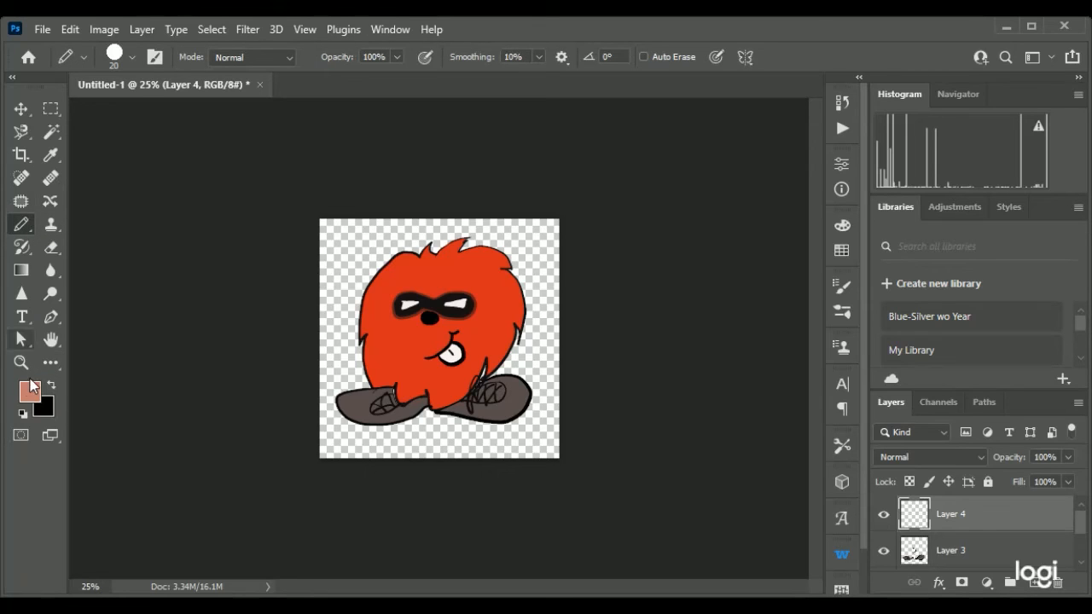
pyautogui.click(50, 132)
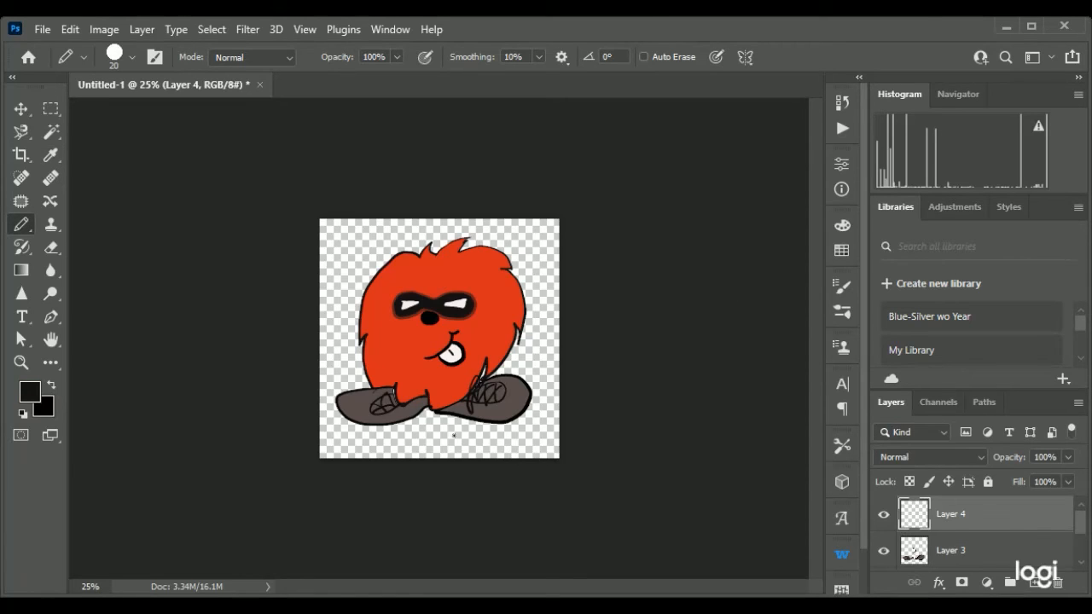
pyautogui.moveTo(469, 419); pyautogui.dragTo(499, 435)
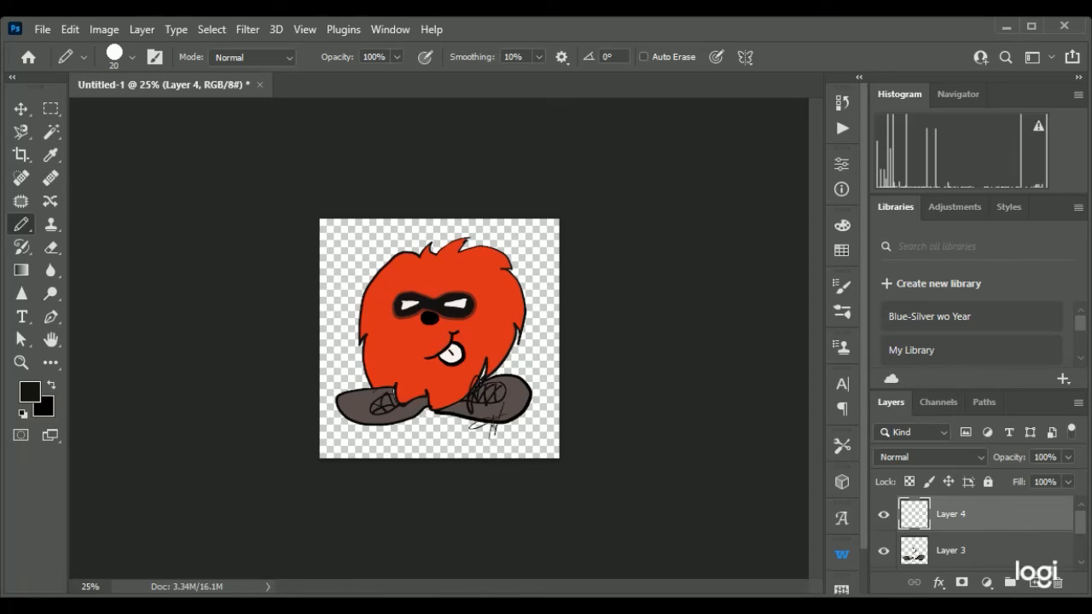
pyautogui.moveTo(473, 422); pyautogui.dragTo(546, 409)
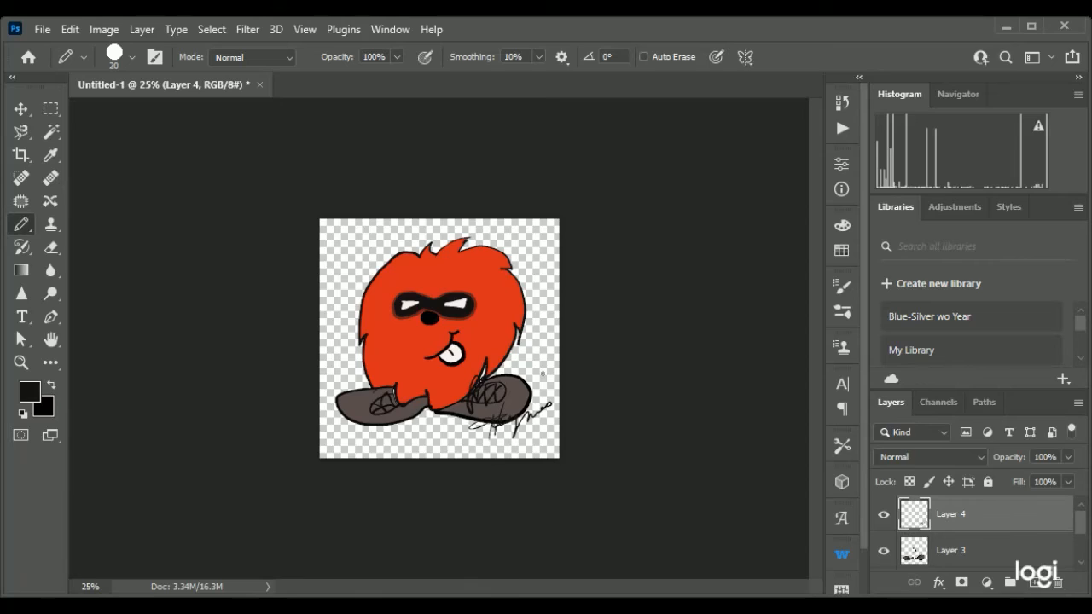
pyautogui.moveTo(279, 136)
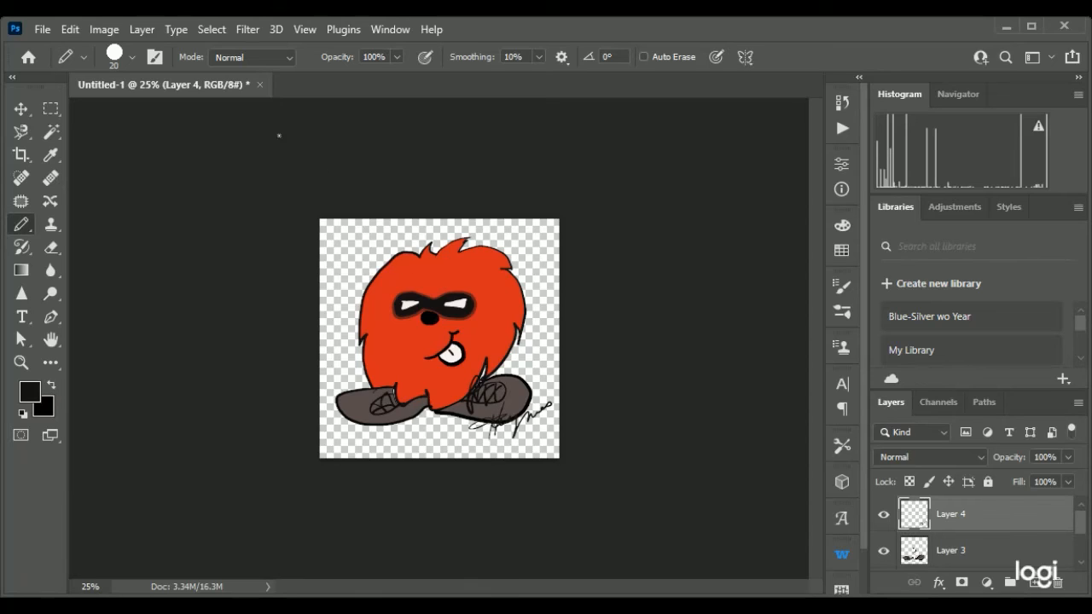
pyautogui.moveTo(94, 246)
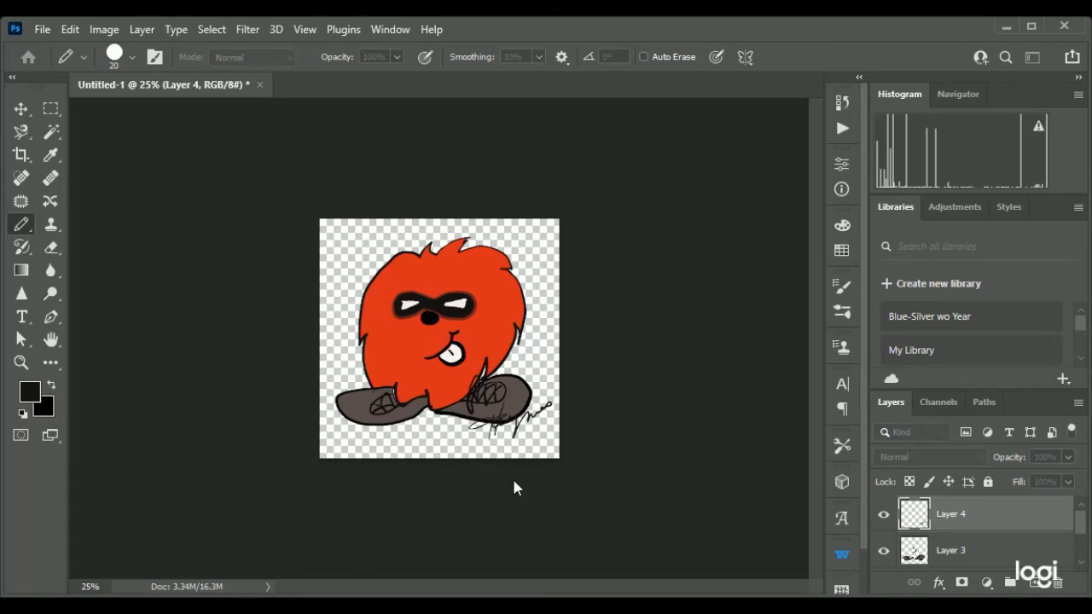
pyautogui.moveTo(789, 559)
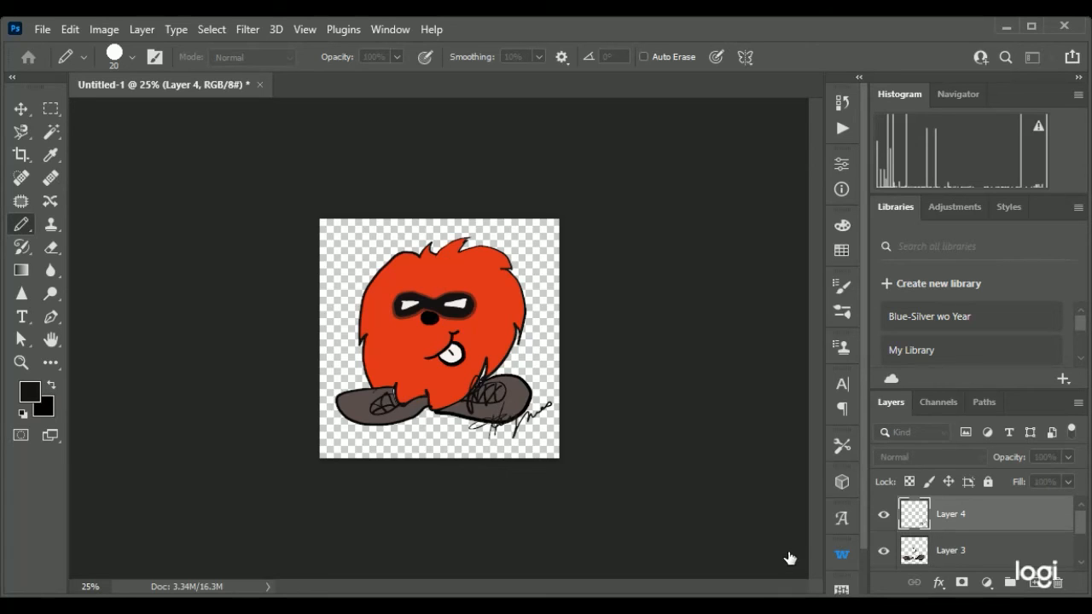
pyautogui.moveTo(634, 479)
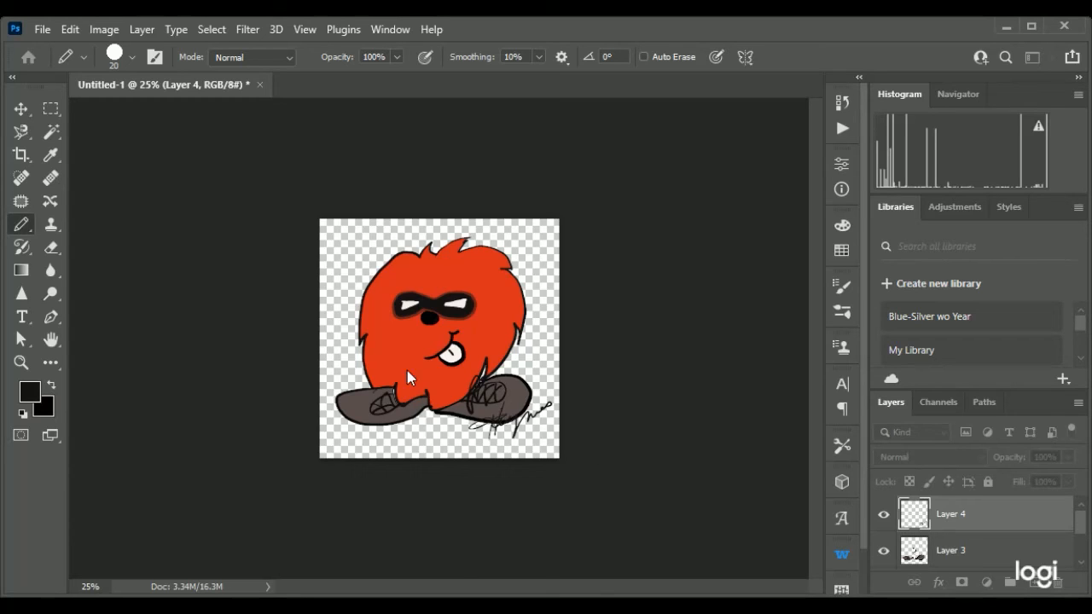
pyautogui.moveTo(136, 227)
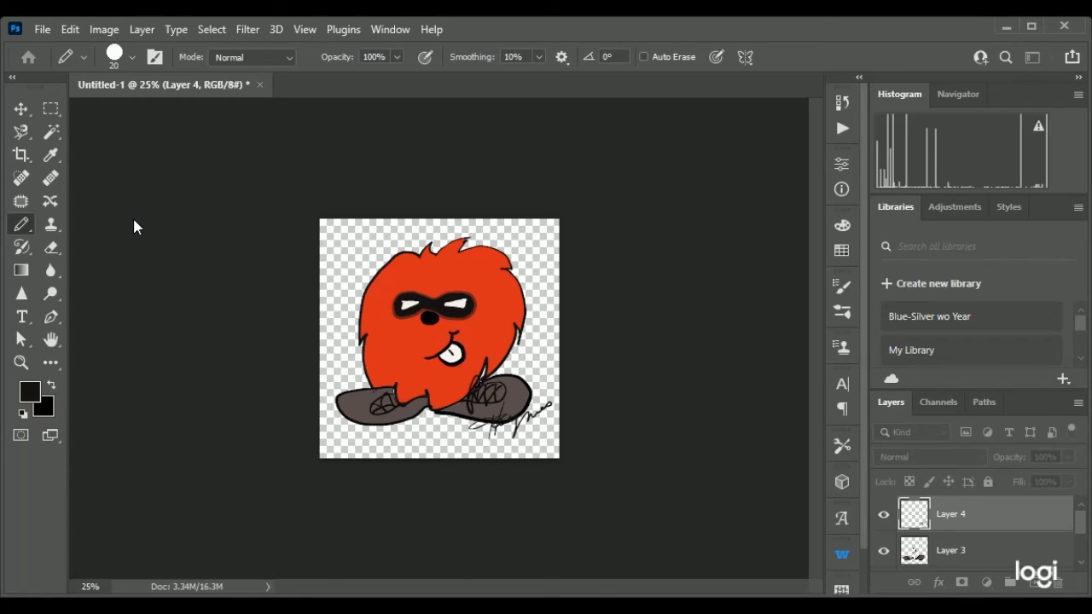
pyautogui.moveTo(133, 142)
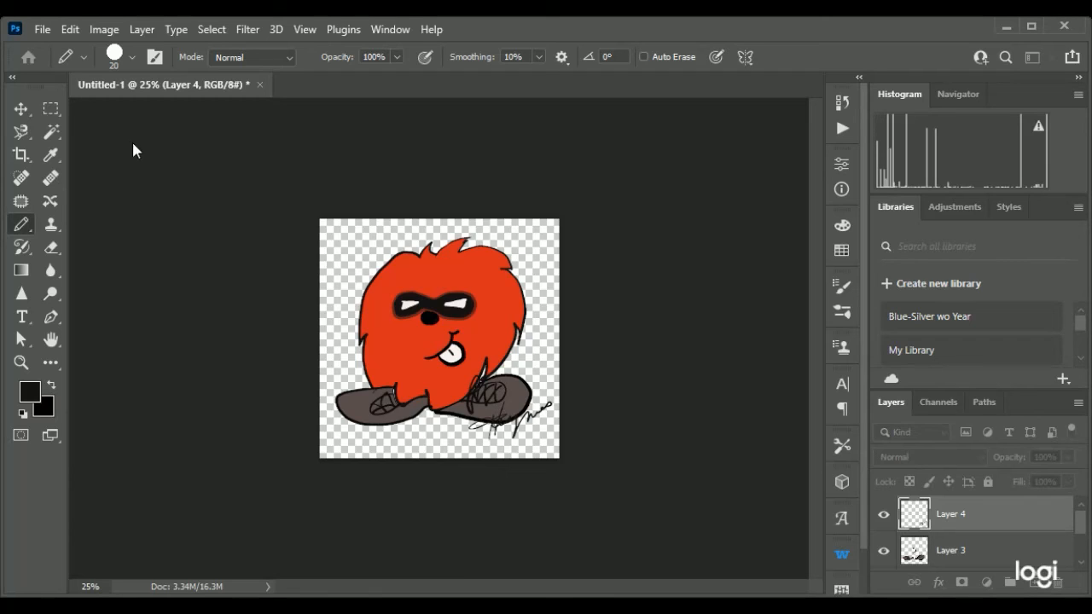
pyautogui.moveTo(323, 197)
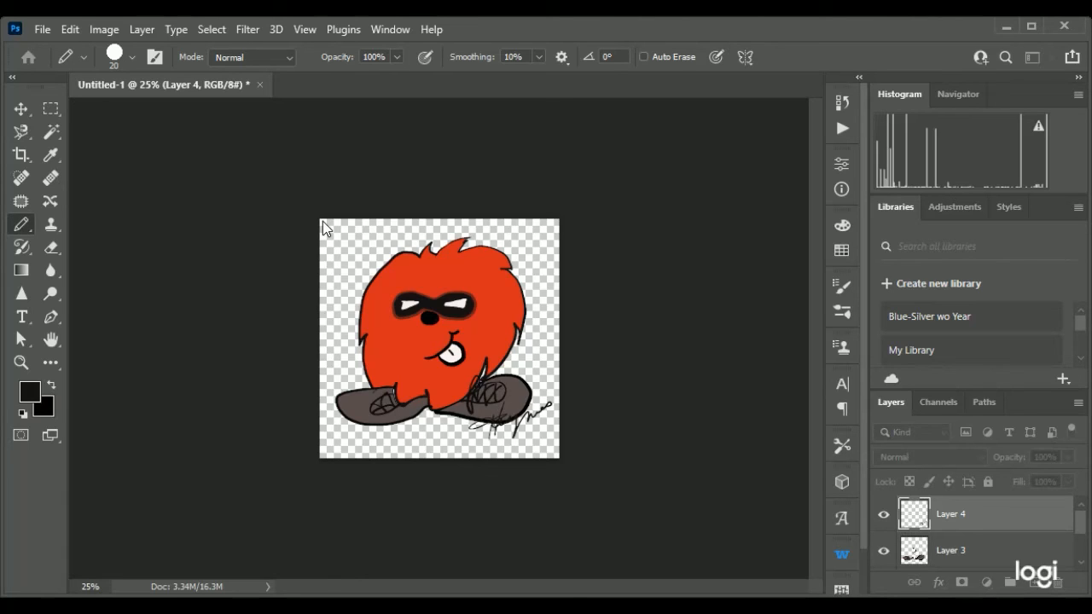
pyautogui.moveTo(300, 192)
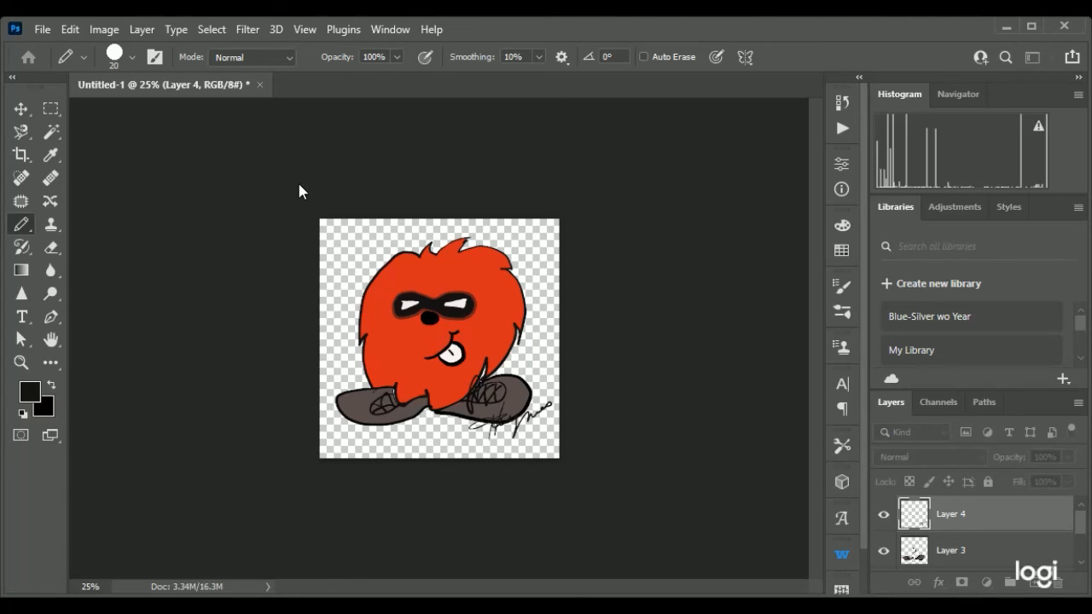
pyautogui.moveTo(309, 203)
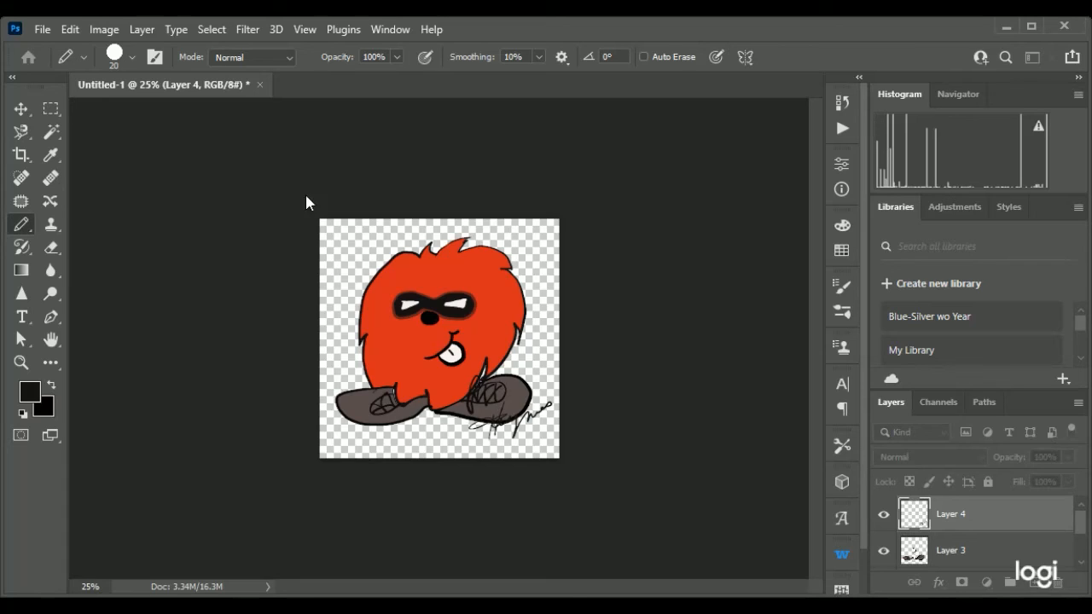
pyautogui.moveTo(323, 282)
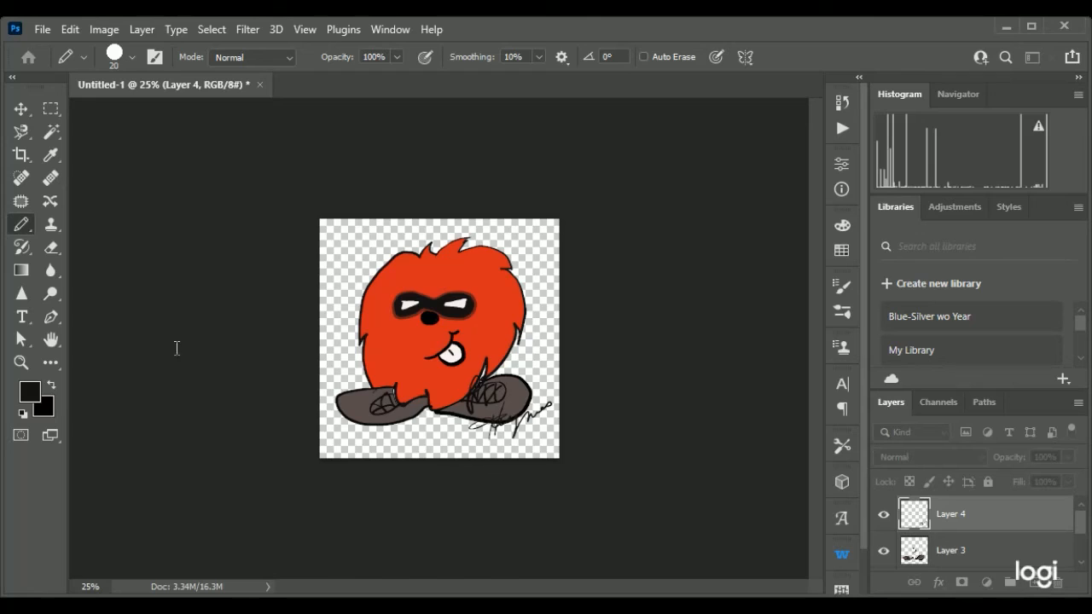
pyautogui.moveTo(141, 75)
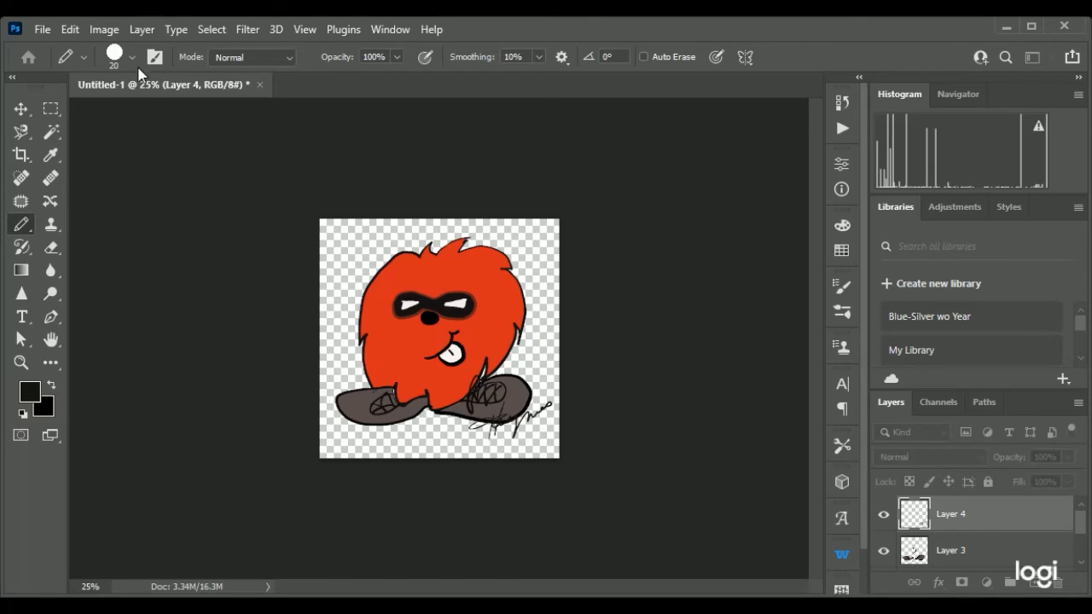
pyautogui.moveTo(252, 179)
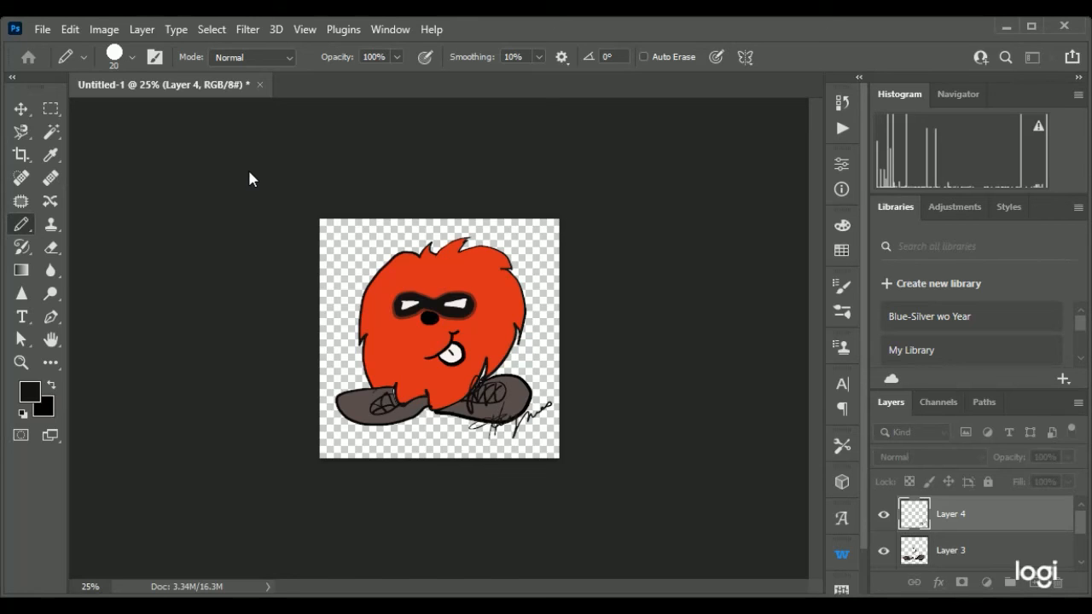
pyautogui.moveTo(264, 224)
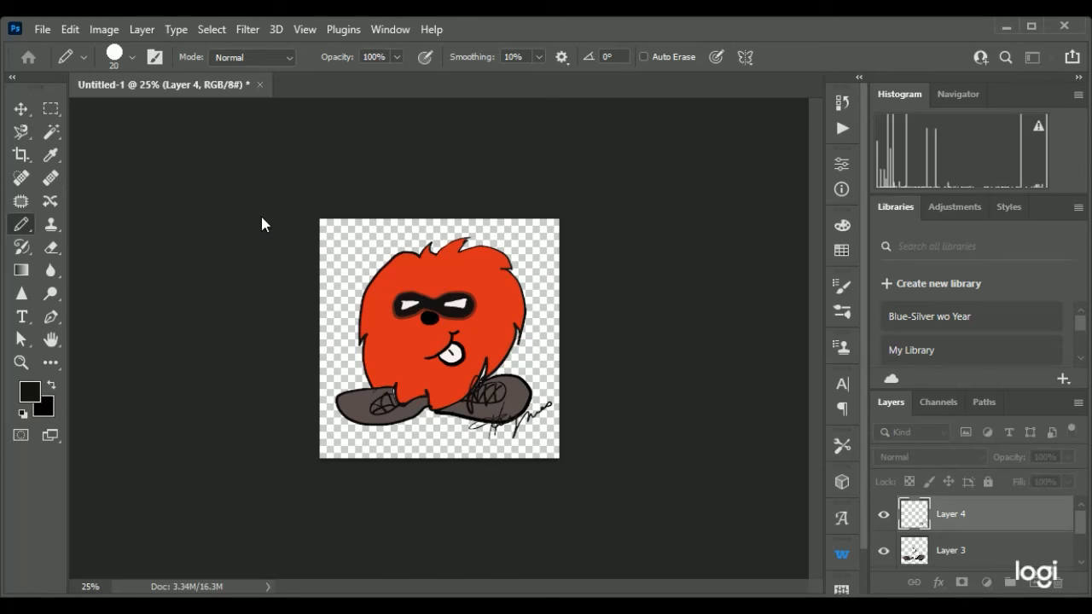
pyautogui.moveTo(176, 240)
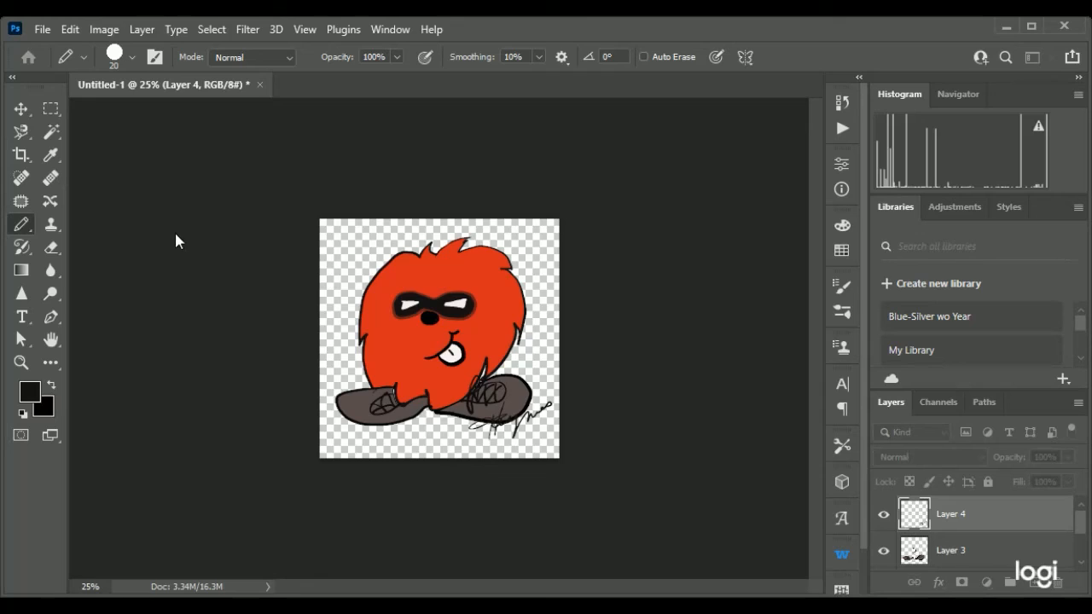
pyautogui.moveTo(196, 246)
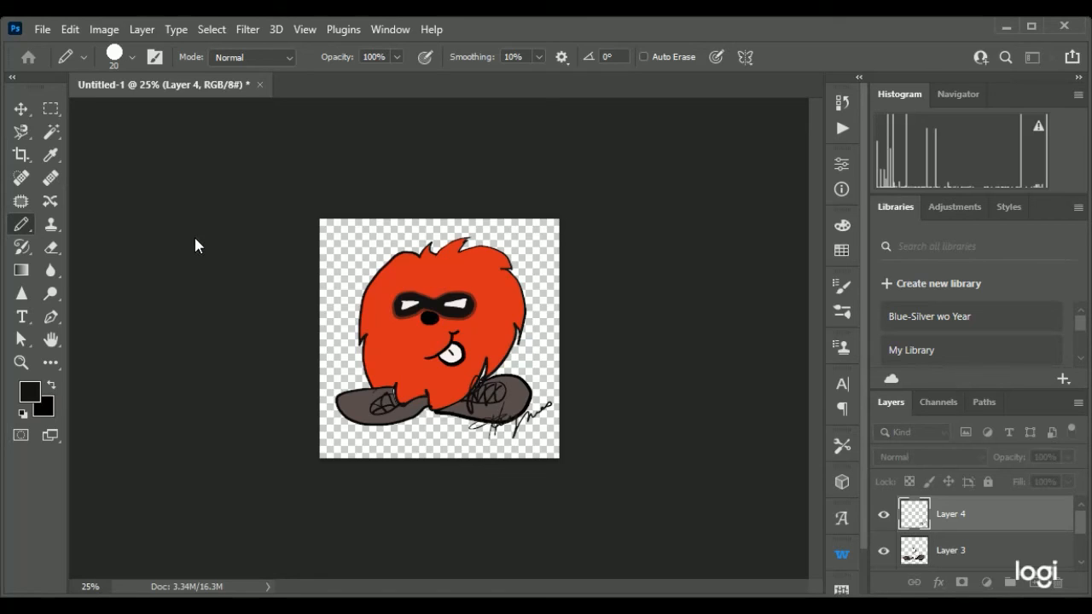
pyautogui.moveTo(234, 380)
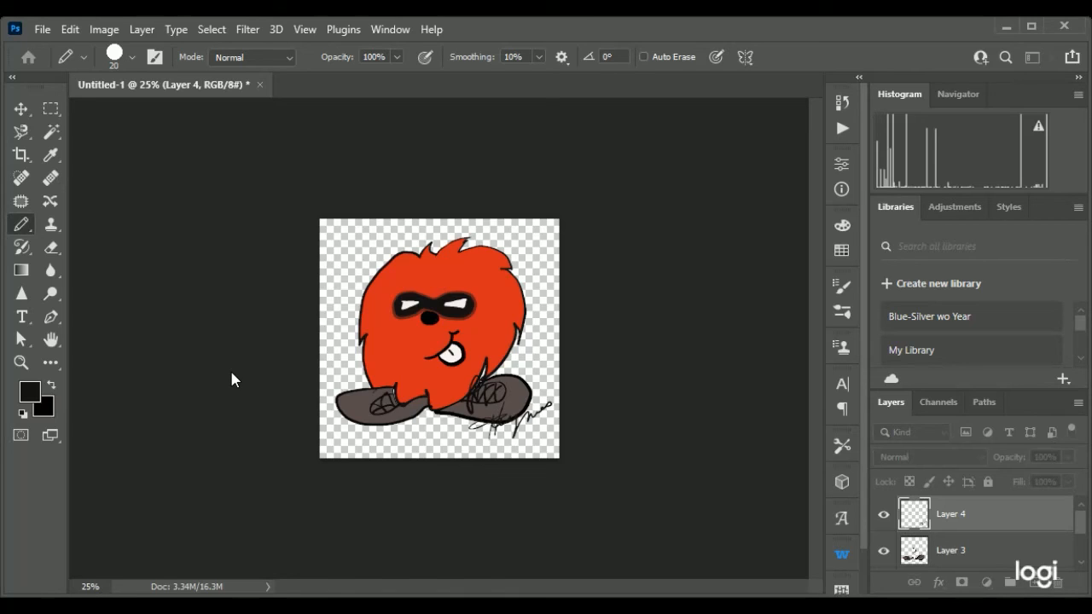
pyautogui.moveTo(213, 350)
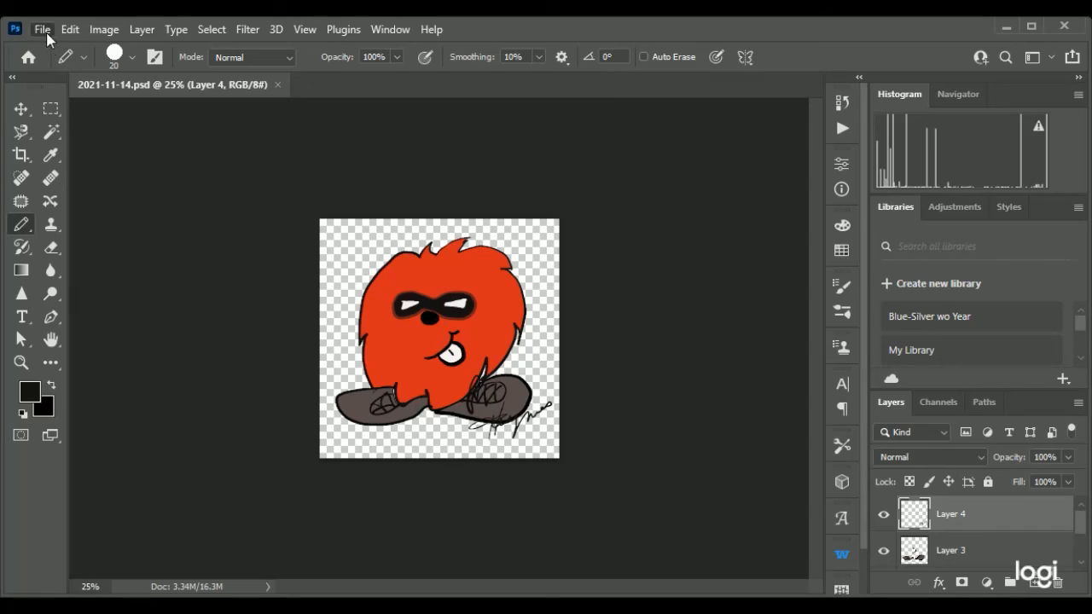
pyautogui.moveTo(241, 333)
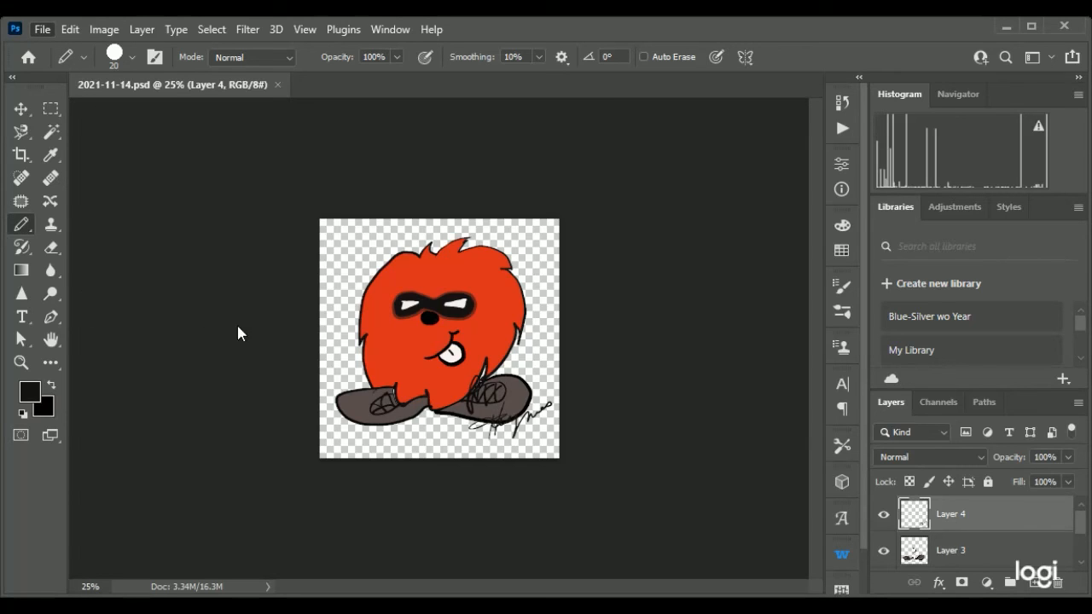
pyautogui.moveTo(307, 309)
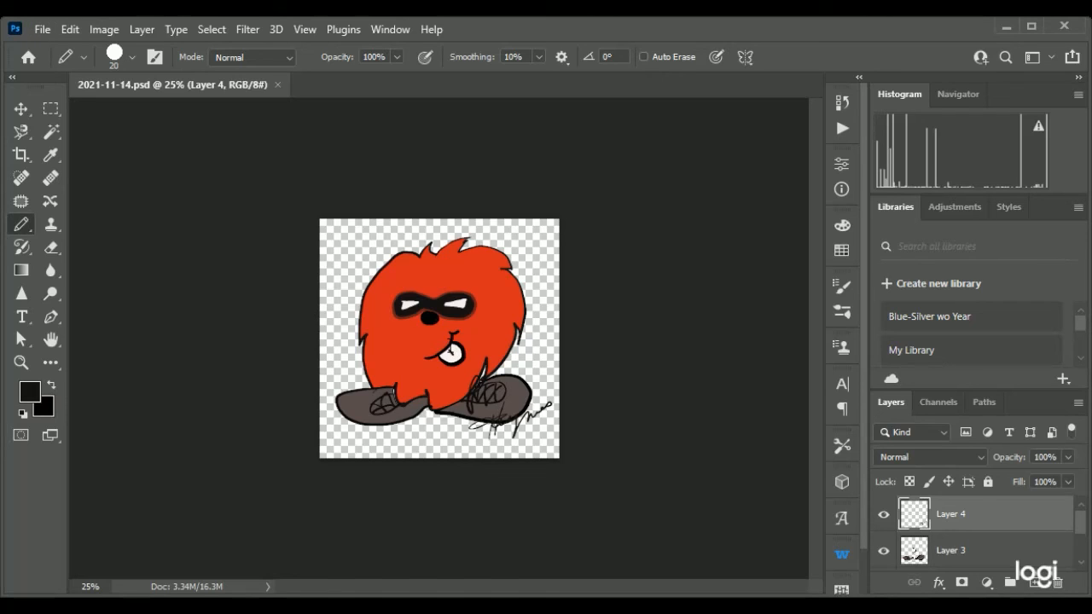
pyautogui.click(450, 349)
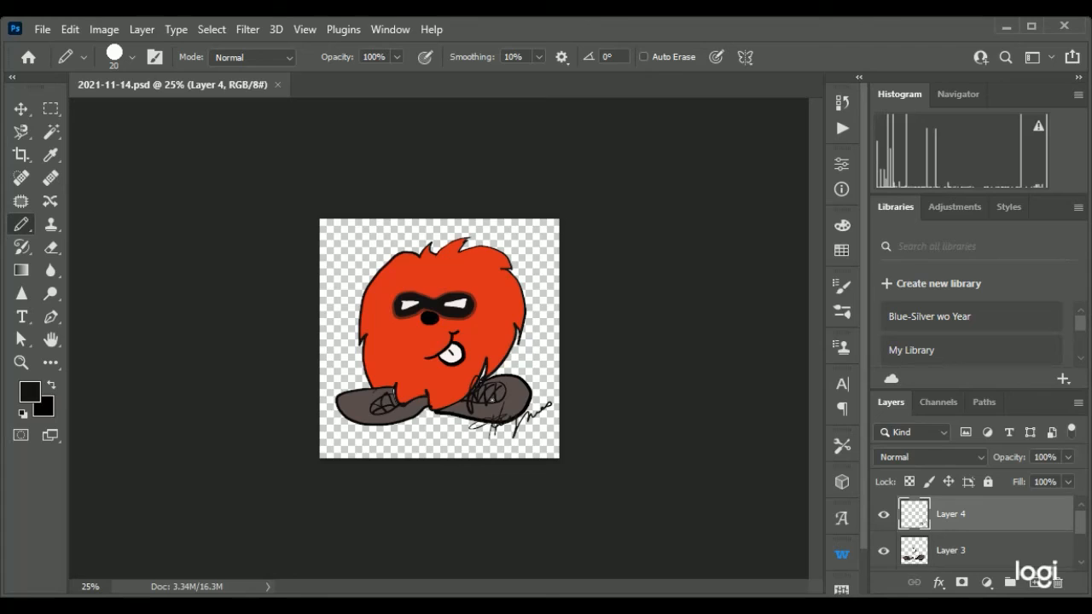
pyautogui.moveTo(877, 299)
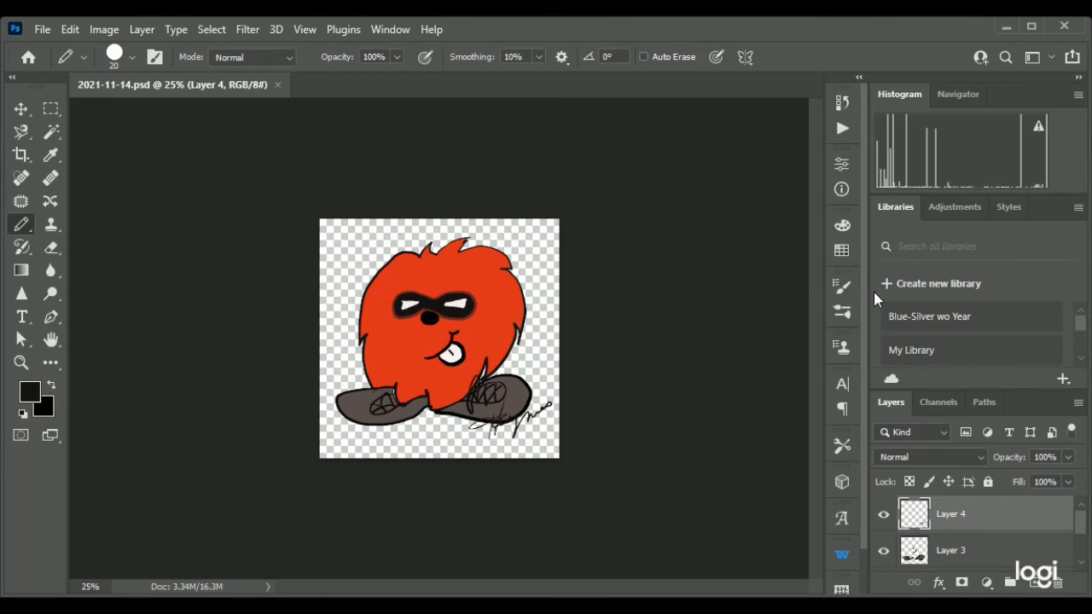